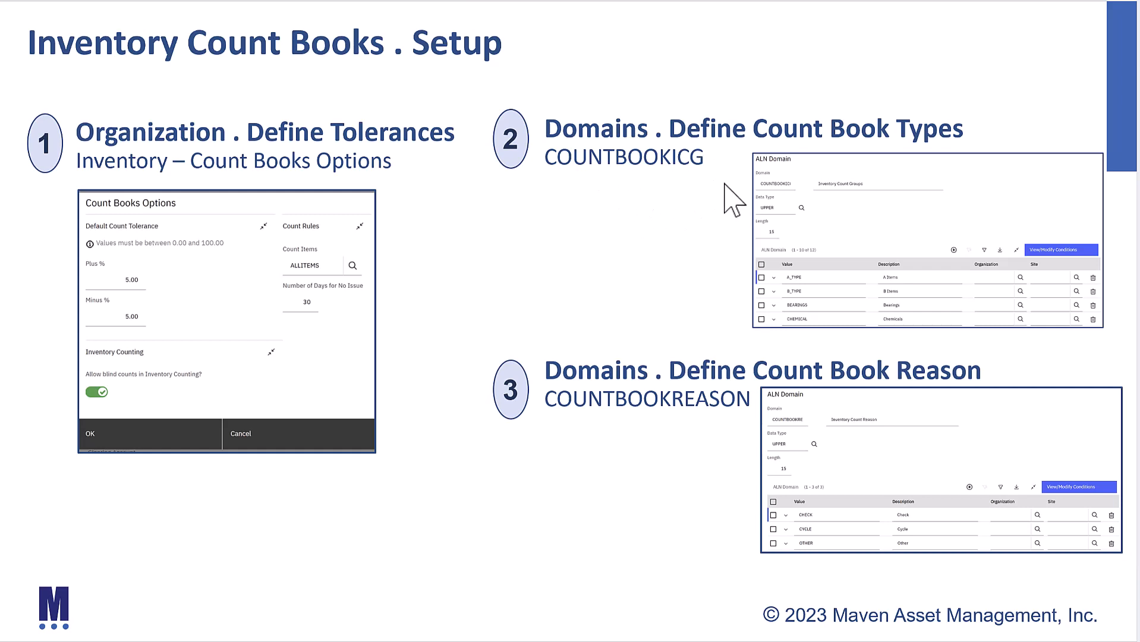
mouse_move(542, 479)
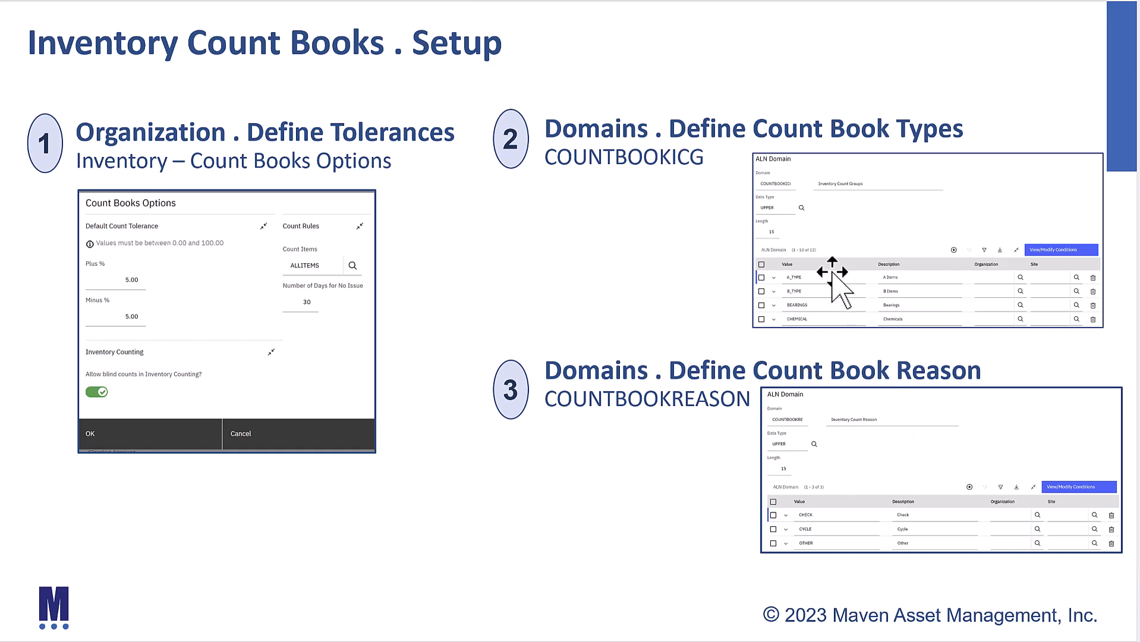
mouse_move(241, 505)
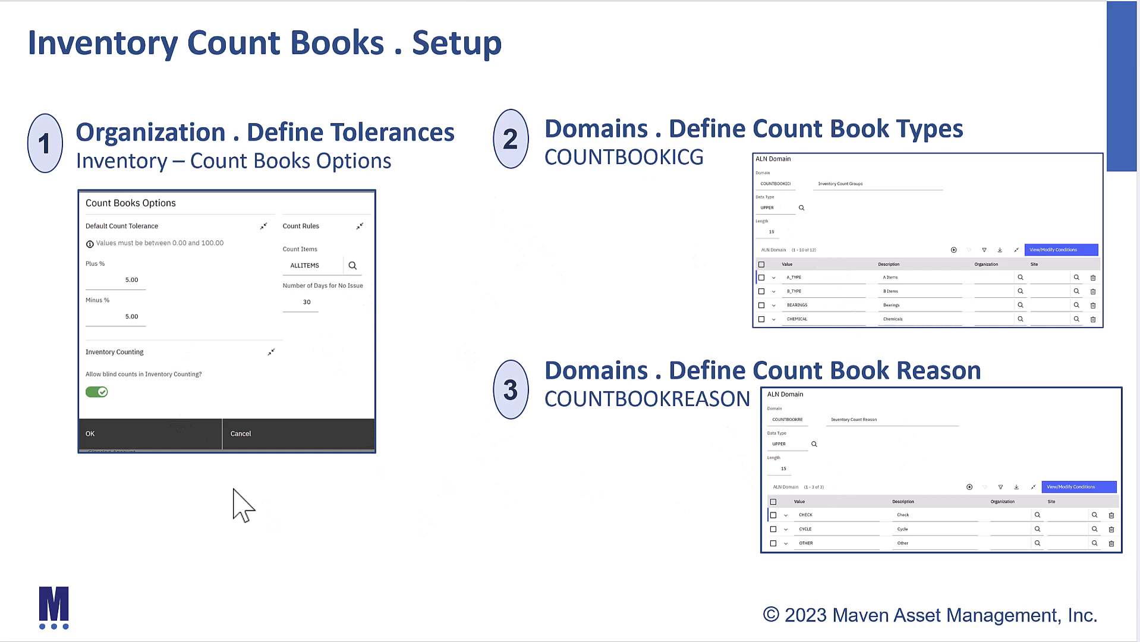
Advance the slideshow to the Count Books security slide.
key("Right")
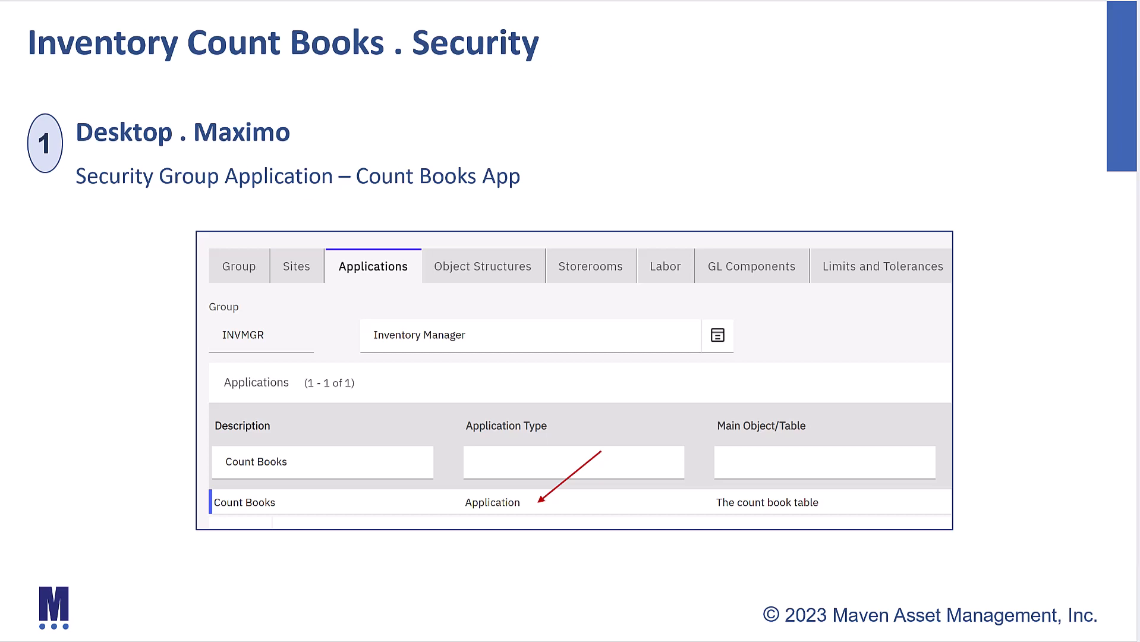
mouse_move(419, 258)
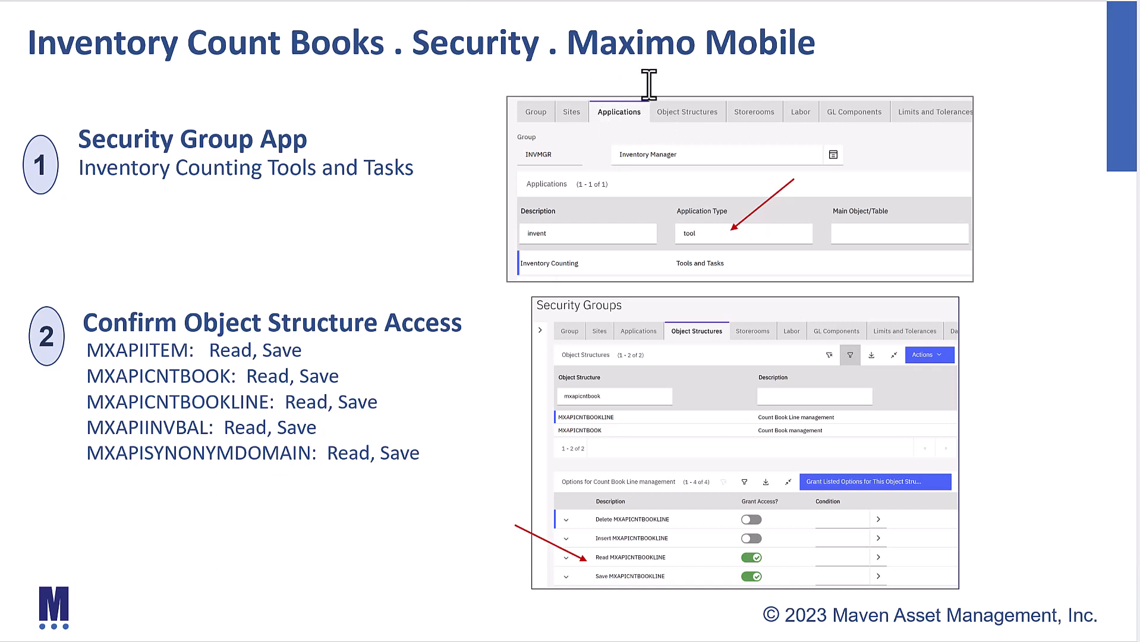
mouse_move(614, 229)
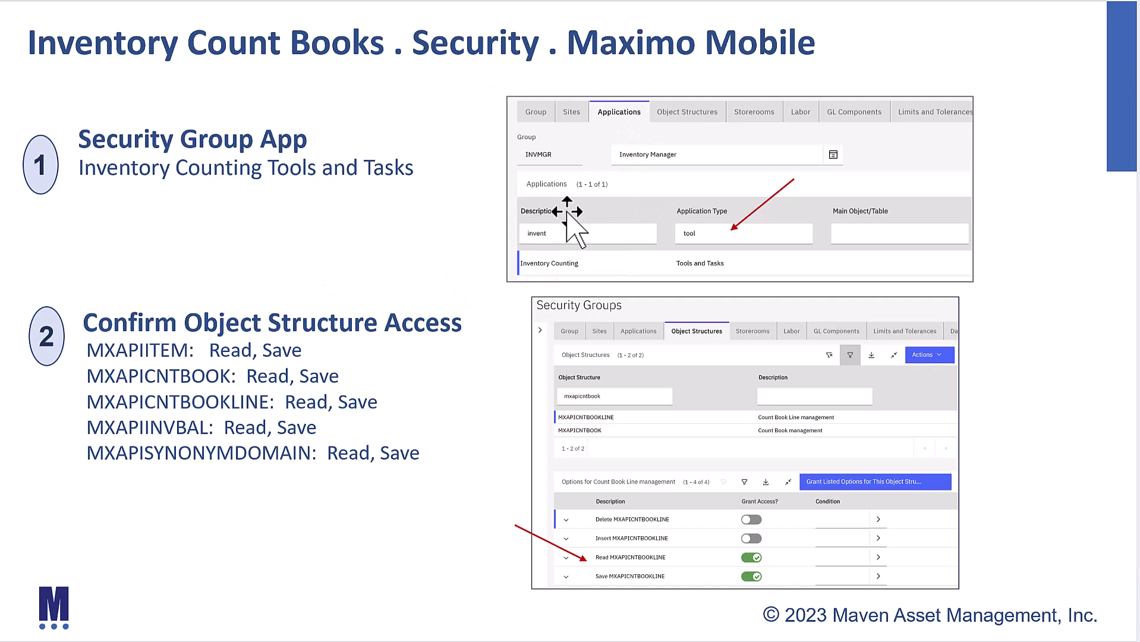
mouse_move(641, 135)
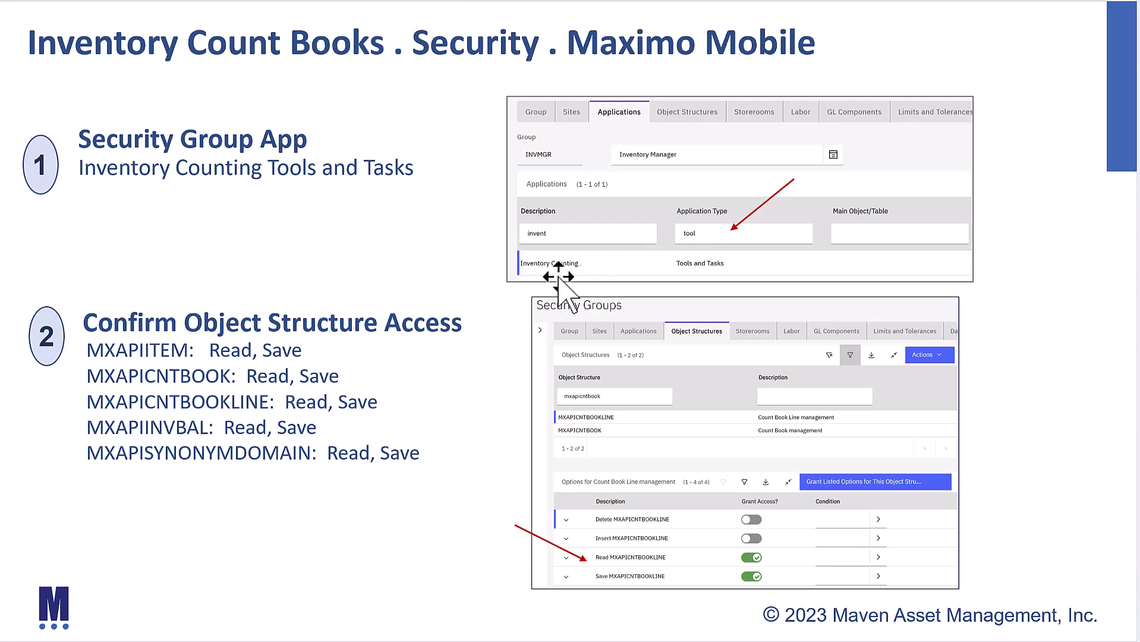
mouse_move(560, 288)
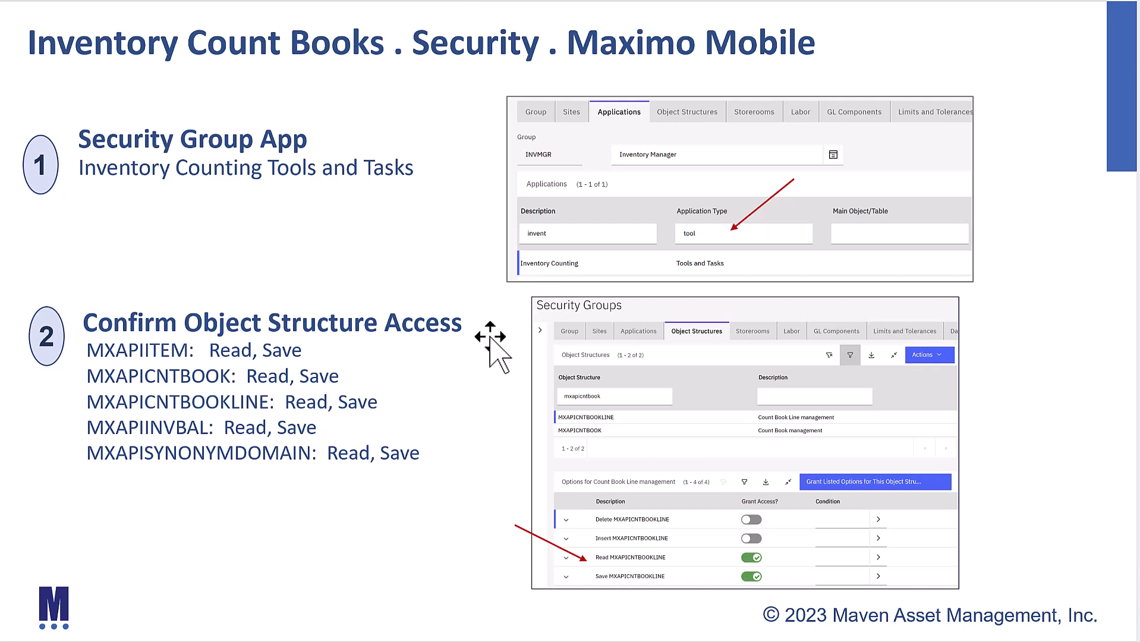
mouse_move(351, 391)
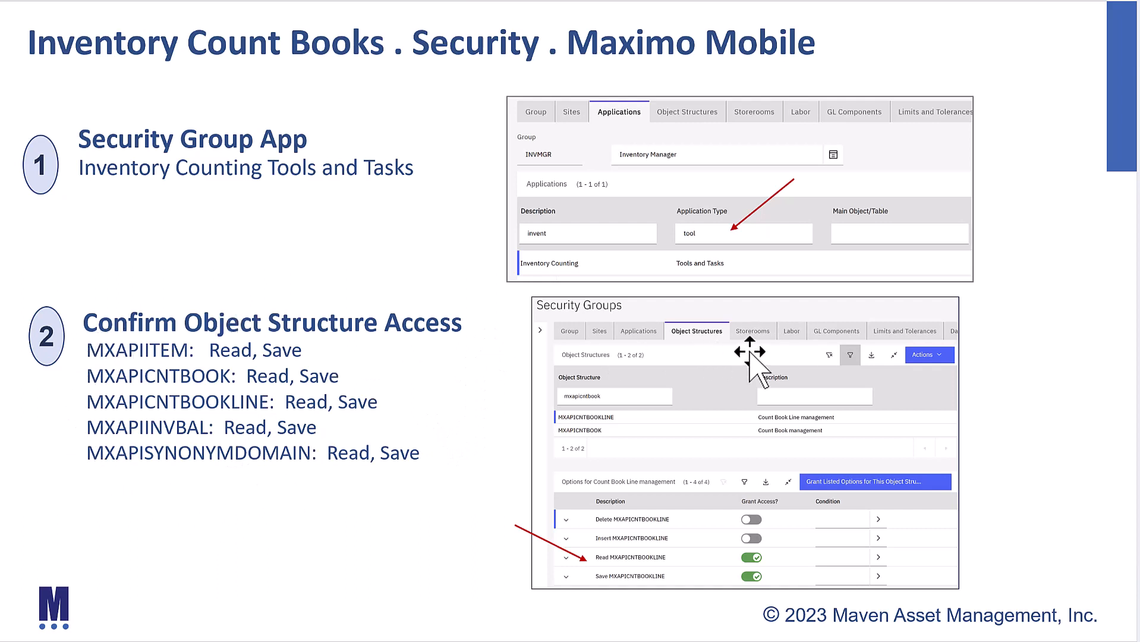
mouse_move(665, 302)
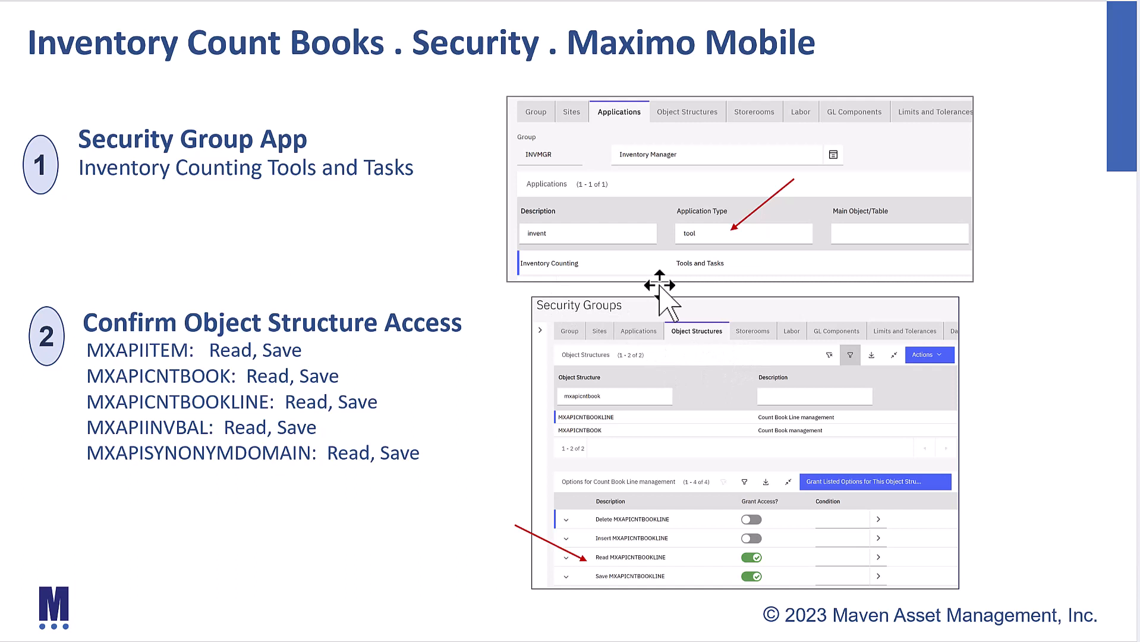
mouse_move(122, 419)
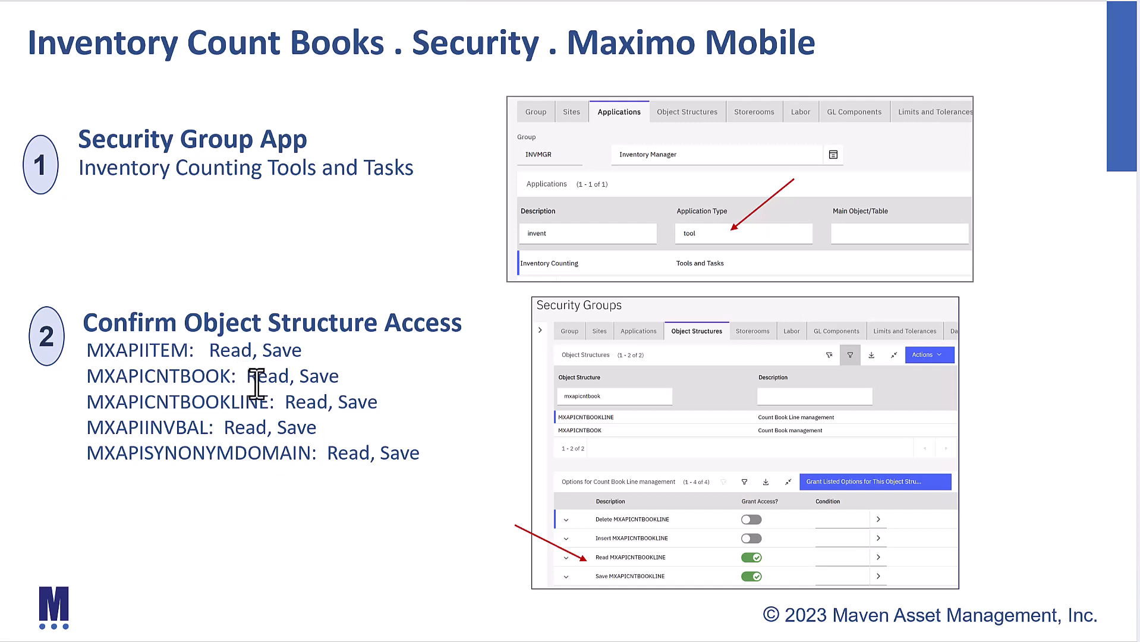
mouse_move(317, 405)
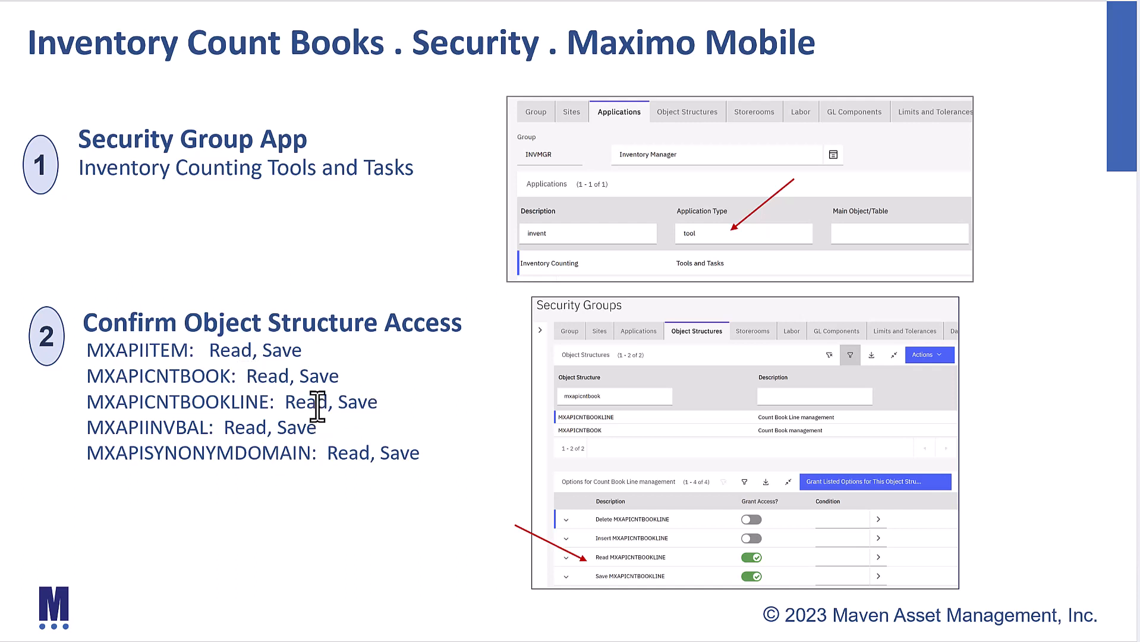
mouse_move(450, 276)
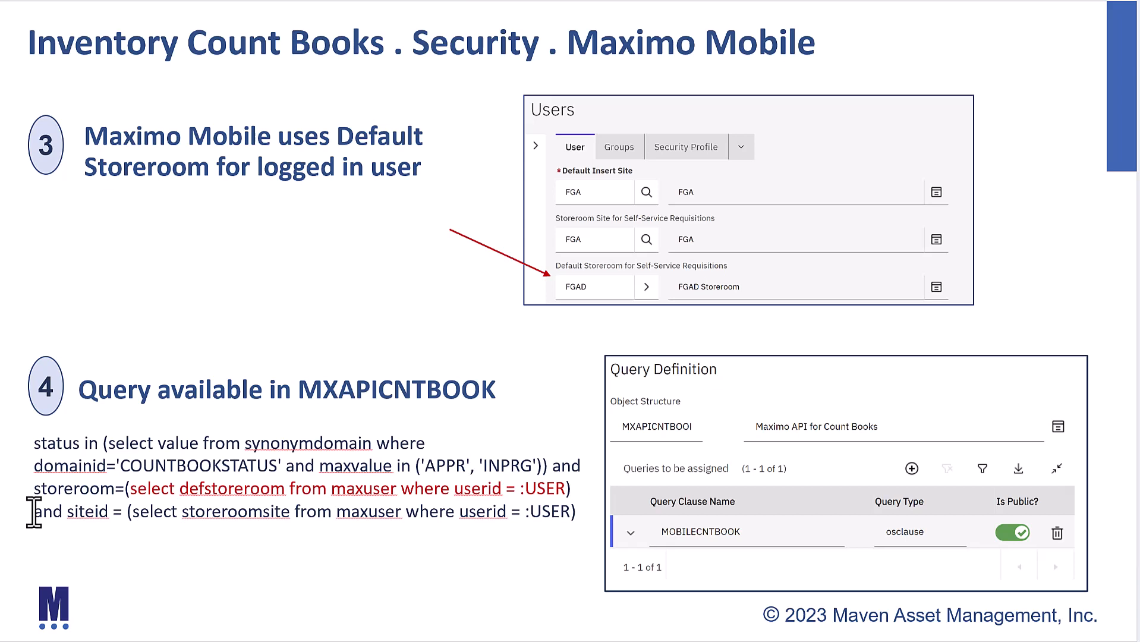
mouse_move(452, 622)
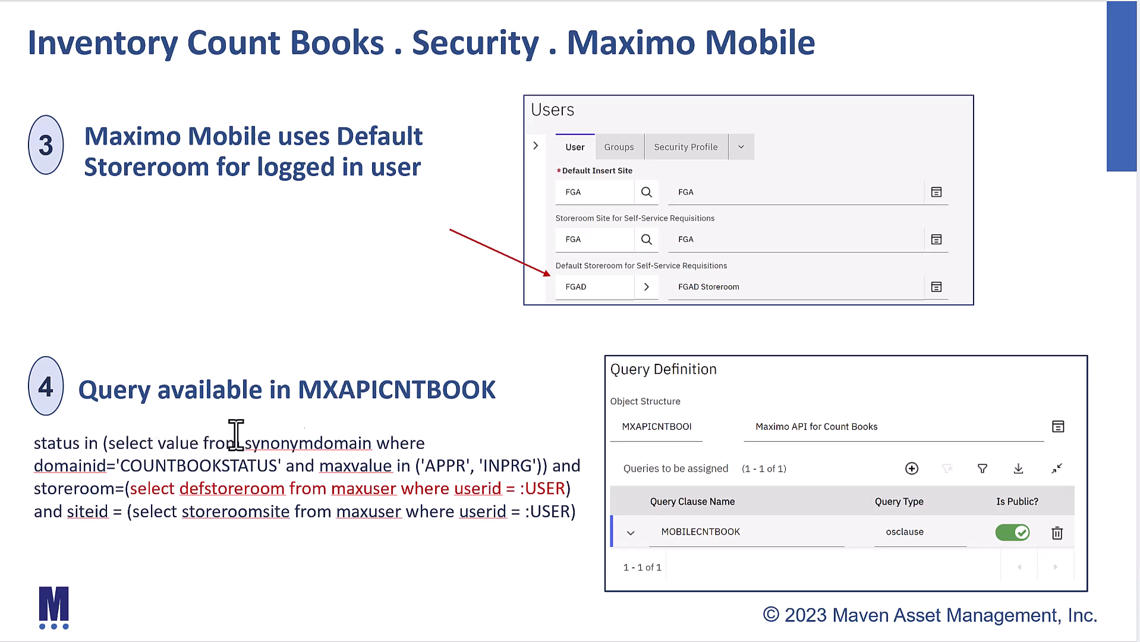
mouse_move(249, 436)
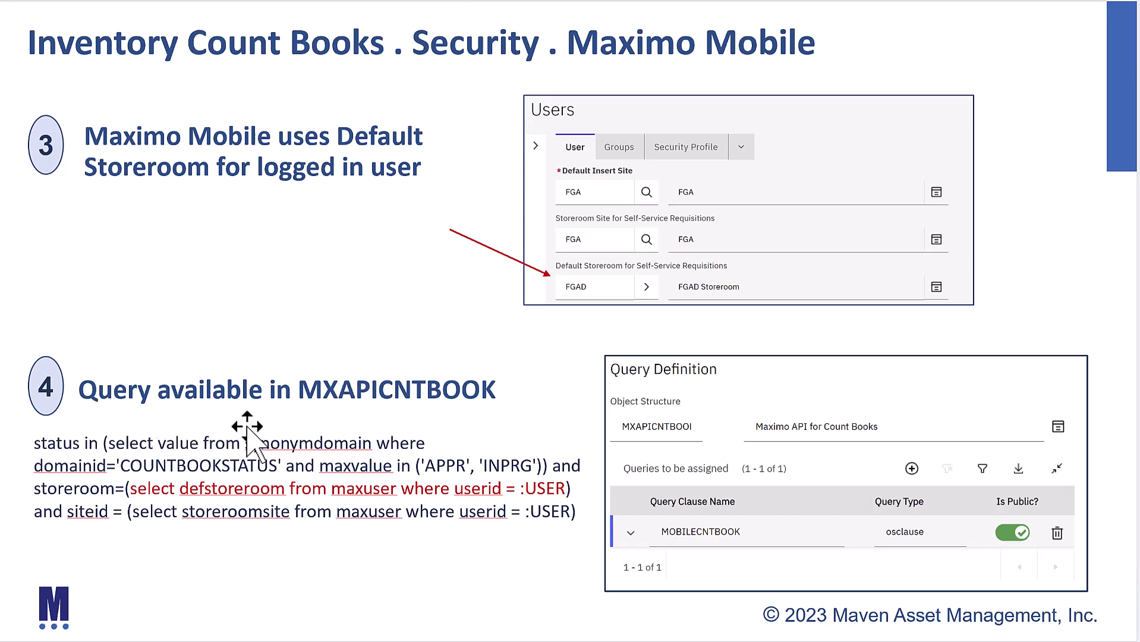
mouse_move(268, 538)
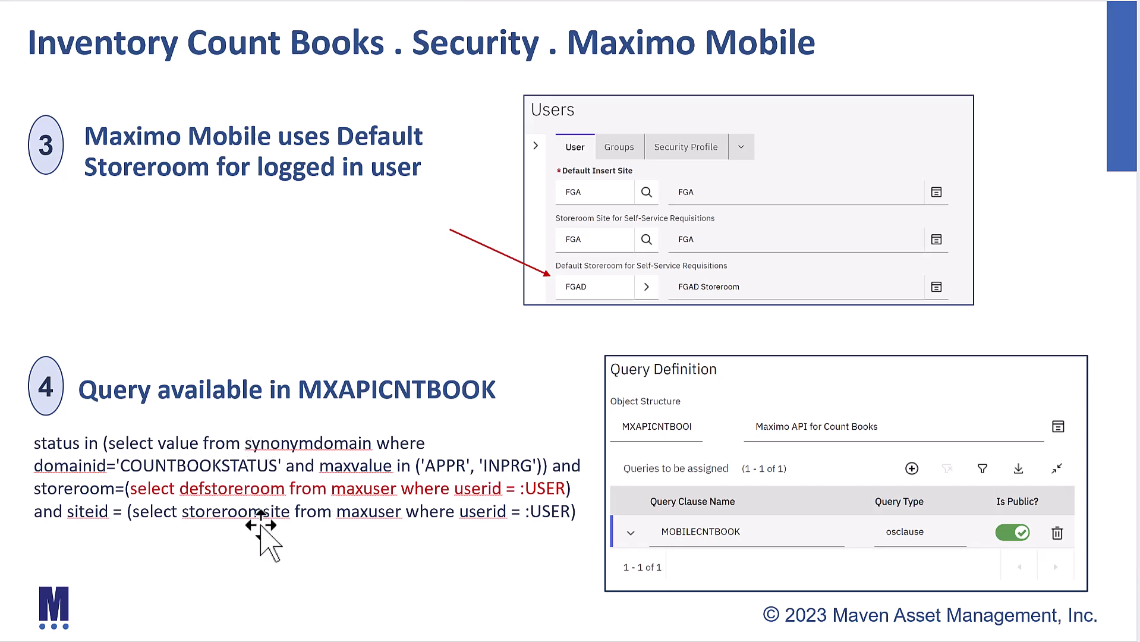
mouse_move(384, 435)
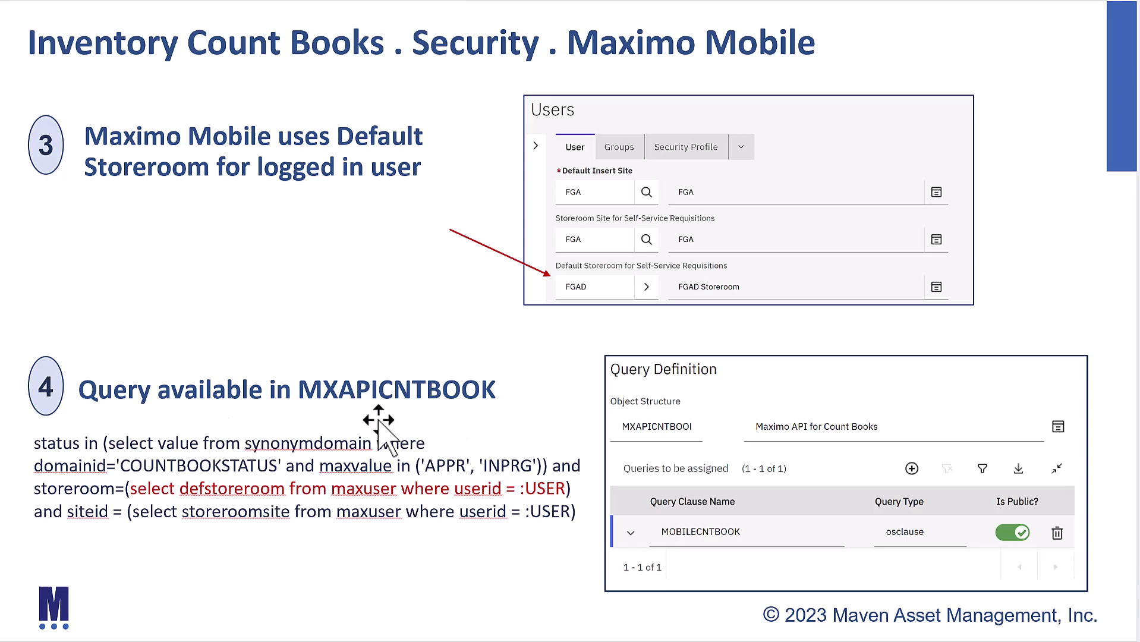
mouse_move(364, 429)
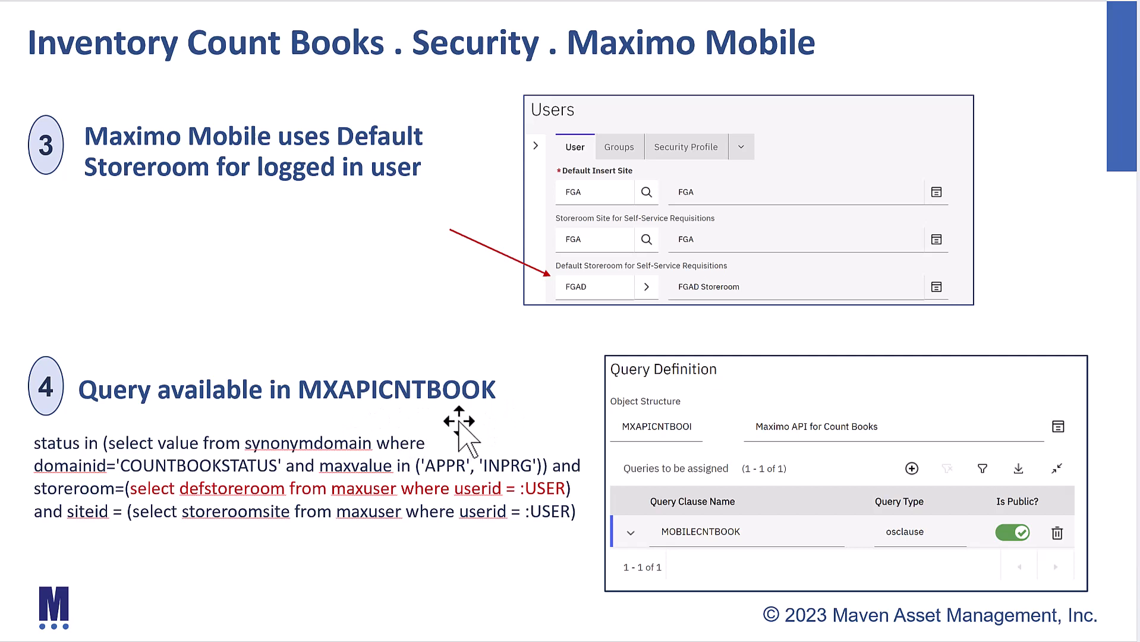
mouse_move(428, 434)
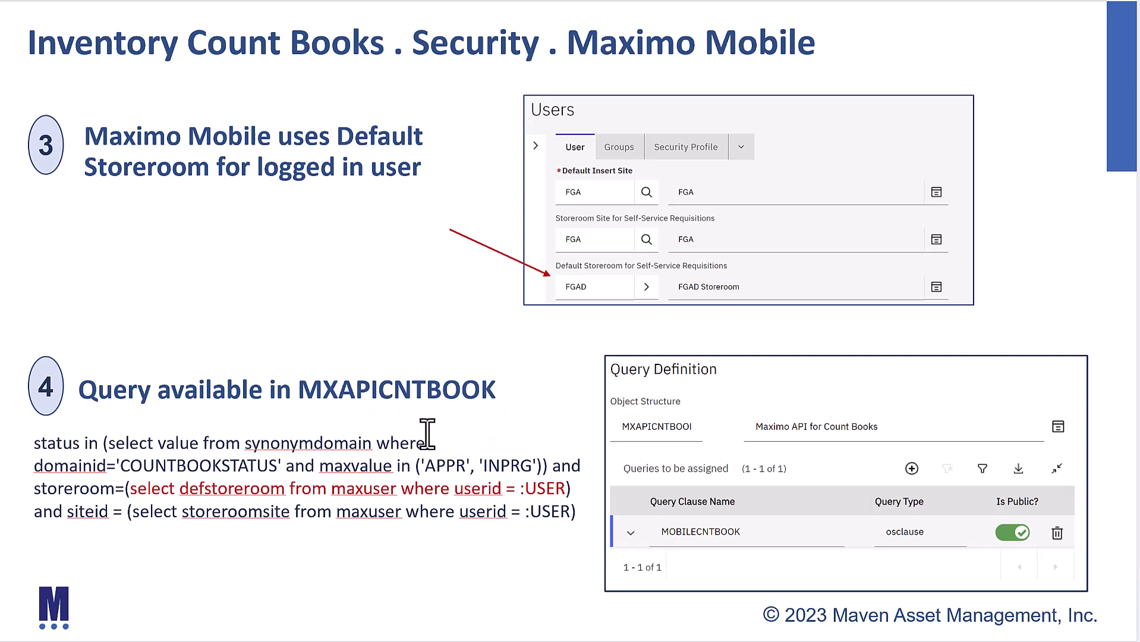
mouse_move(694, 563)
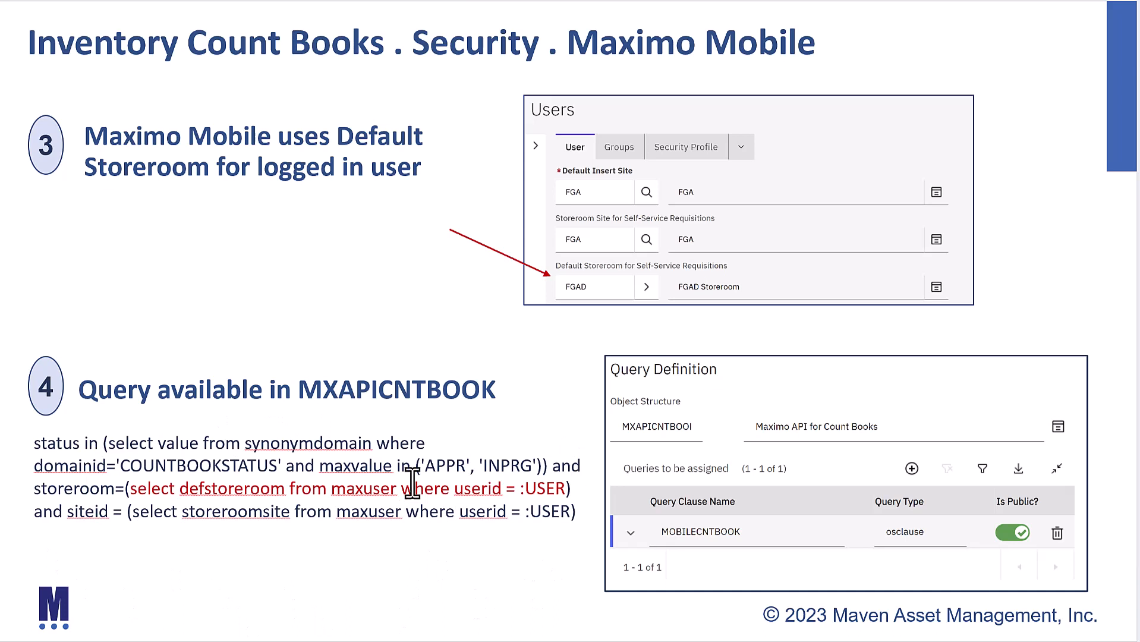
mouse_move(378, 506)
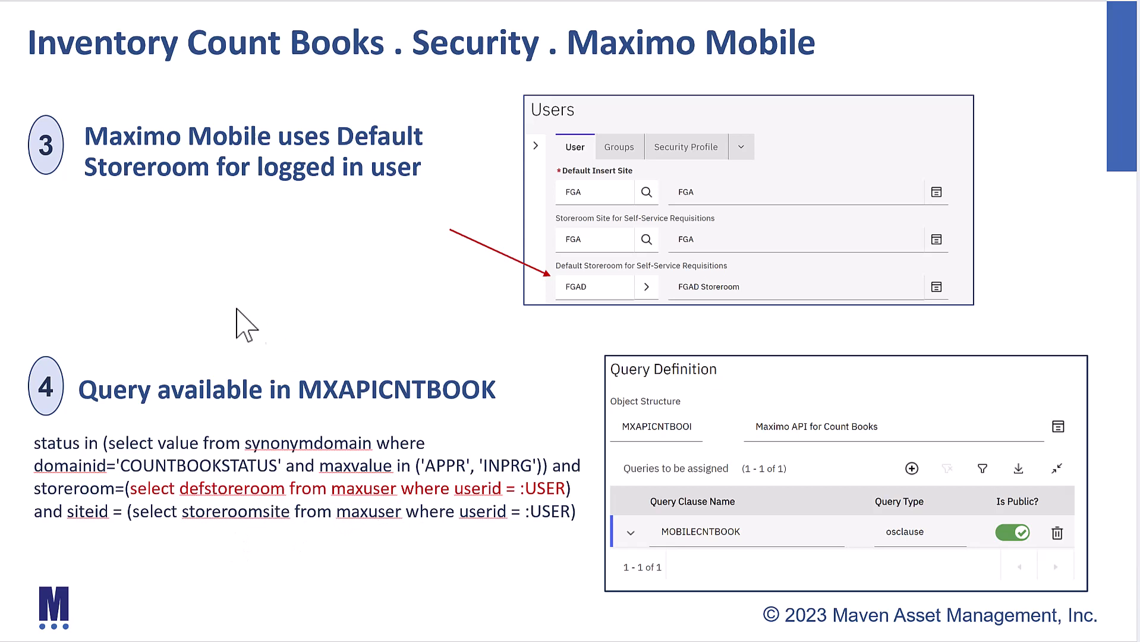
mouse_move(406, 329)
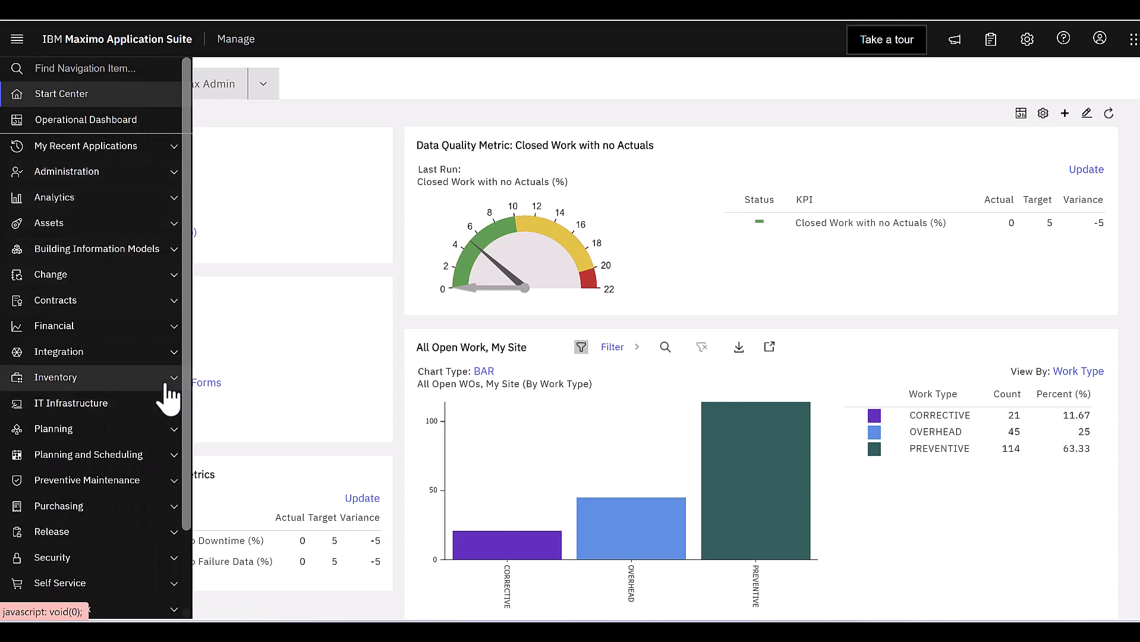
Launch the Count Books application from the Inventory menu.
left_click(56, 376)
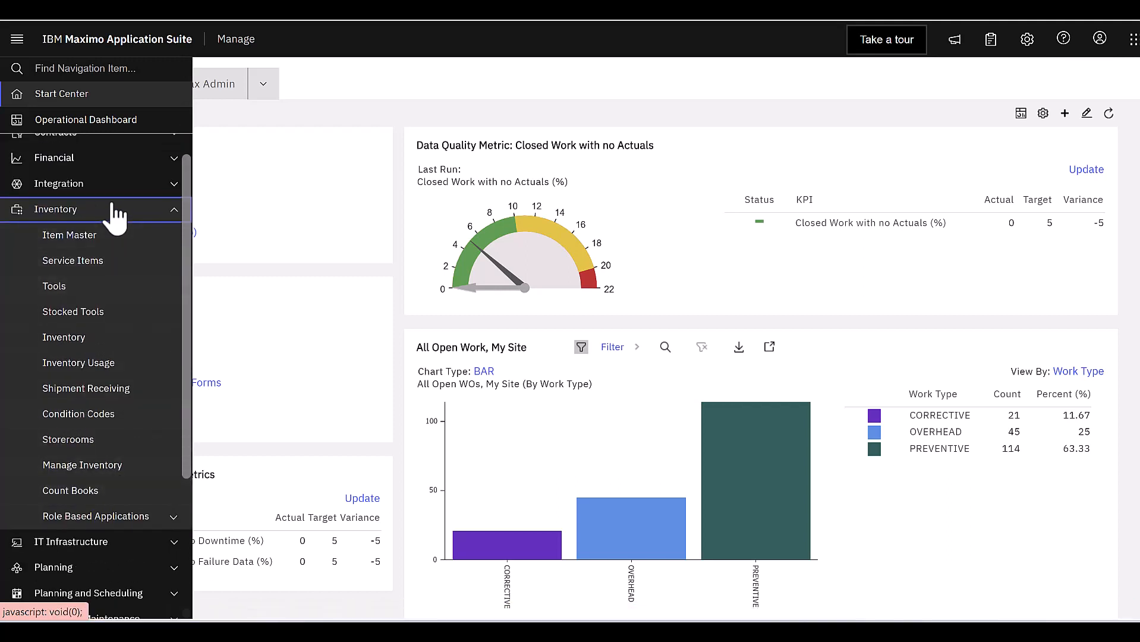
mouse_move(116, 218)
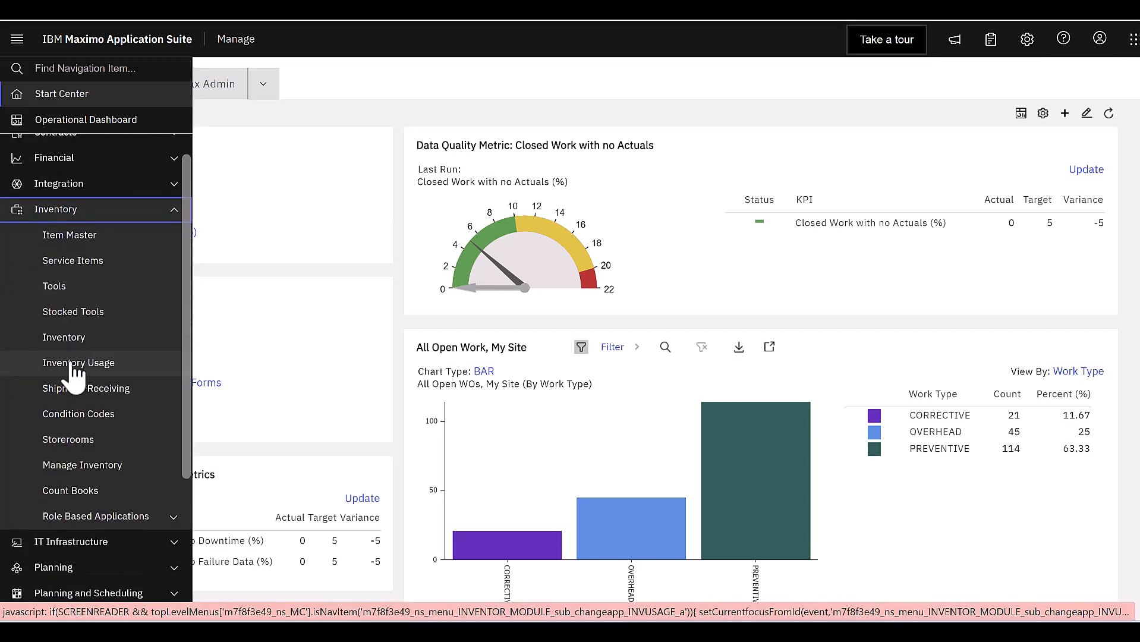
left_click(70, 490)
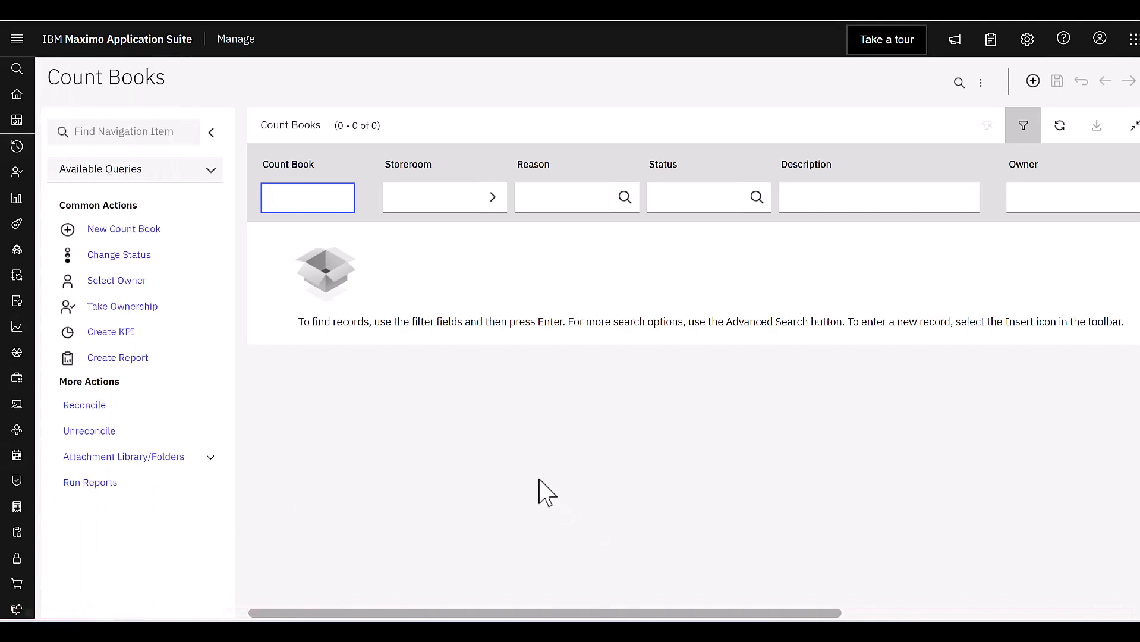
mouse_move(1022, 125)
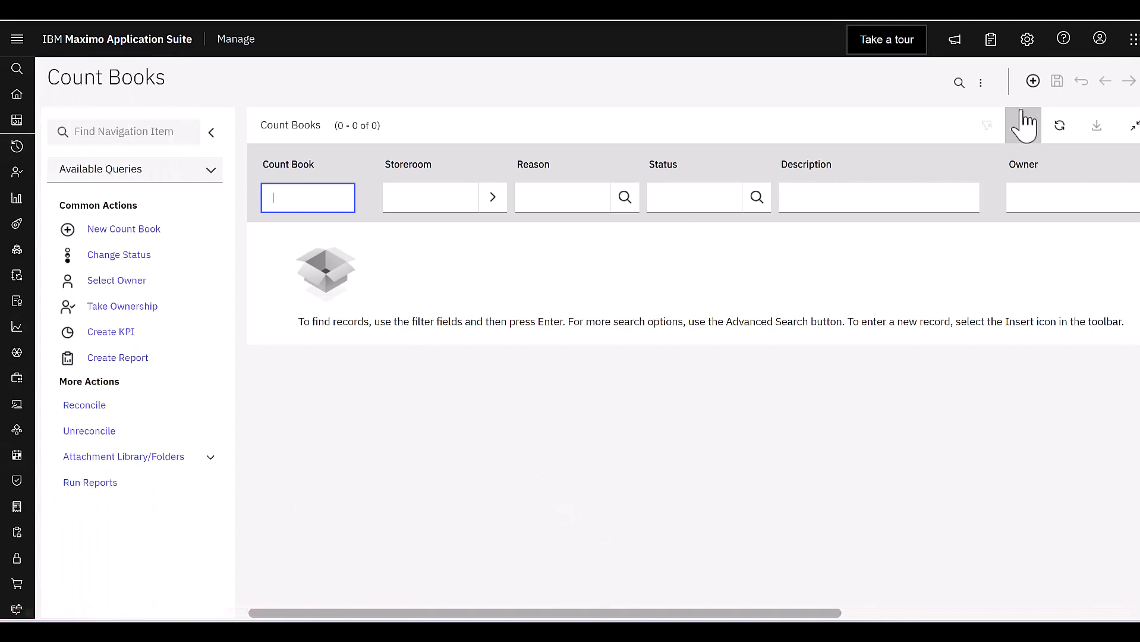
mouse_move(124, 229)
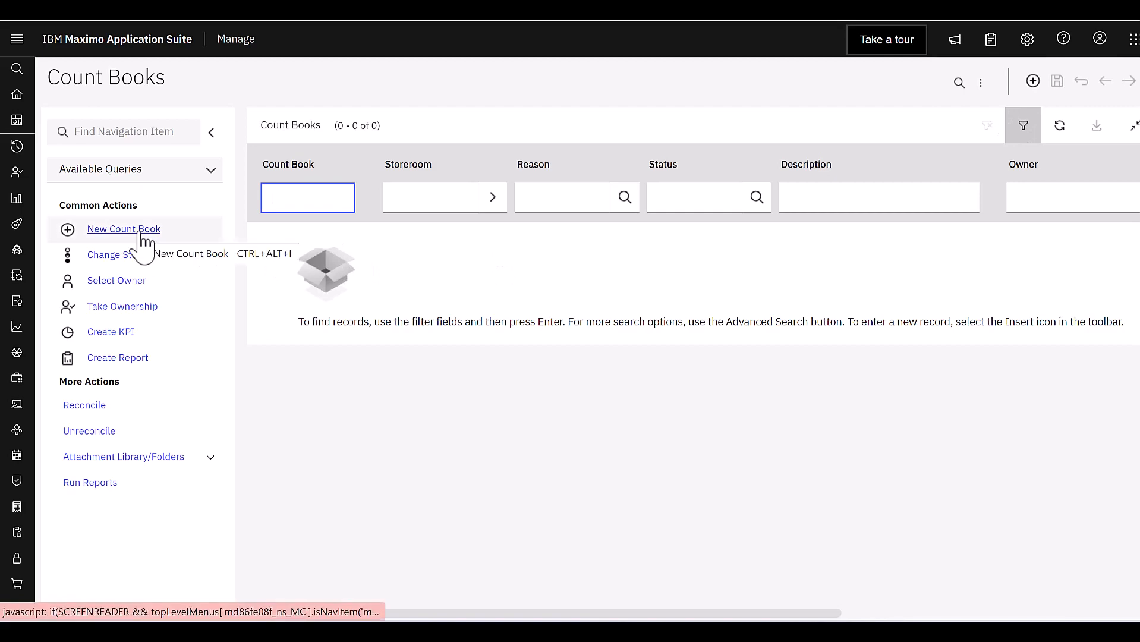
Start a new count book record 1019 and widen the form.
left_click(124, 229)
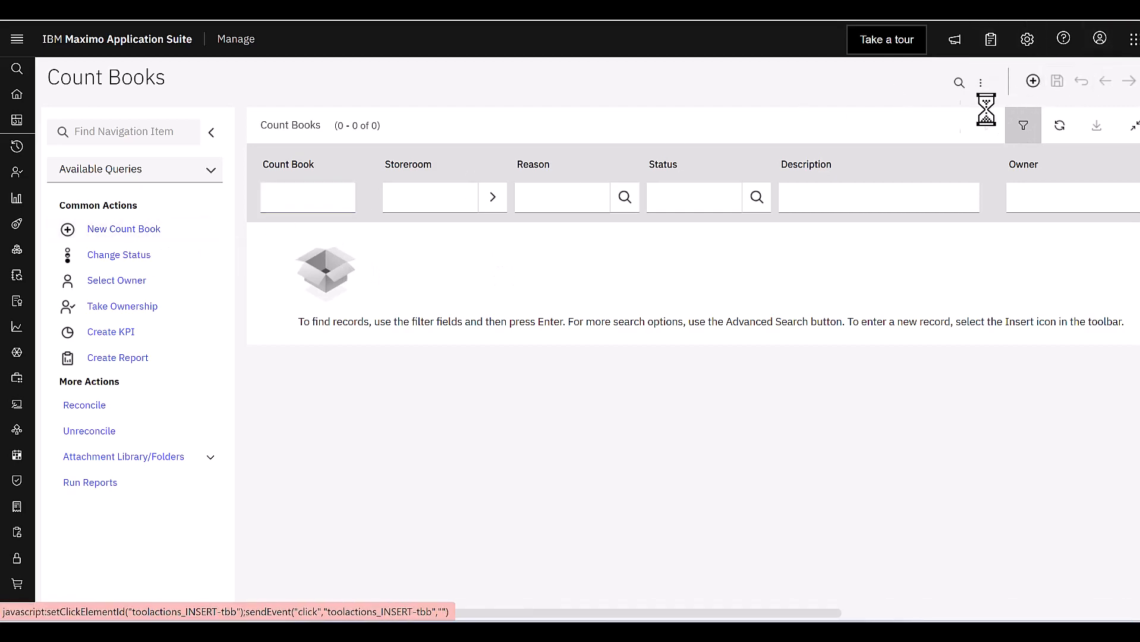
left_click(1031, 80)
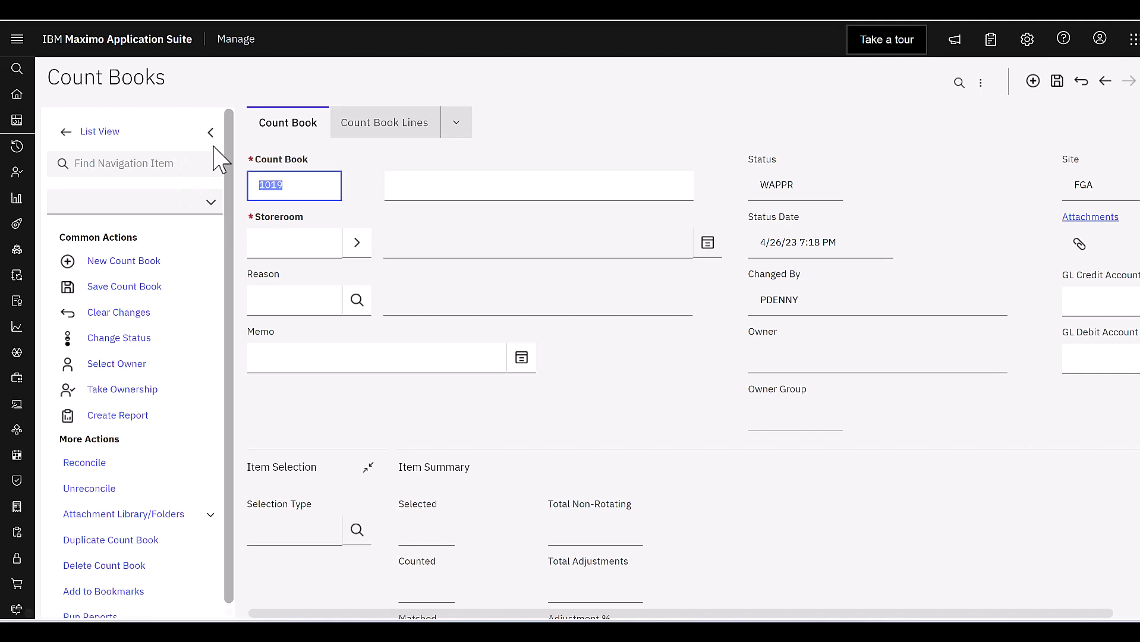
left_click(210, 132)
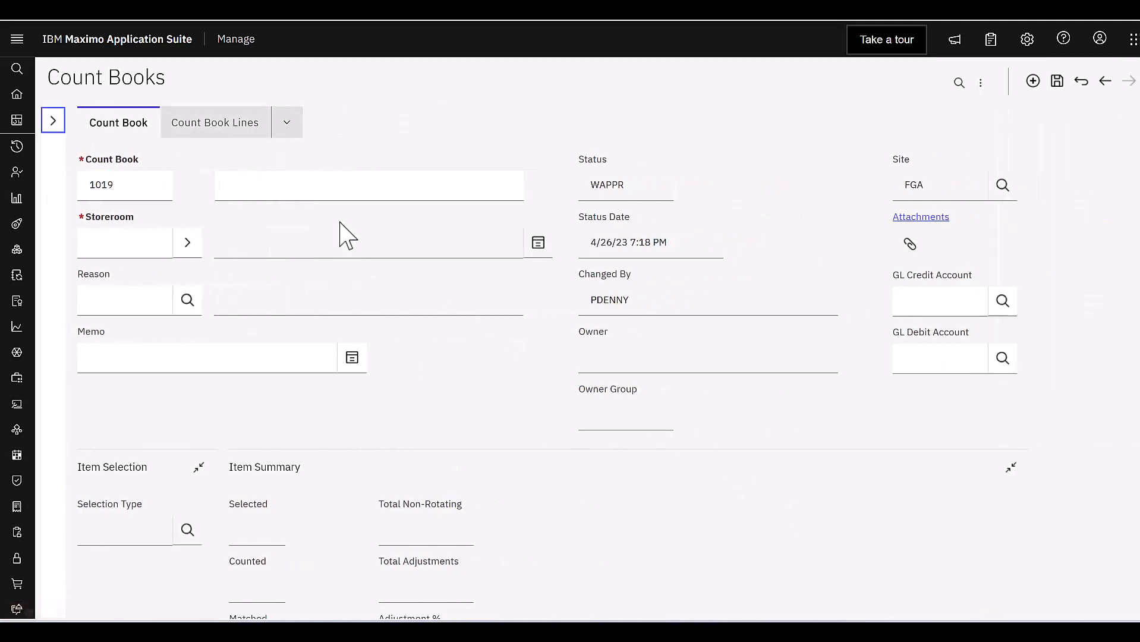
Describe the count book as 'Demo: Valve Count Books' and assign storeroom FGAD.
left_click(369, 184)
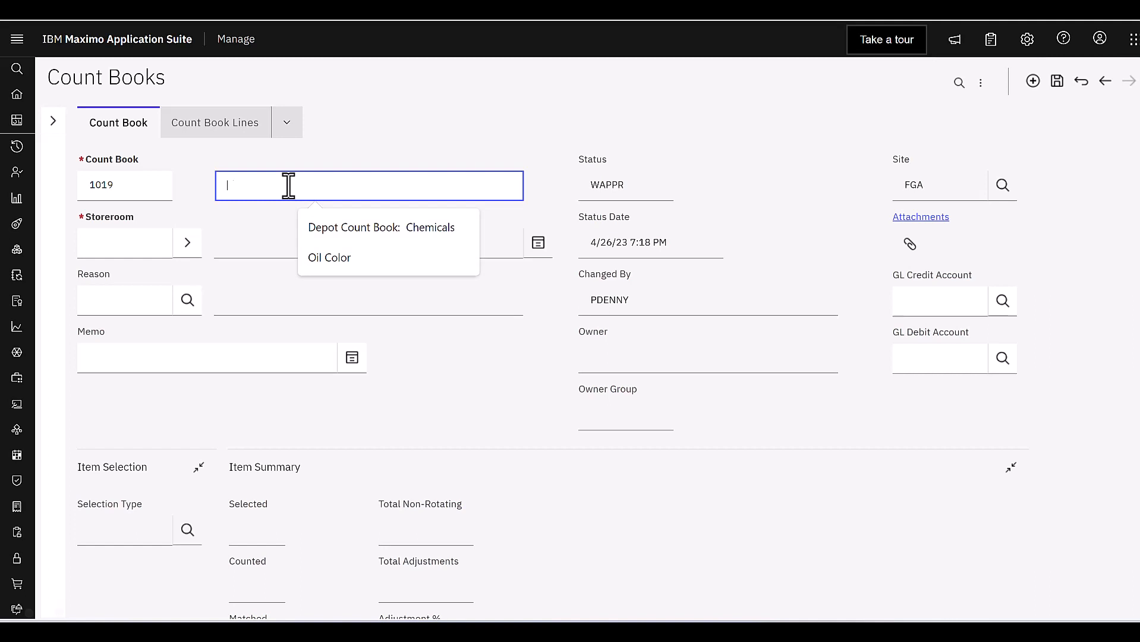
type("Demo: C")
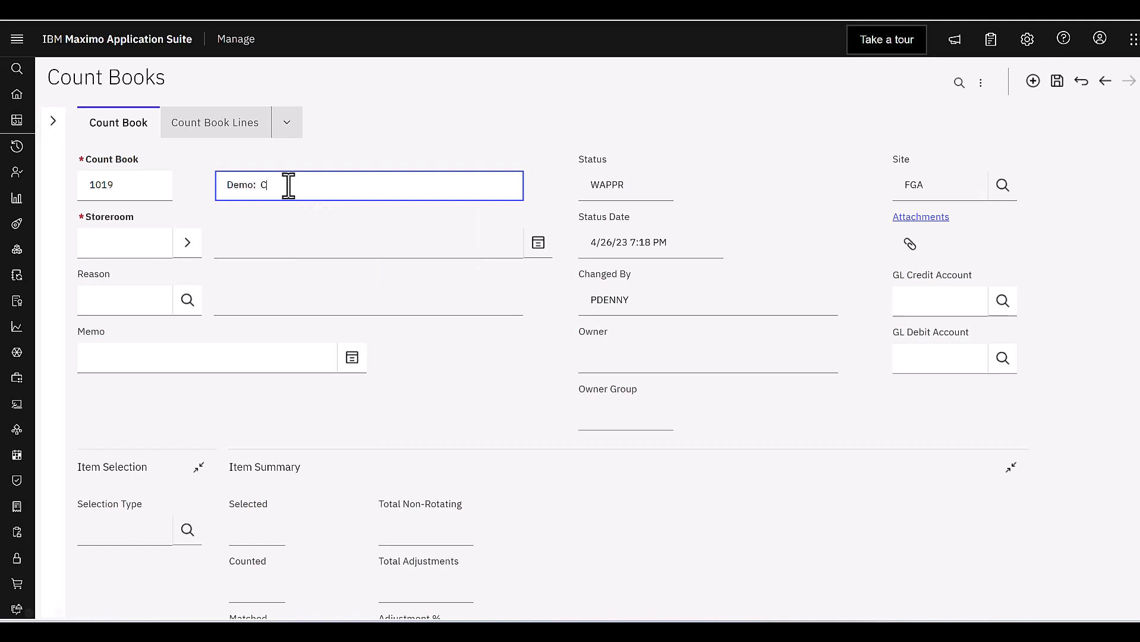
type("Valve")
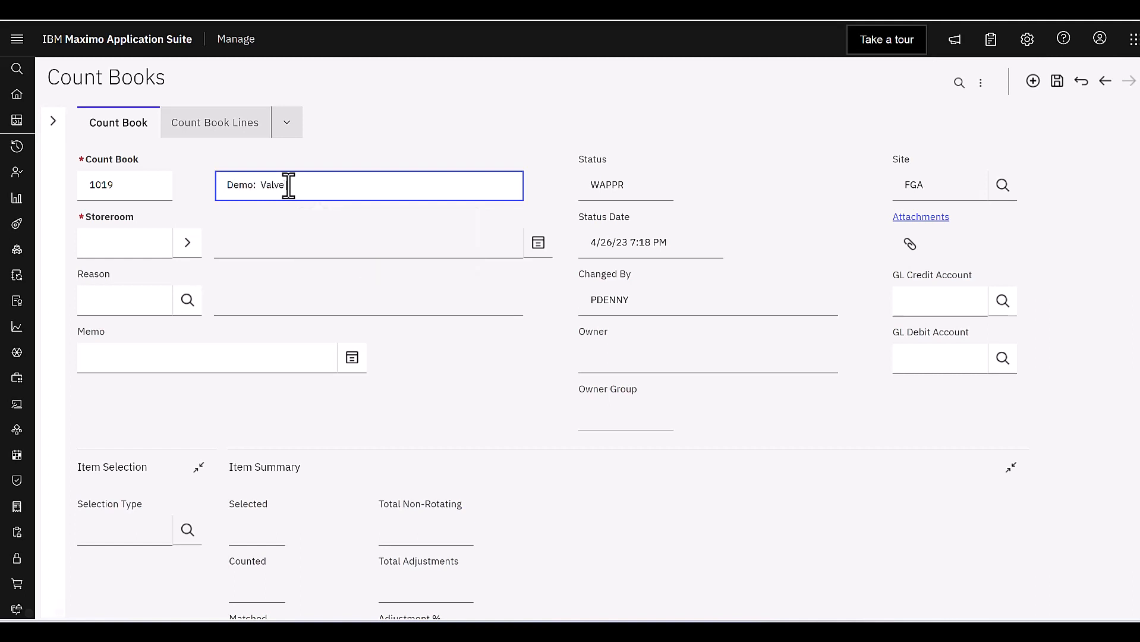
type("Count Book")
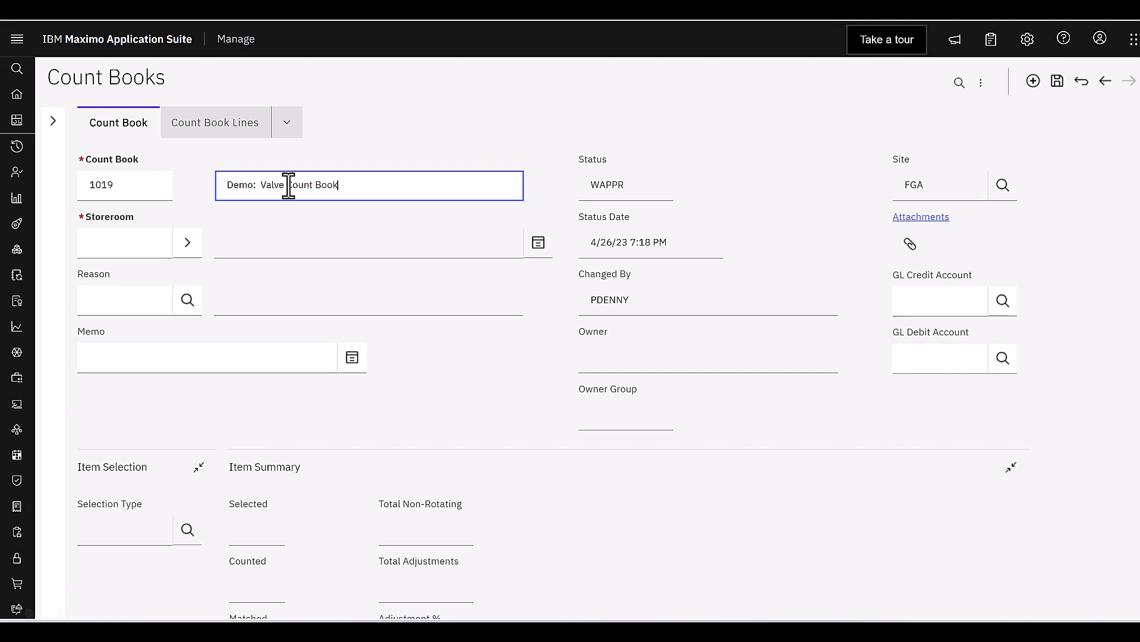
type("s")
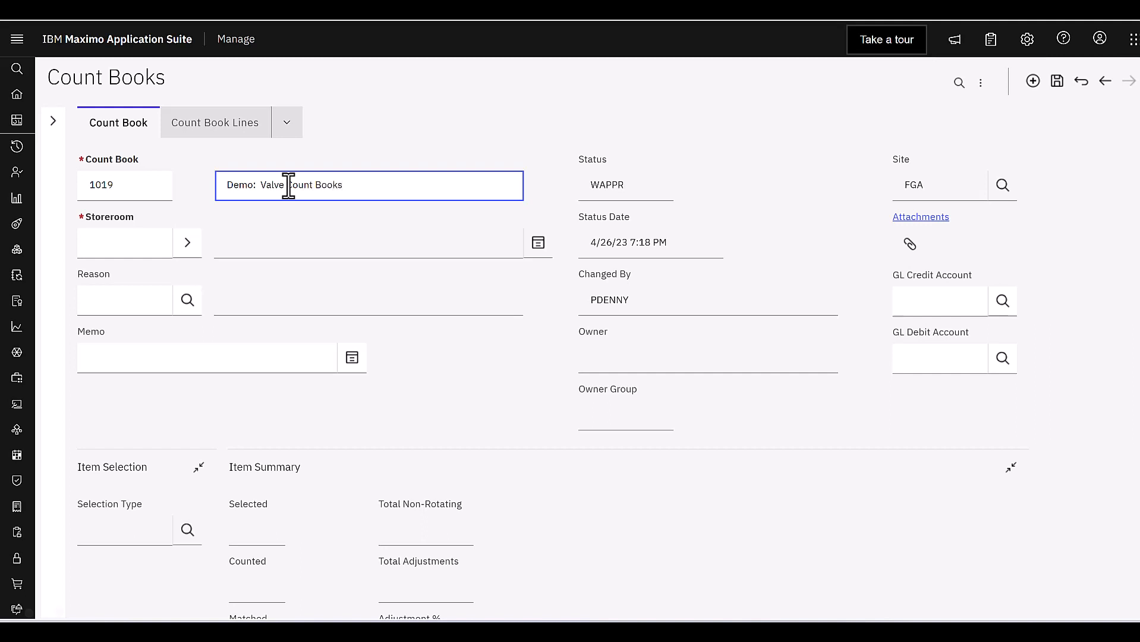
mouse_move(220, 256)
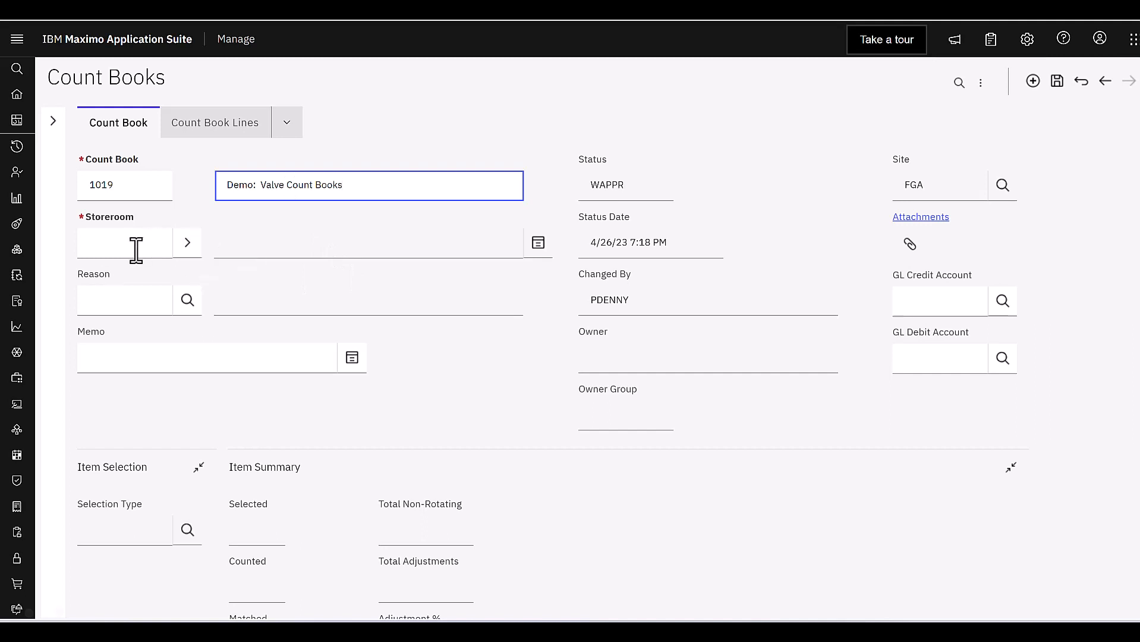
type("FGAD")
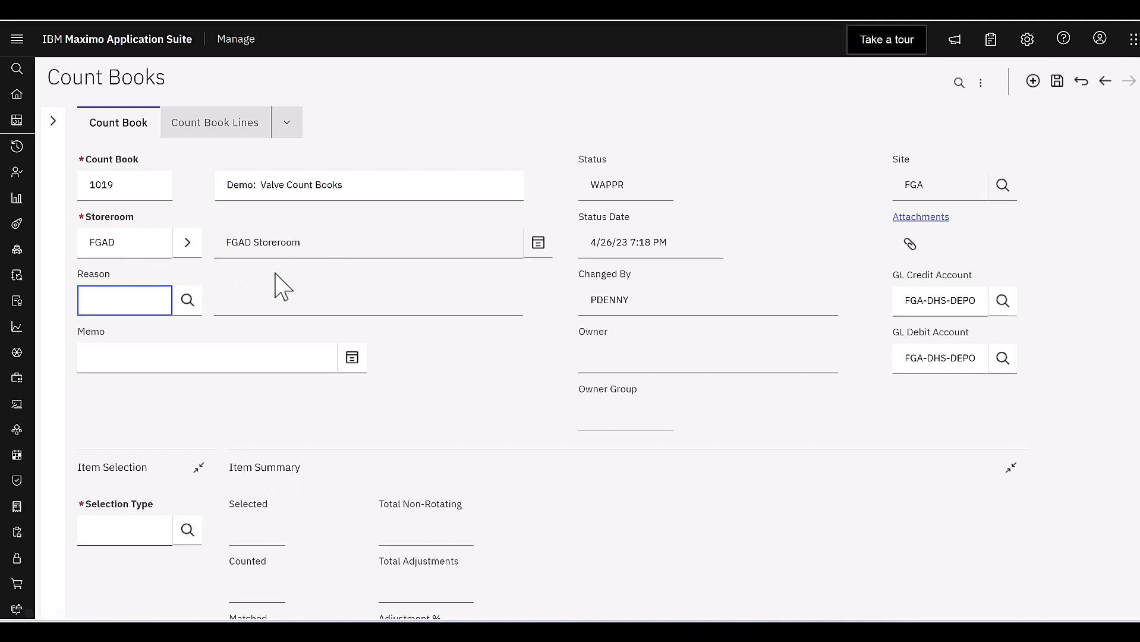
Bring up the Reason value list showing CHECK, CYCLE and OTHER.
scroll("down", 3)
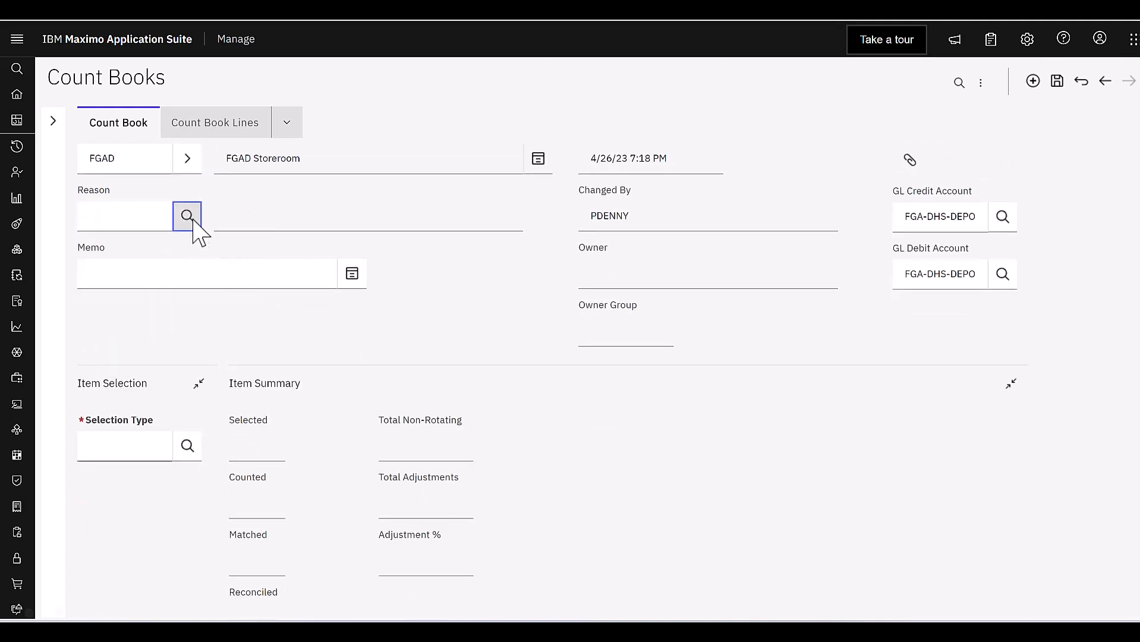
left_click(186, 216)
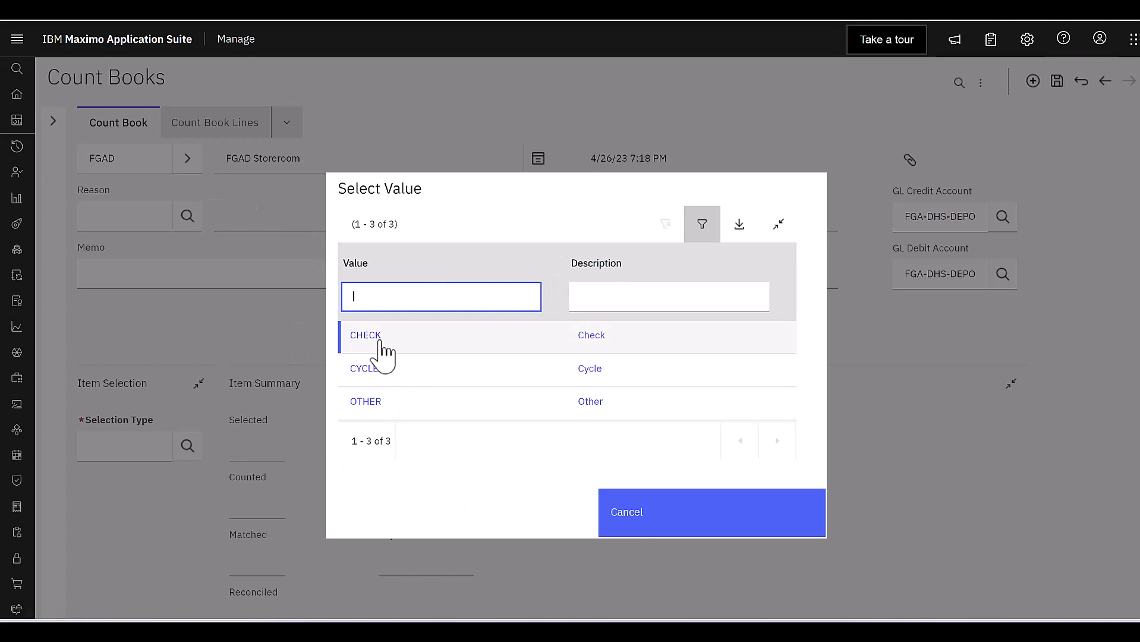
Set the reason to CHECK and enter a demo memo text.
left_click(364, 335)
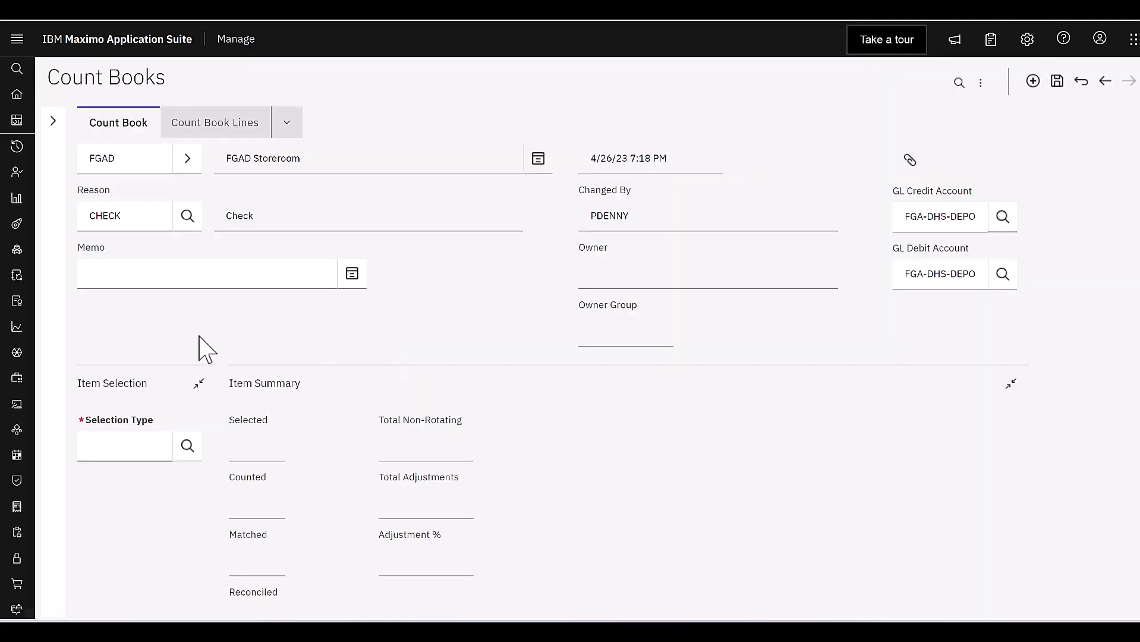
type("d")
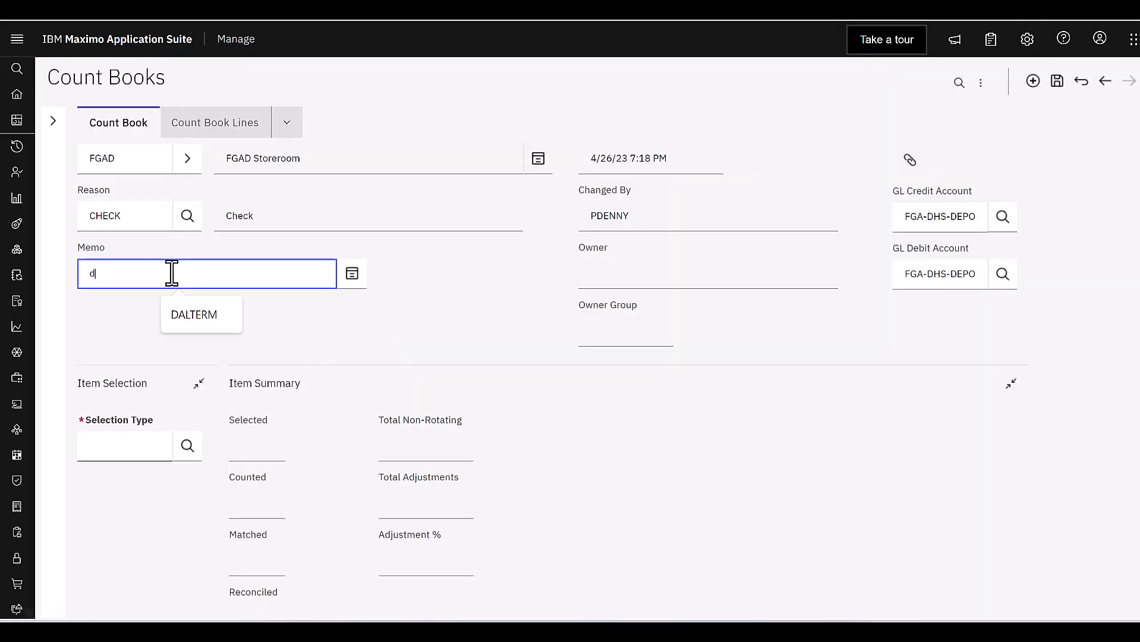
type("emo inforamtion")
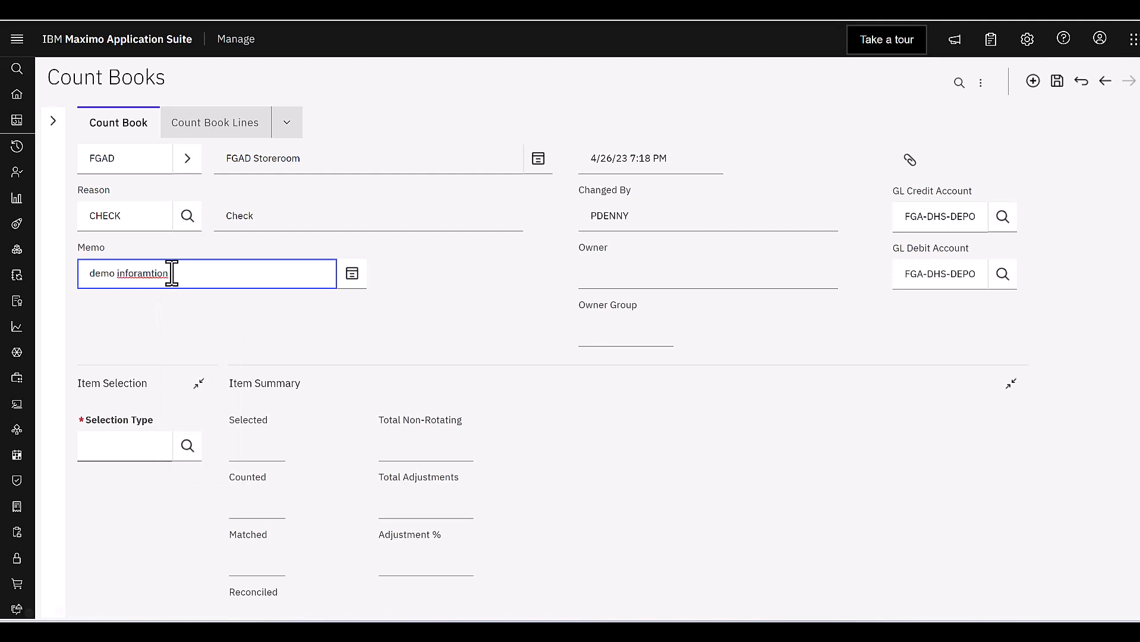
type("kajfklajfdkajfkajflkdasj")
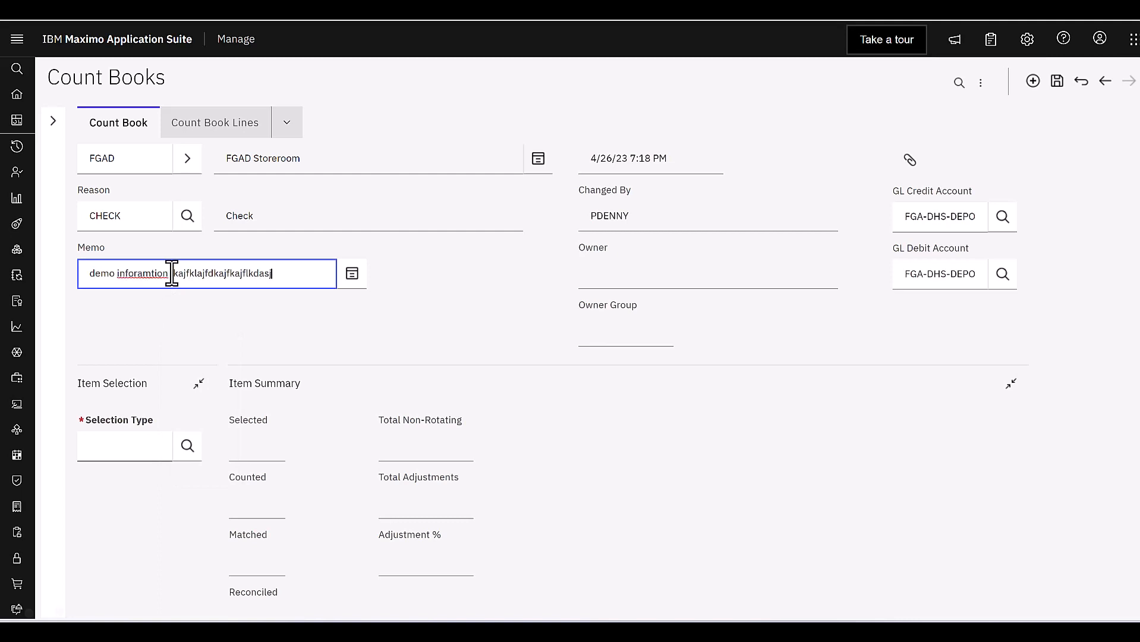
scroll("down", 3)
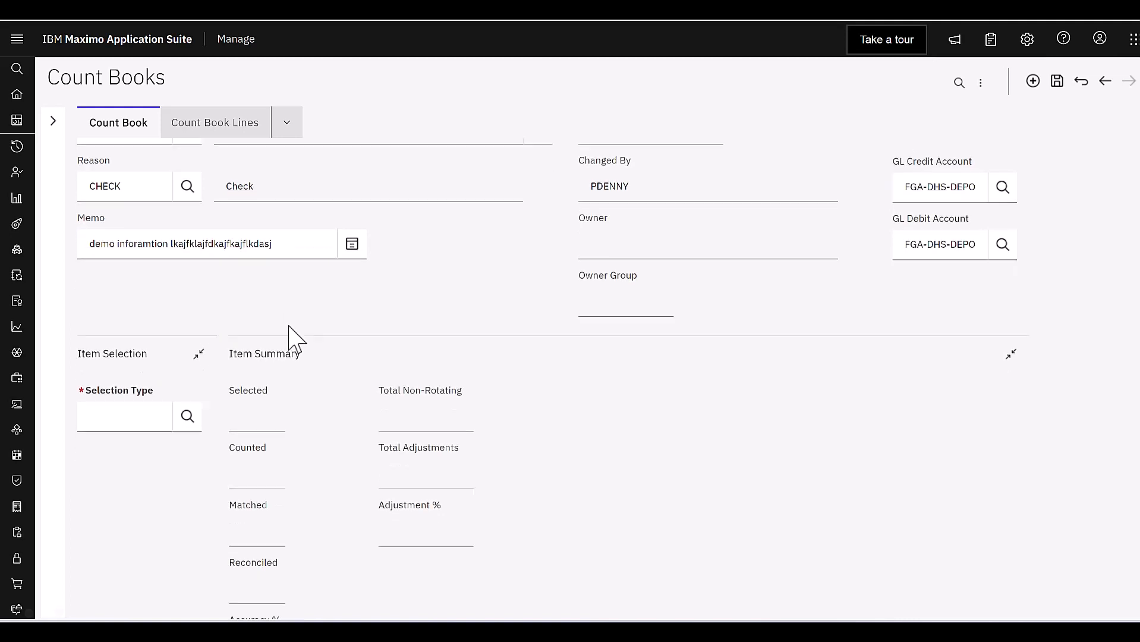
scroll("down", 3)
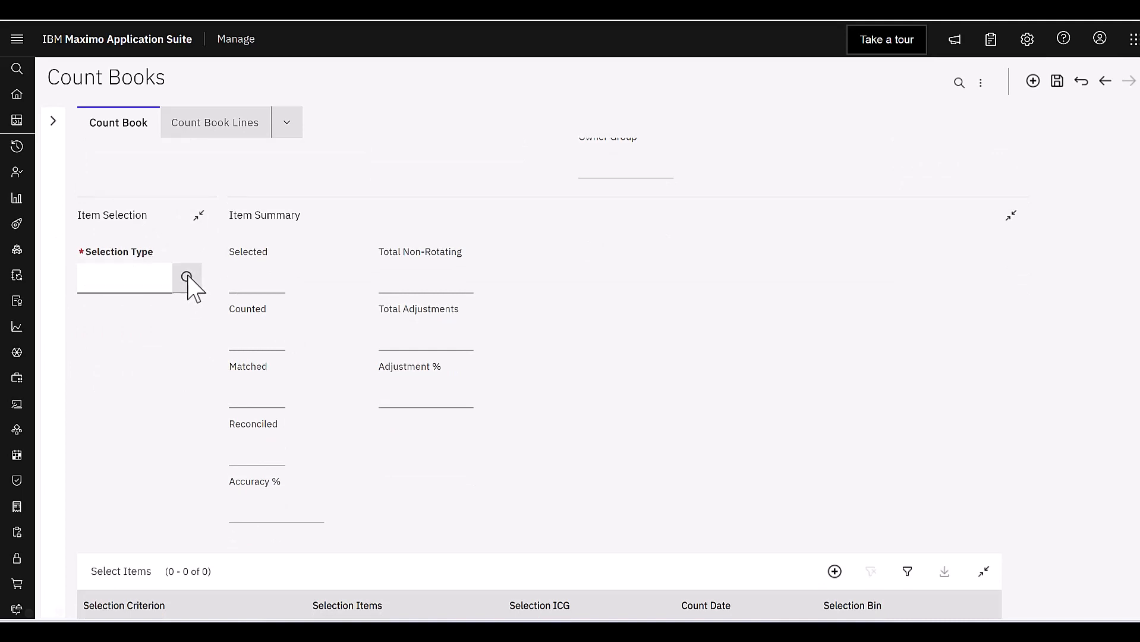
Bring up the selection type value list (ALL, BIN, ITEM, TOOLS...).
left_click(187, 277)
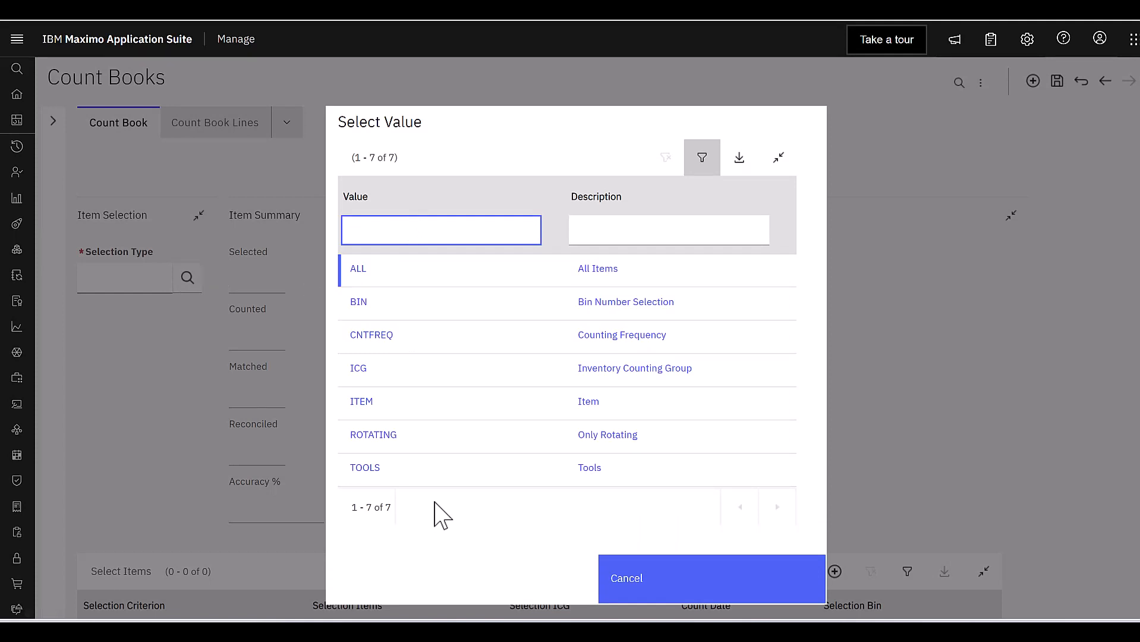
mouse_move(560, 436)
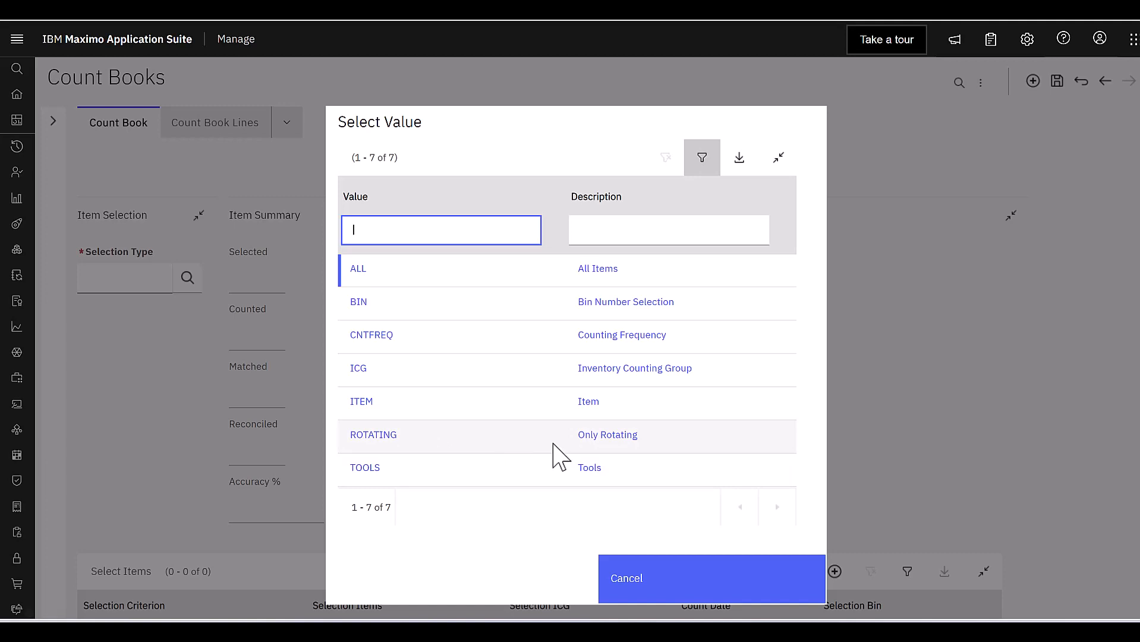
mouse_move(555, 450)
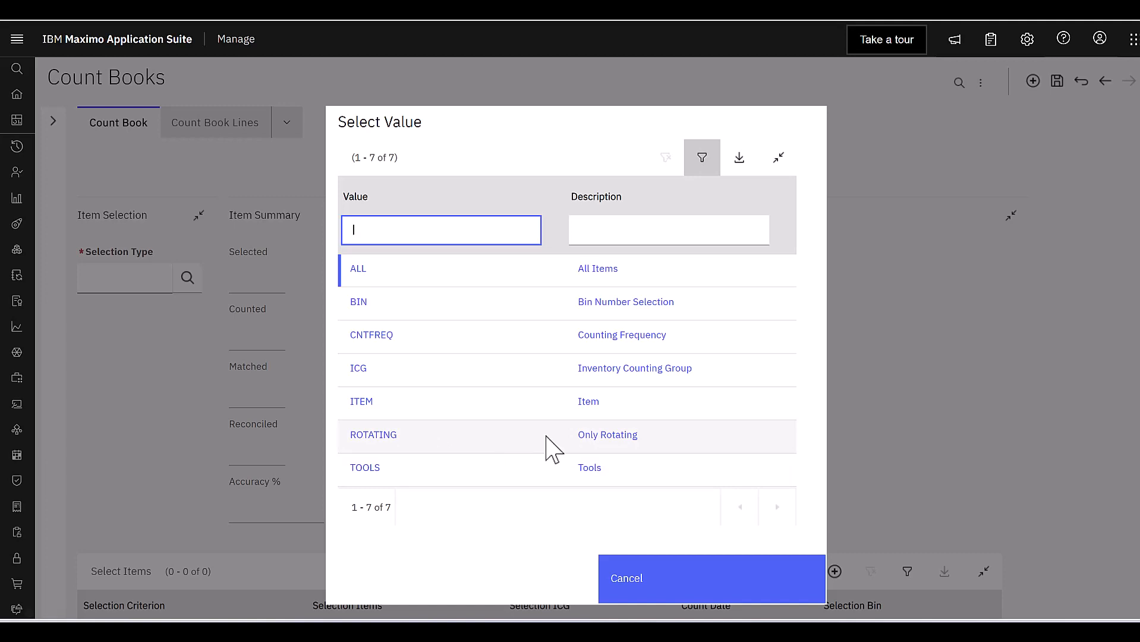
mouse_move(427, 284)
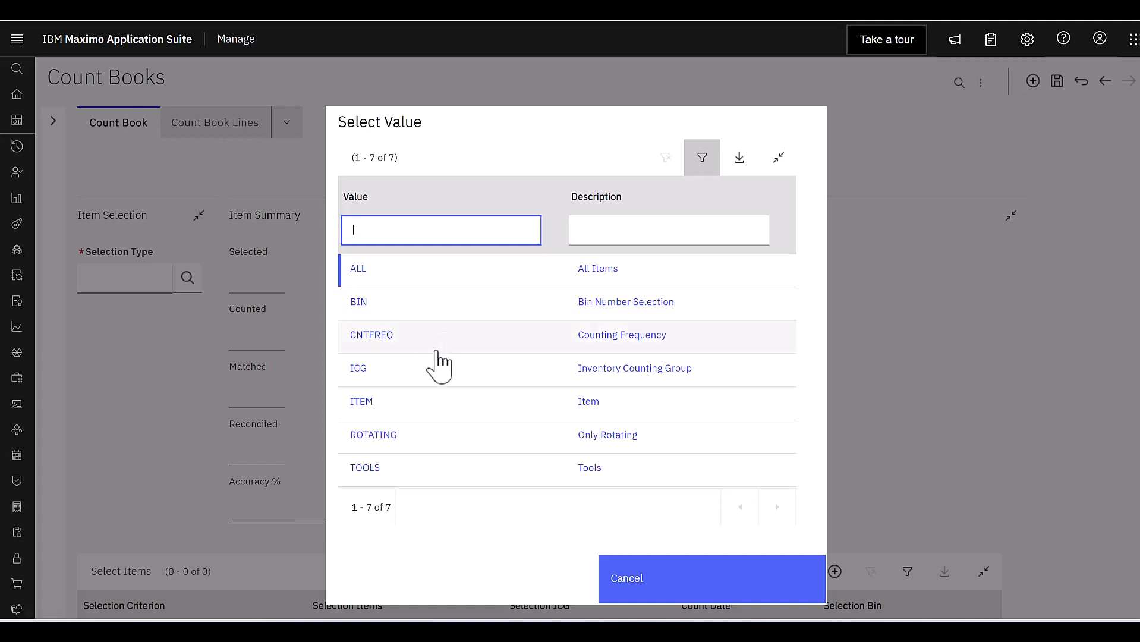
mouse_move(361, 427)
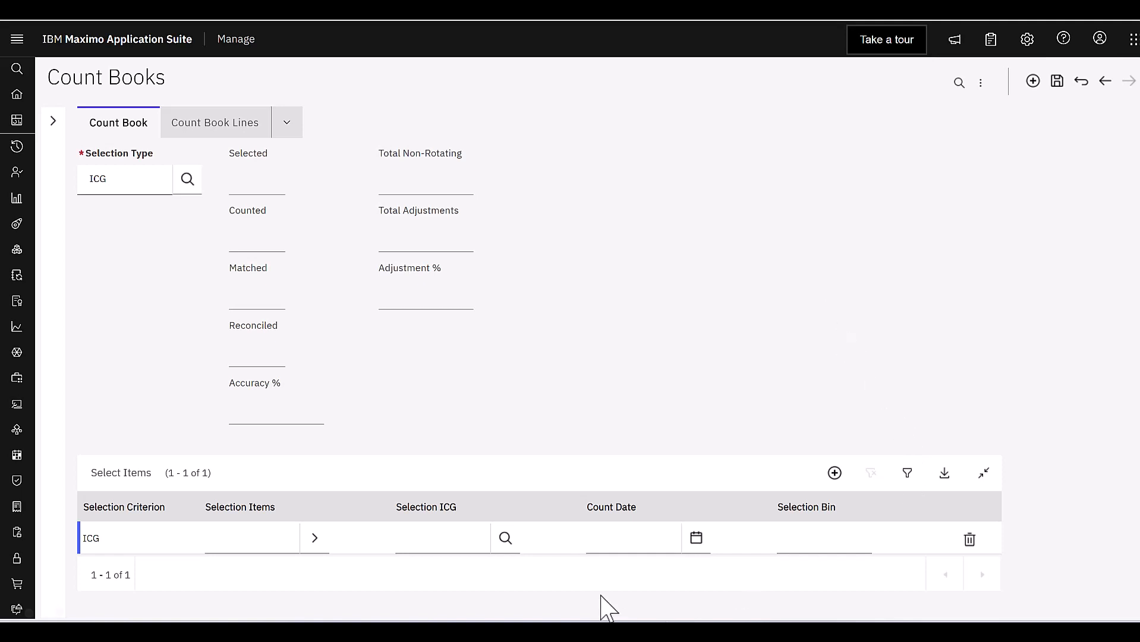
Choose VALVES as the selection inventory counting group.
left_click(504, 538)
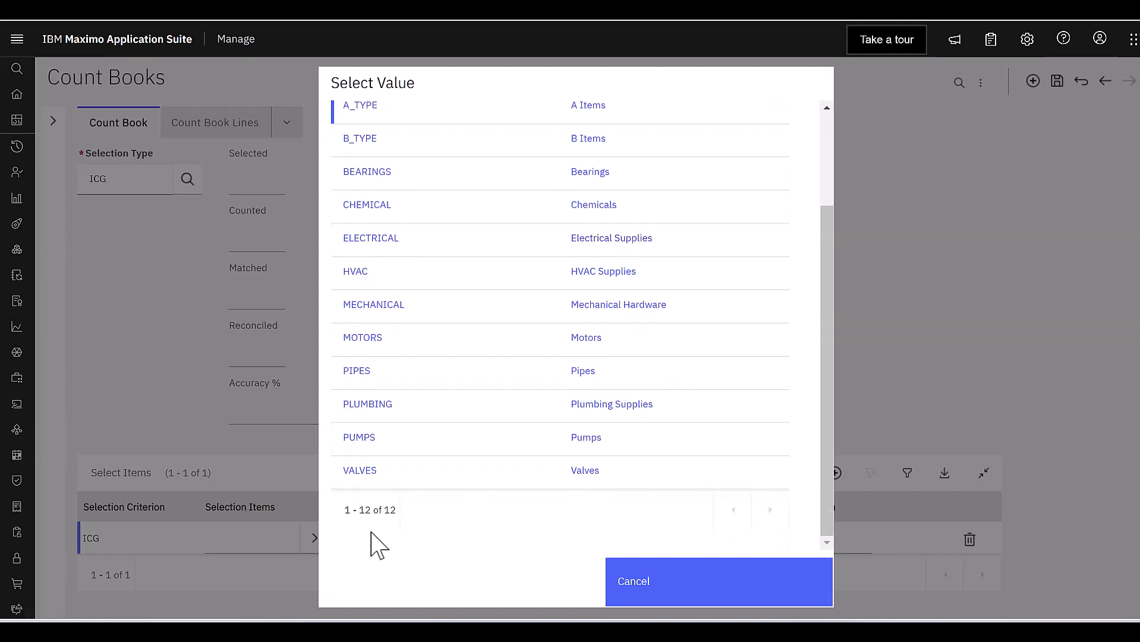
left_click(358, 470)
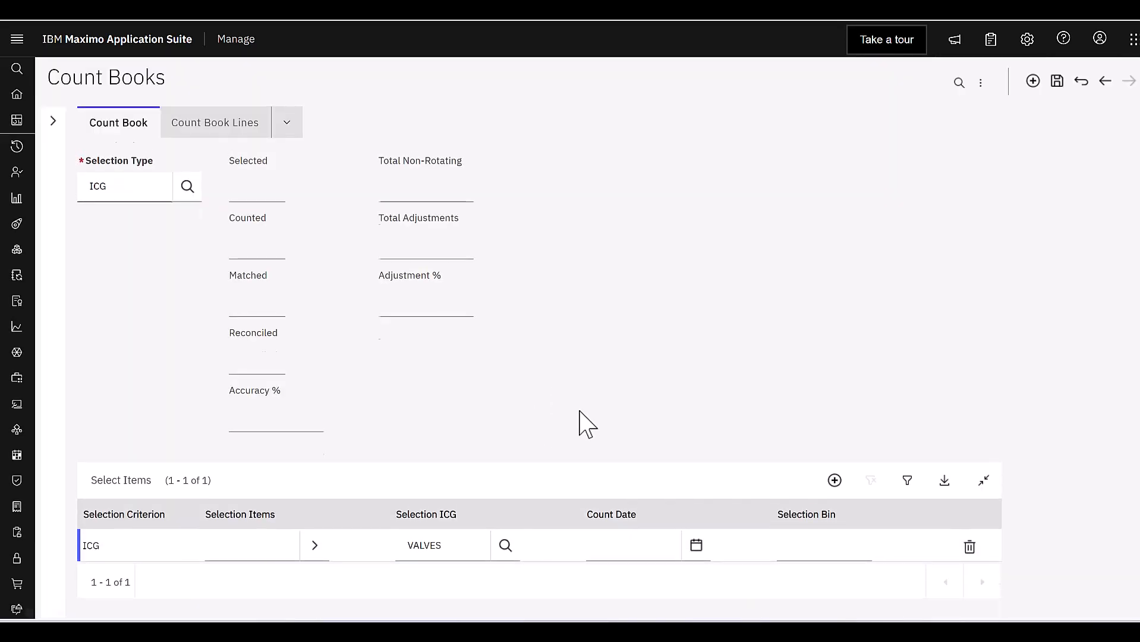
left_click(54, 121)
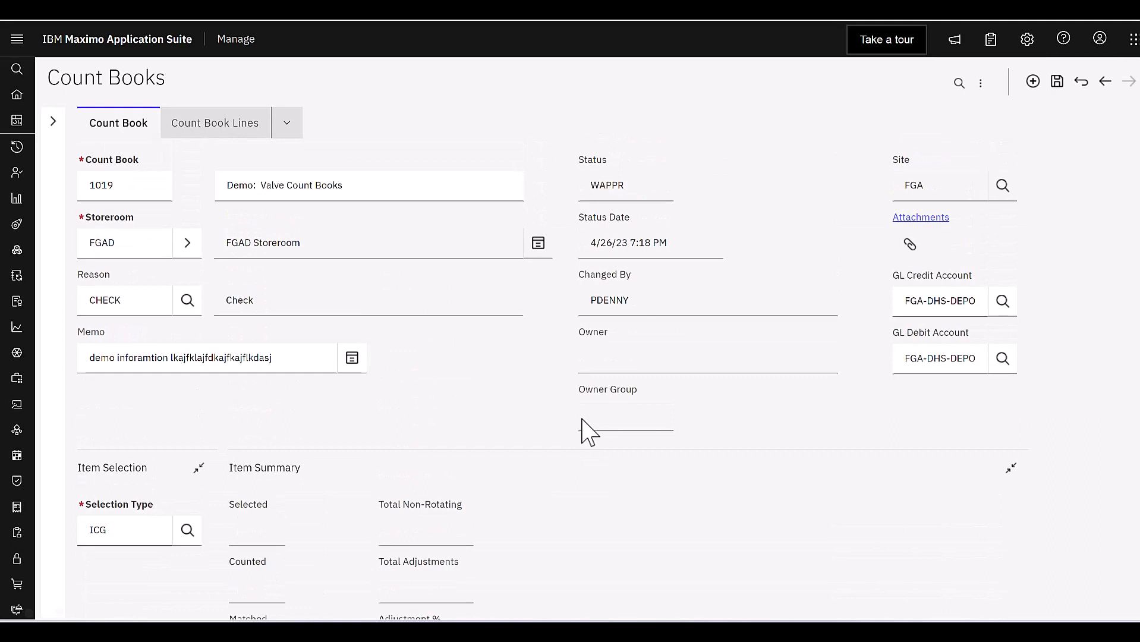
Save count book 1019 and review its 27 VALVES lines in bin C1.
left_click(213, 123)
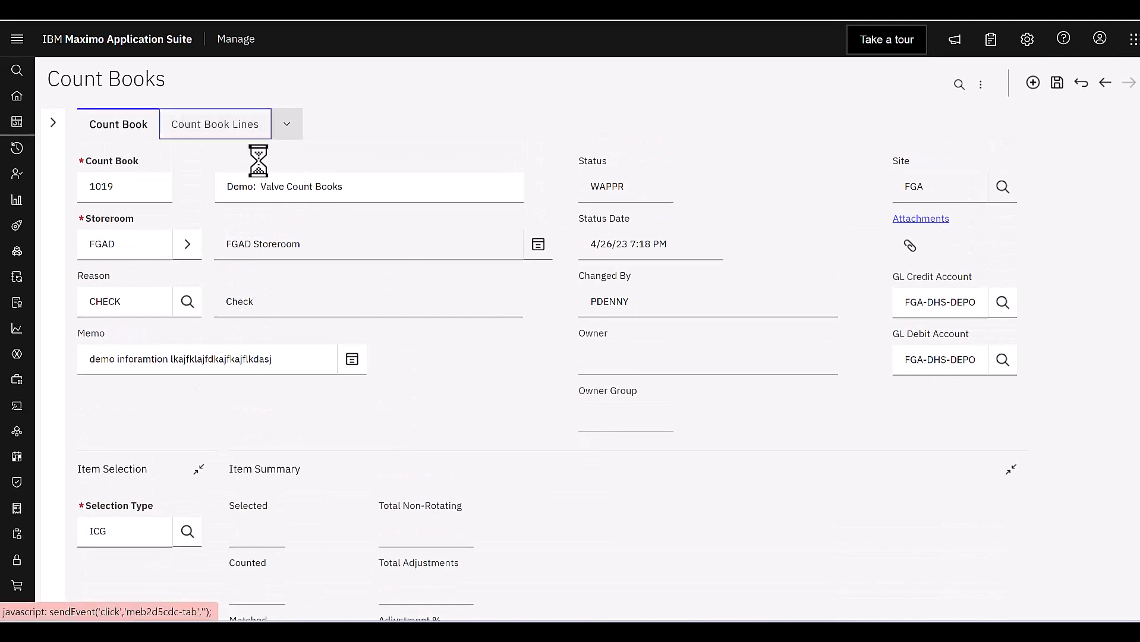
left_click(215, 124)
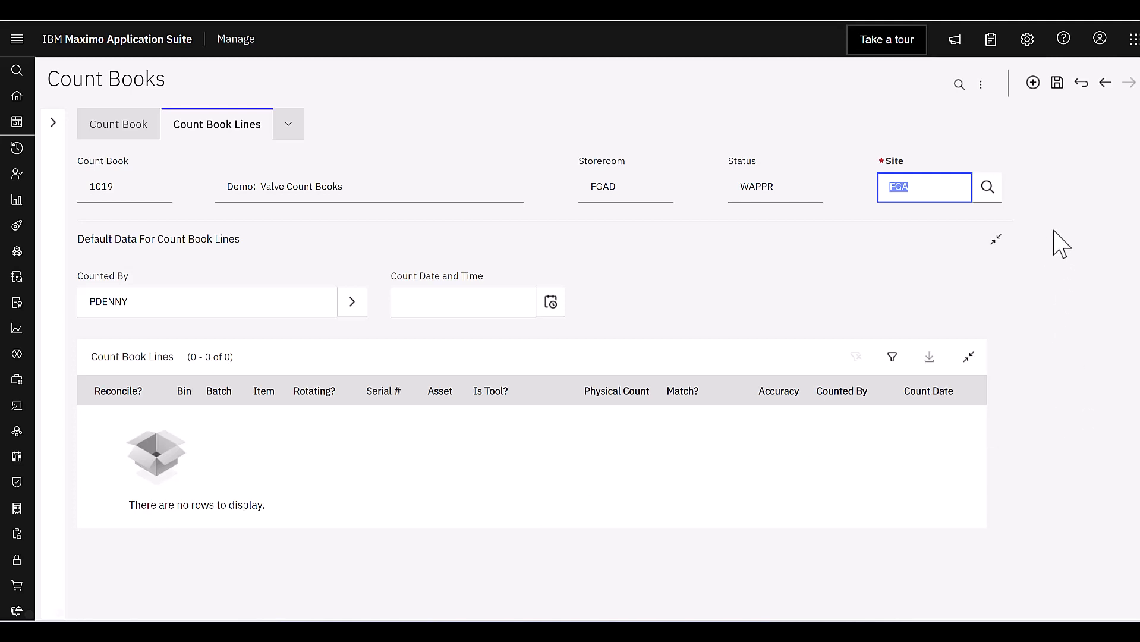
mouse_move(1056, 82)
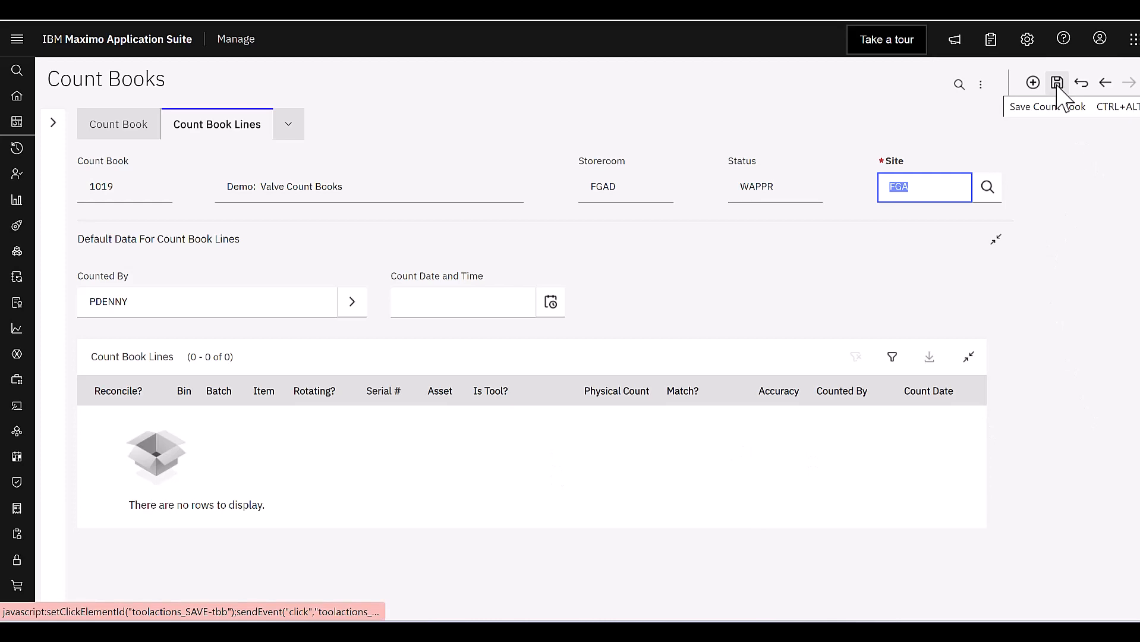
left_click(1057, 82)
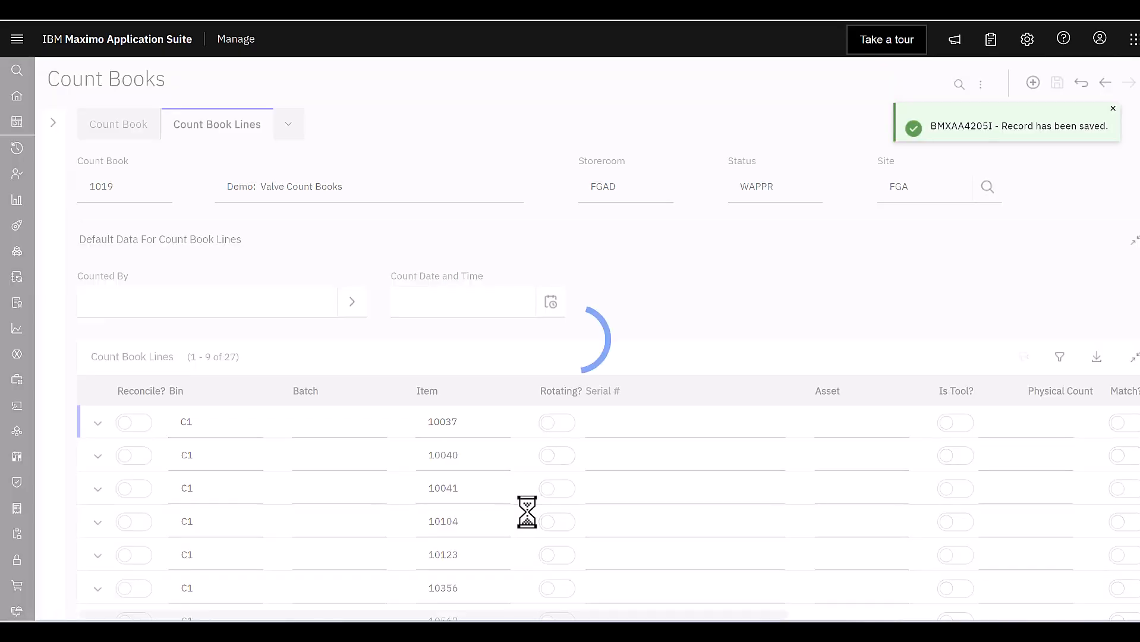
left_click(923, 187)
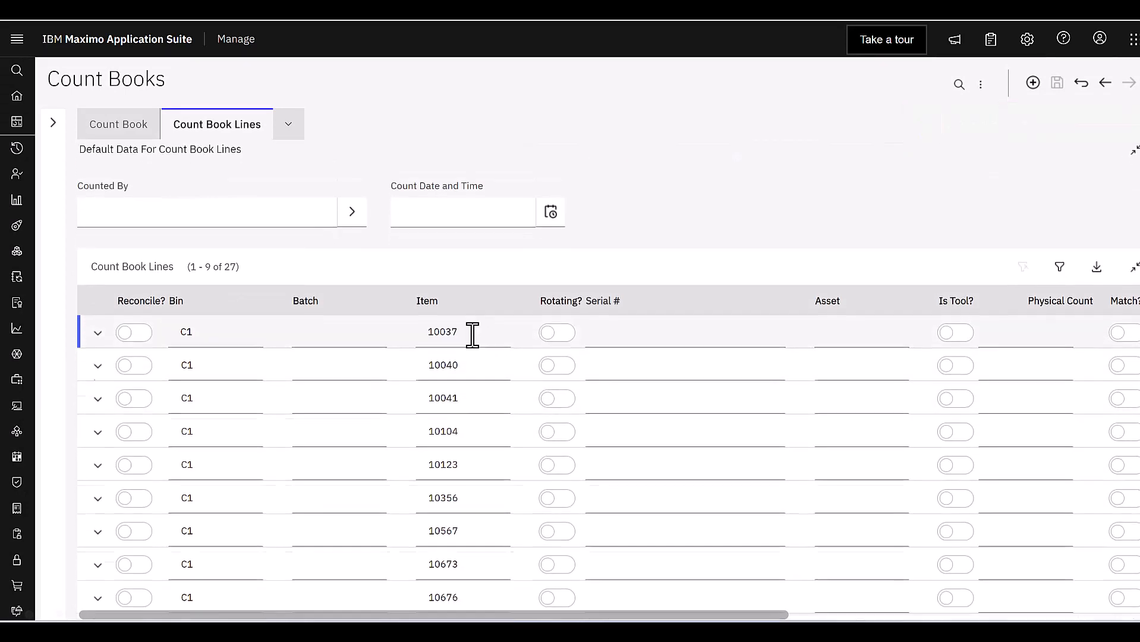
scroll("down", 3)
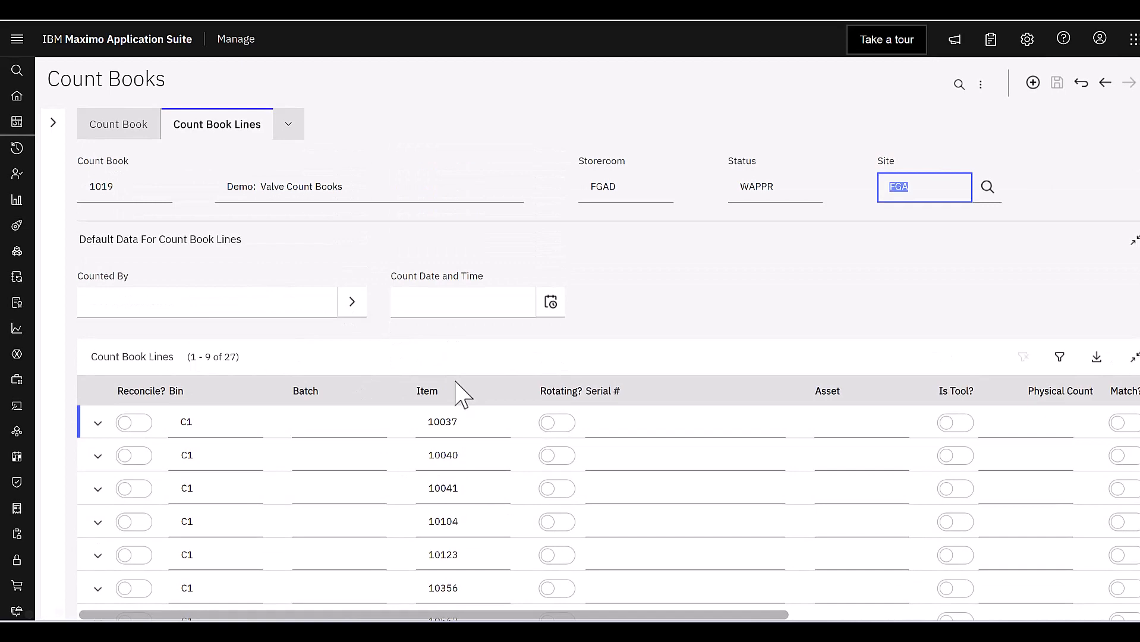
mouse_move(399, 403)
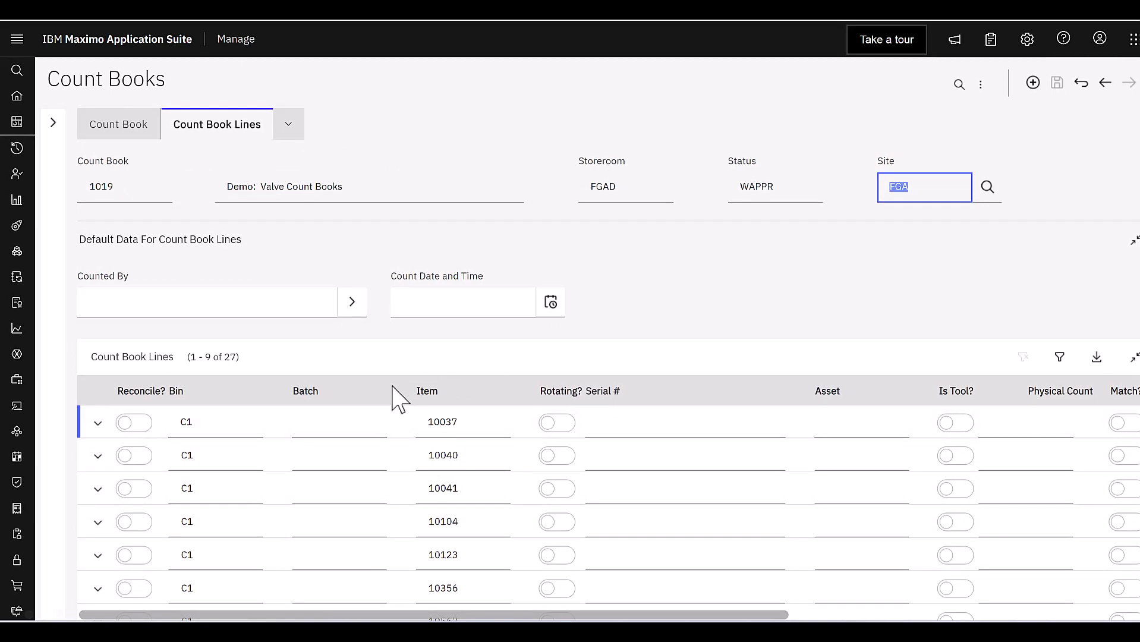
Use Select Owner to make DEMO the count book owner.
left_click(118, 124)
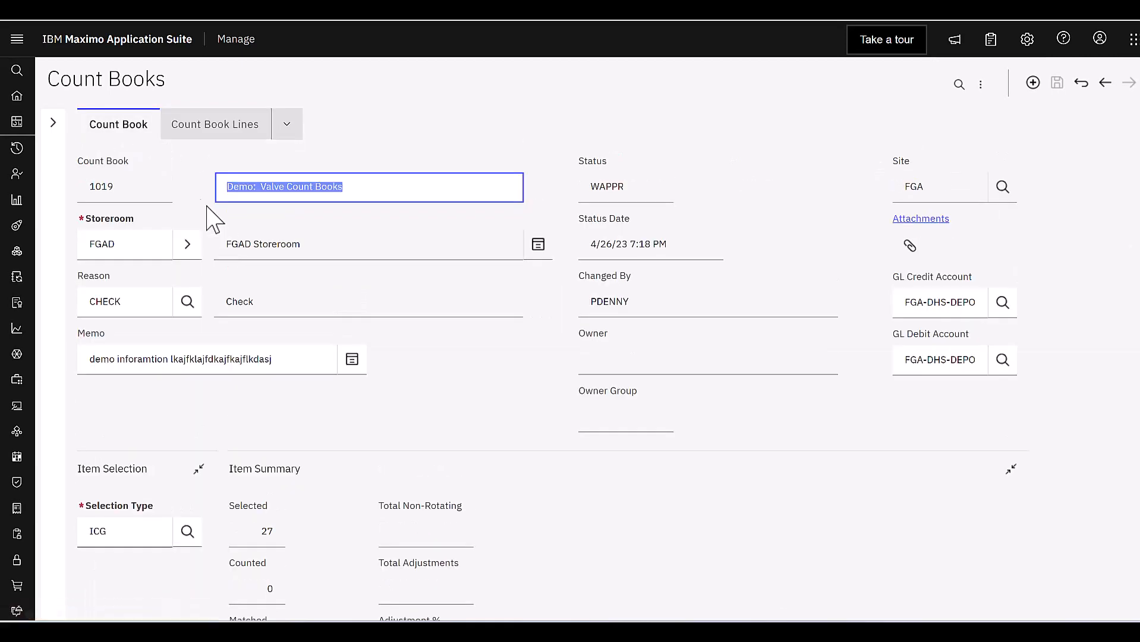
left_click(52, 121)
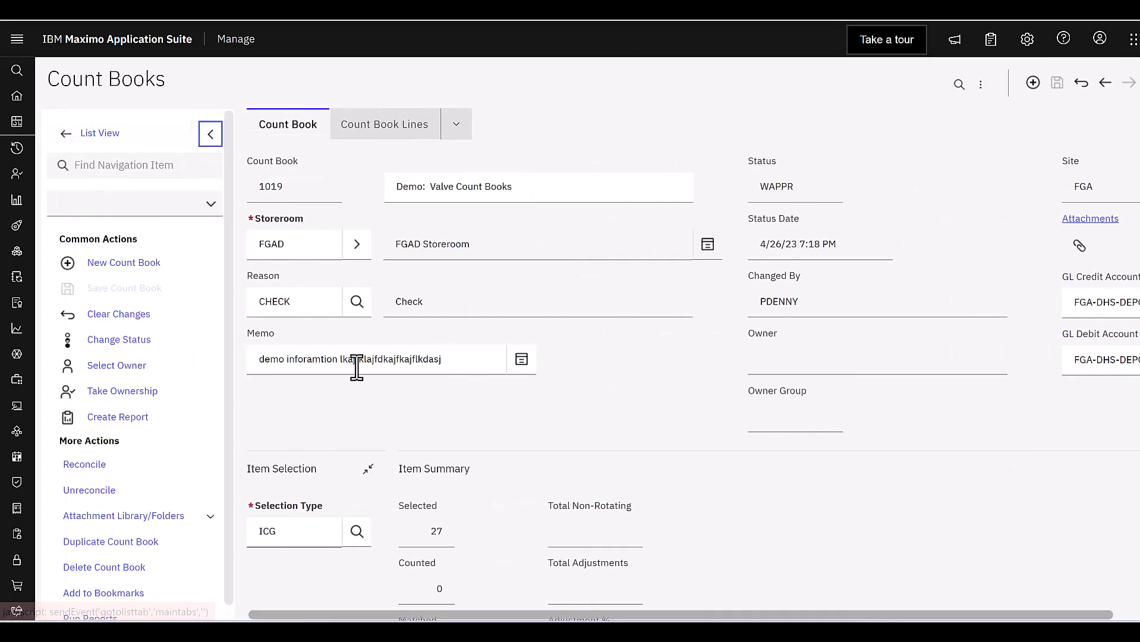
left_click(117, 365)
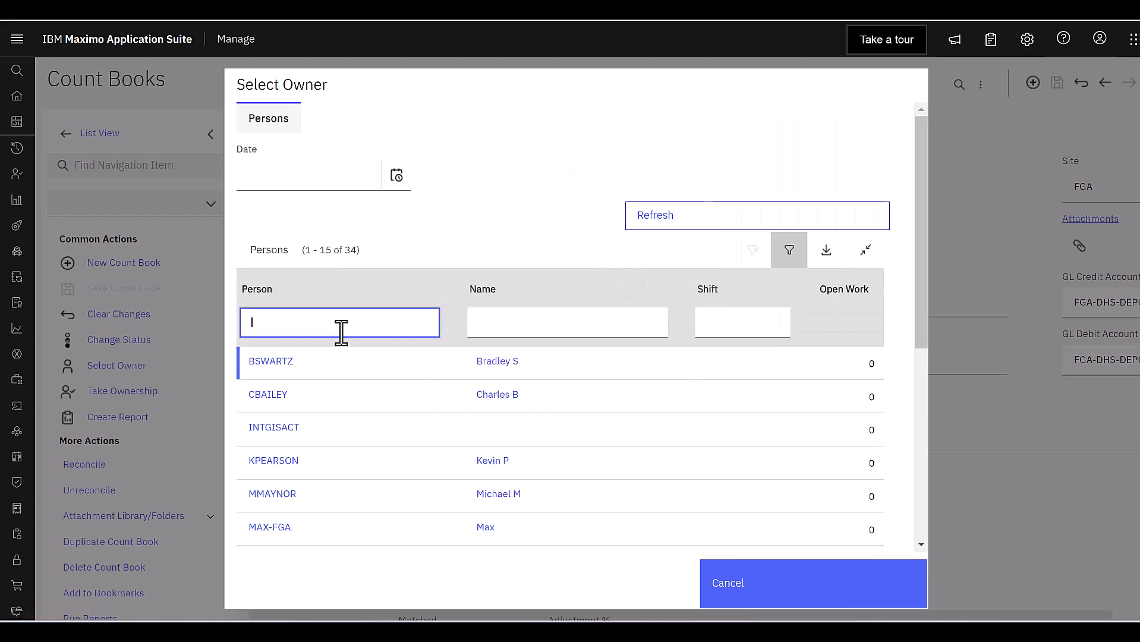
type("demo")
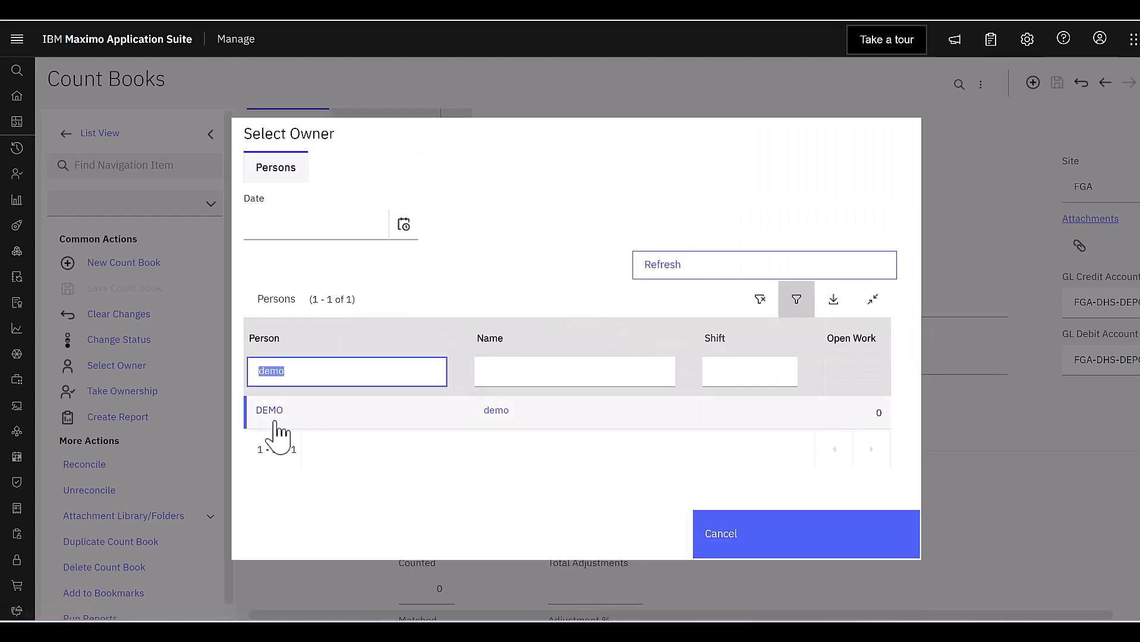
left_click(269, 408)
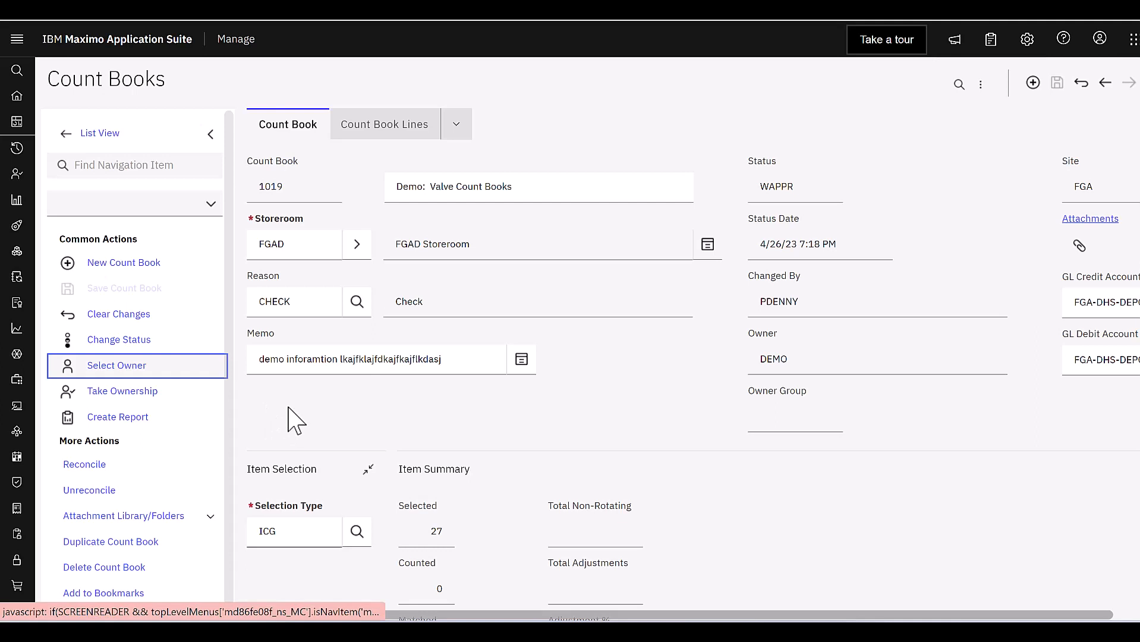
mouse_move(719, 386)
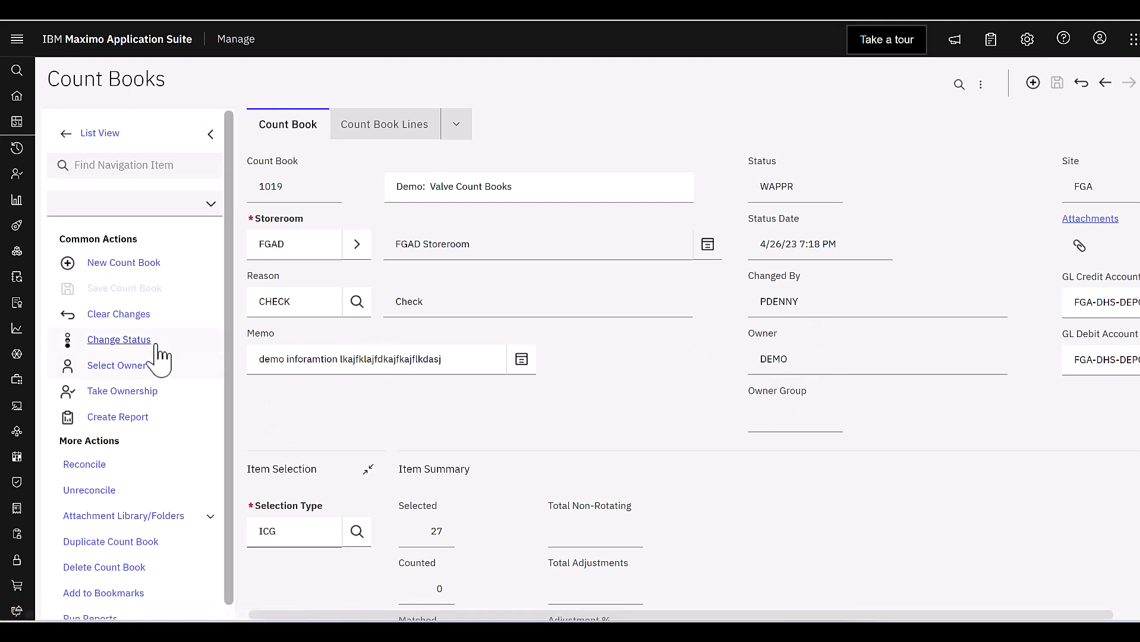
mouse_move(119, 340)
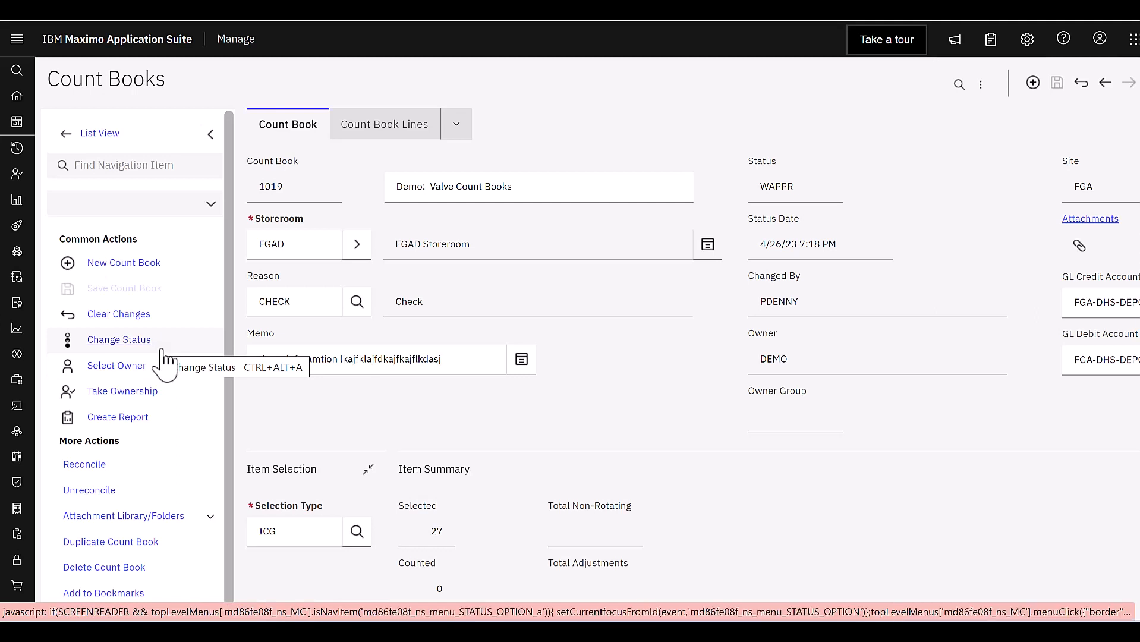
Change the count book status to Approved and show its 27 lines.
left_click(119, 339)
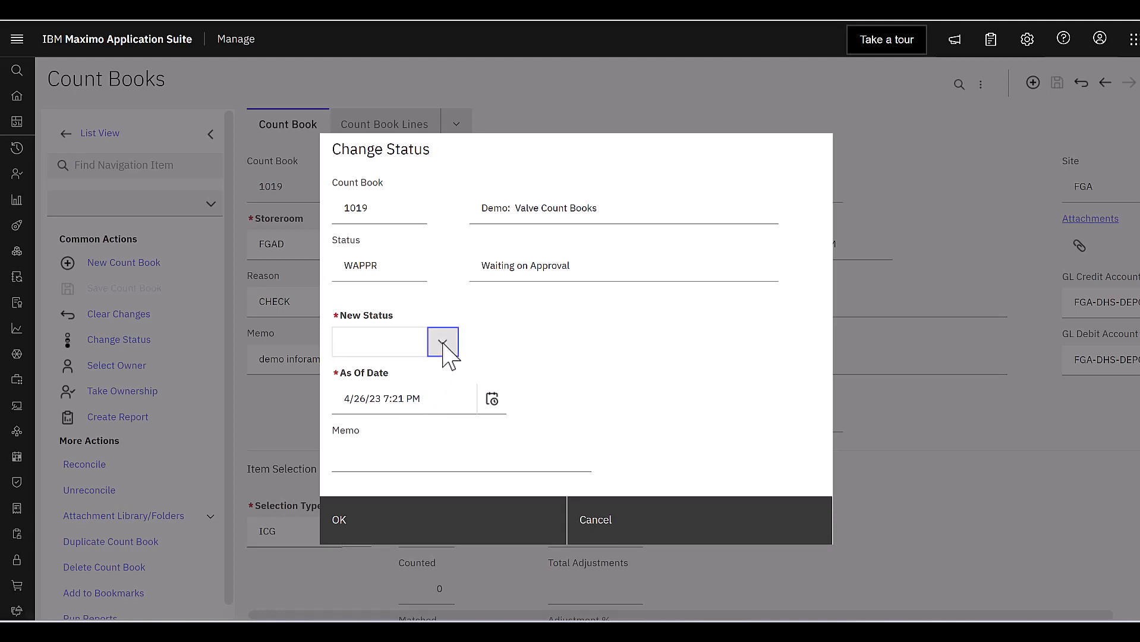
left_click(442, 341)
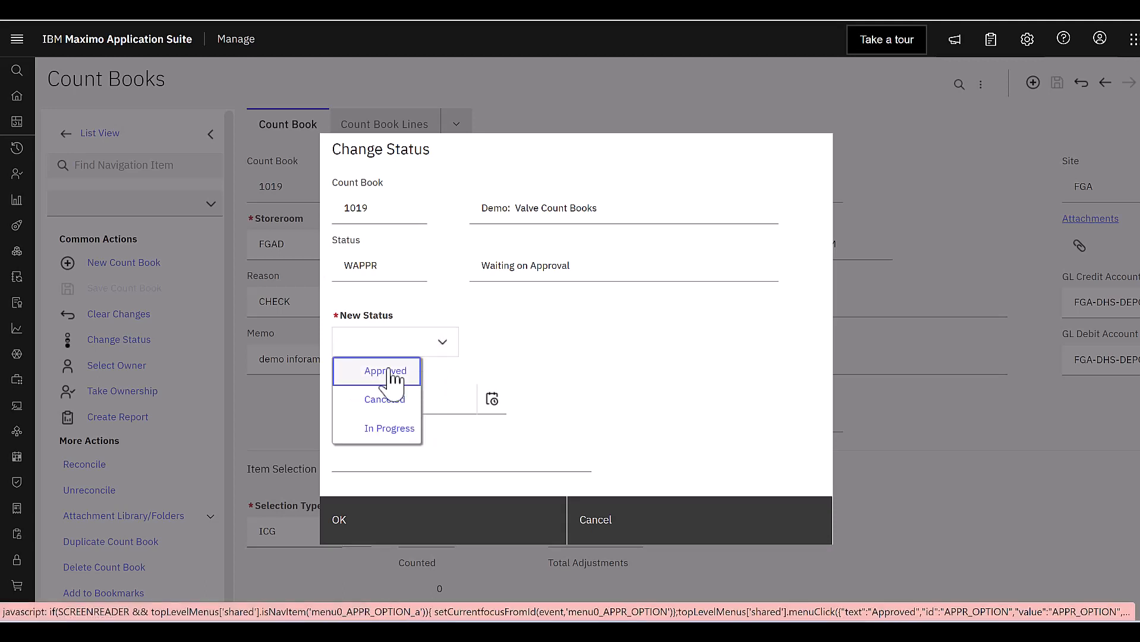
left_click(383, 371)
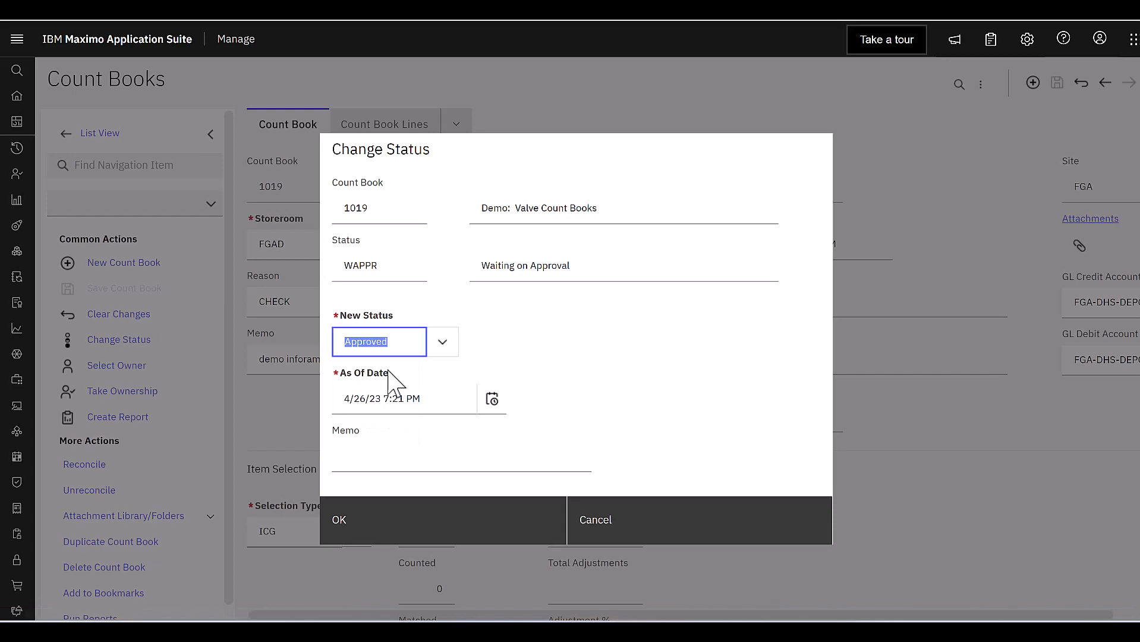
mouse_move(523, 400)
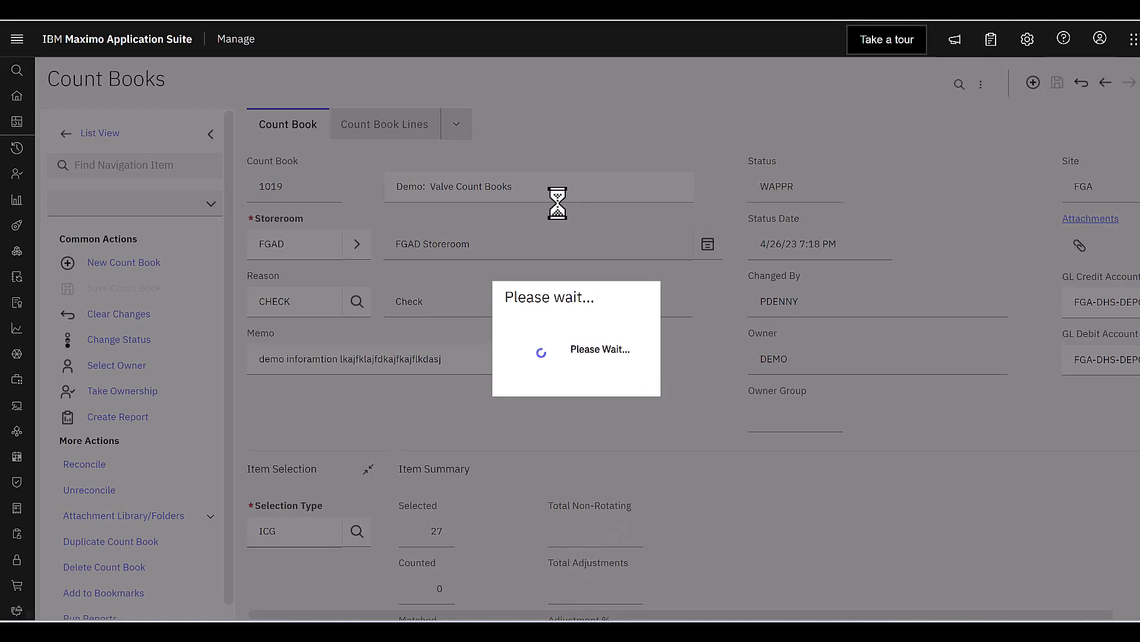
left_click(118, 340)
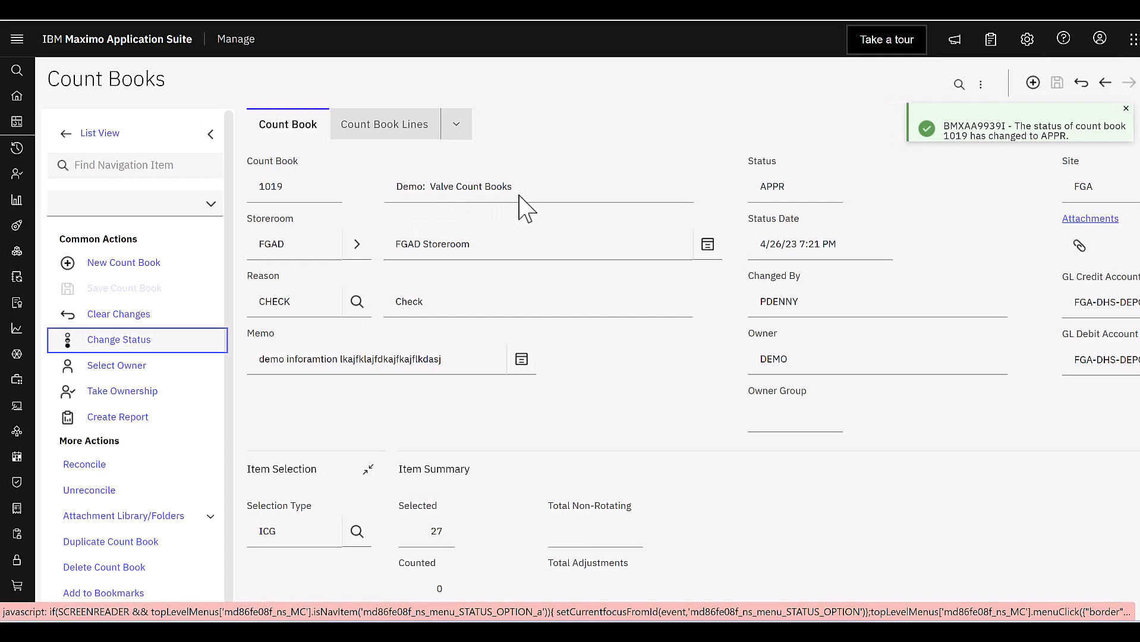
left_click(384, 124)
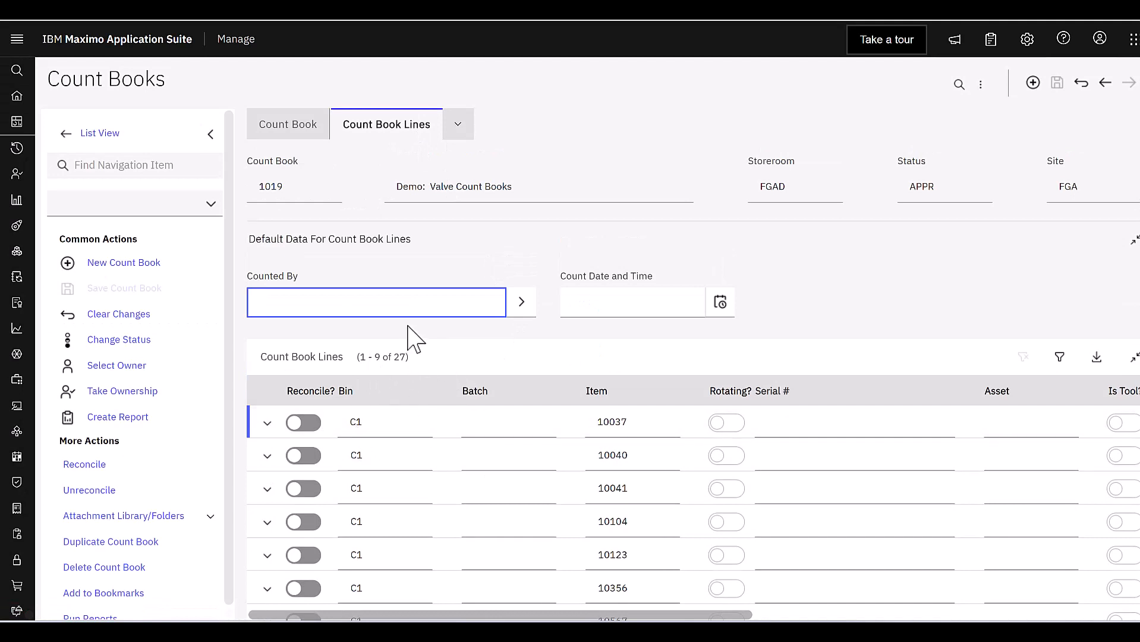
Run the saved Count Book - Valves query in the Inventory application.
left_click(18, 38)
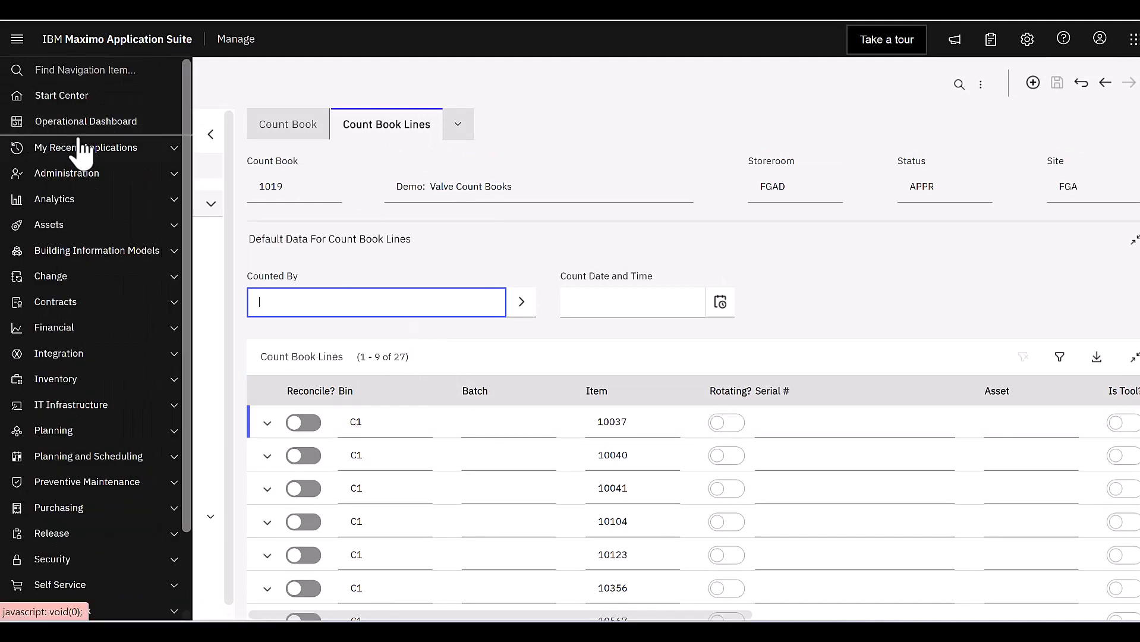
left_click(86, 148)
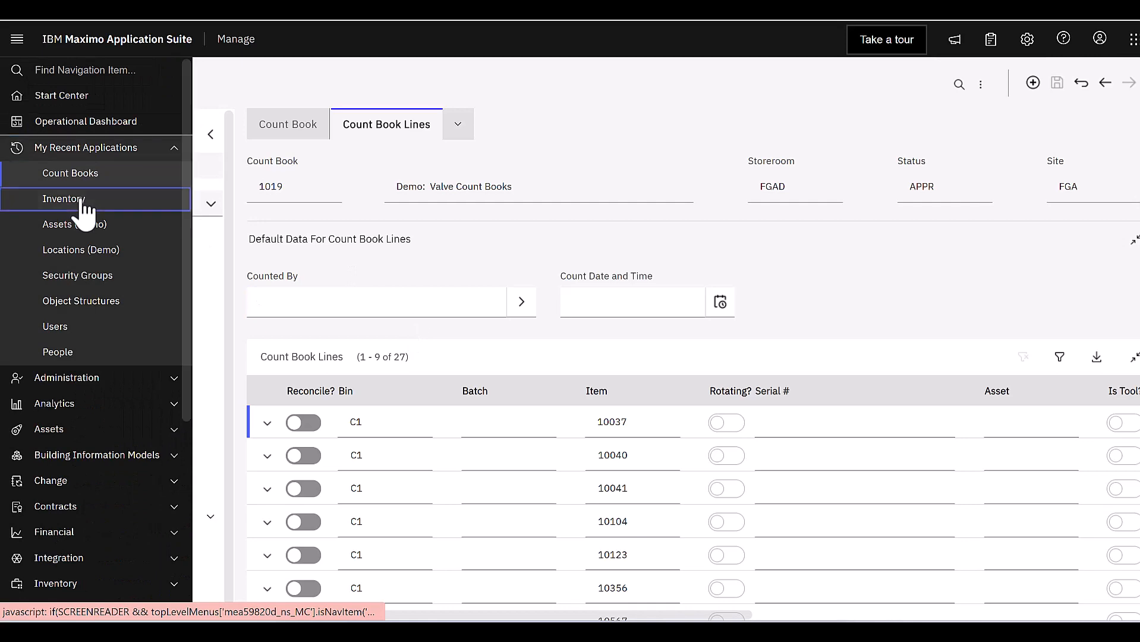
left_click(63, 199)
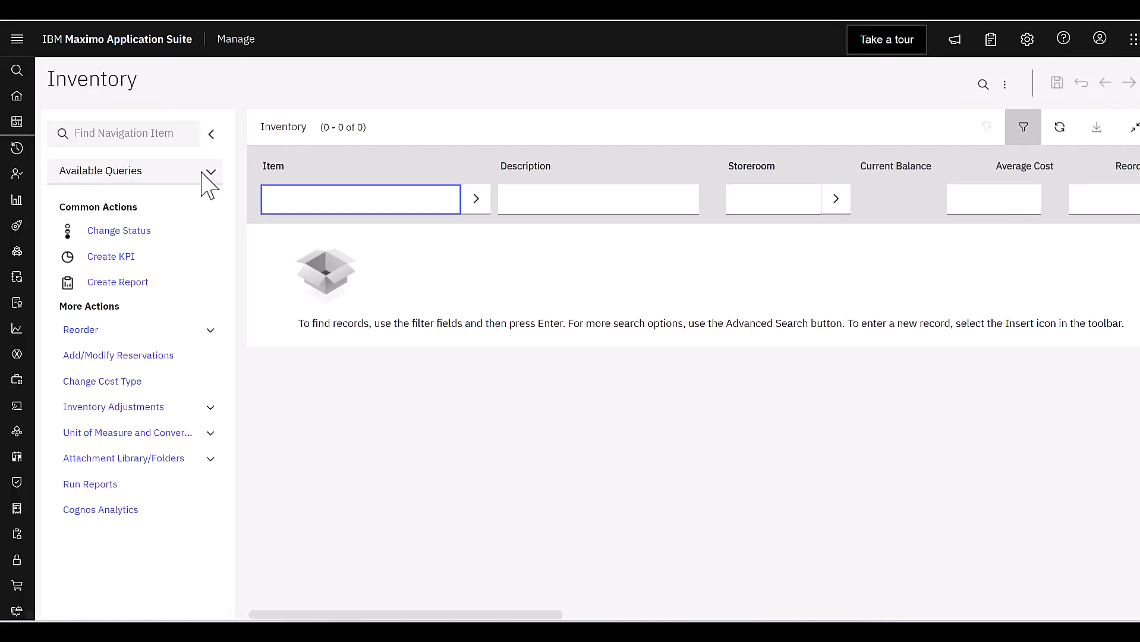
left_click(211, 174)
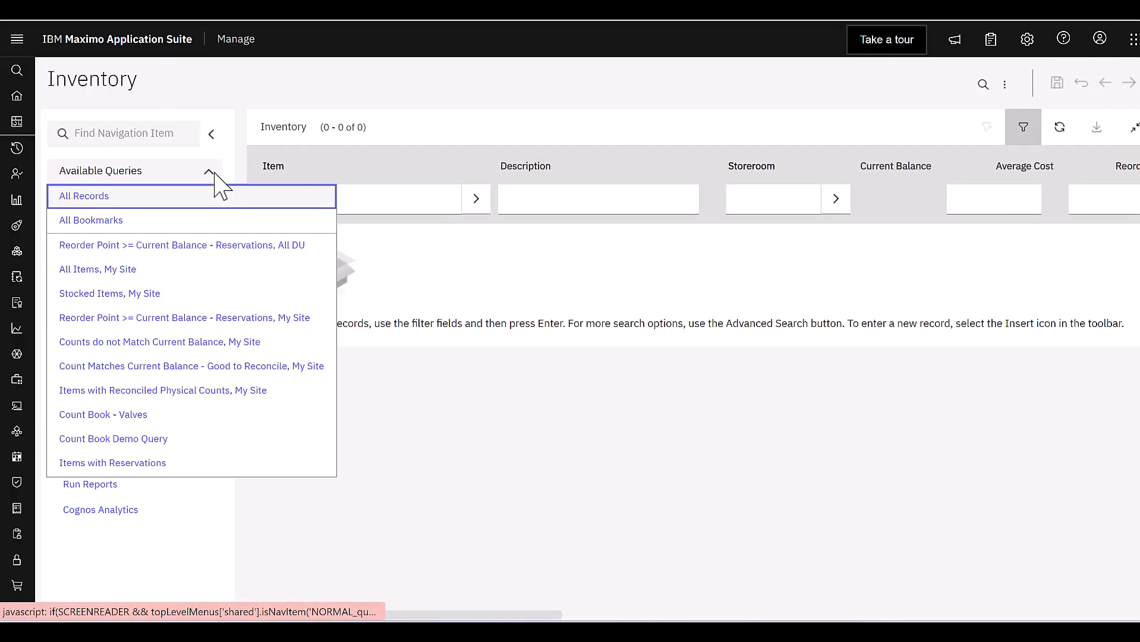
left_click(102, 415)
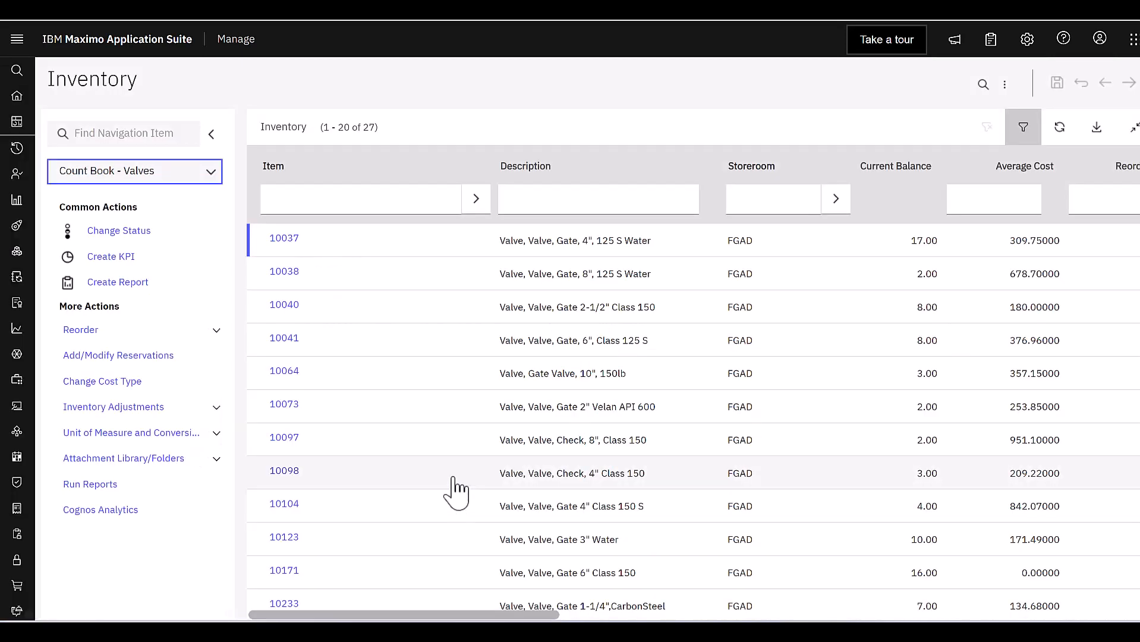
mouse_move(451, 438)
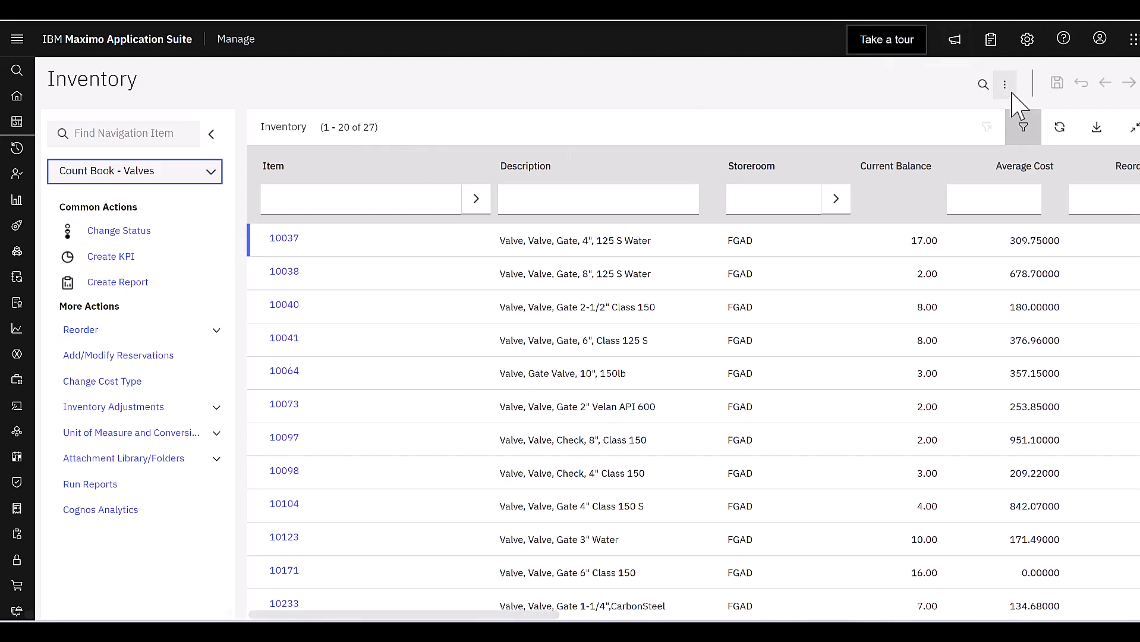
Review the query's Where Clause and rerun it to list the 27 valve records.
left_click(1004, 83)
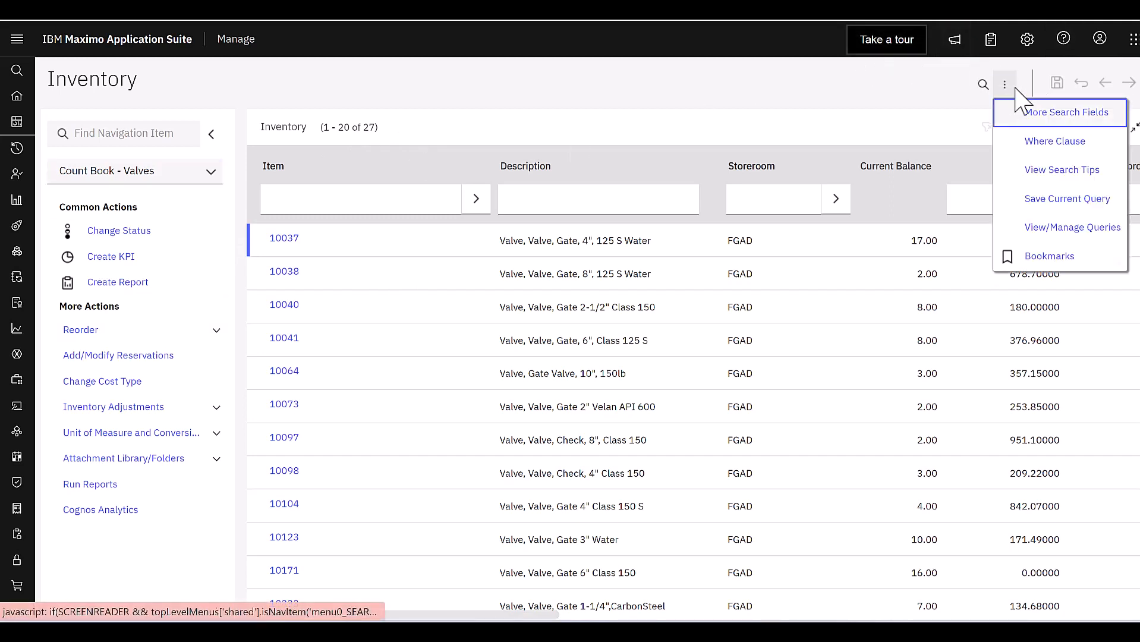
left_click(1054, 142)
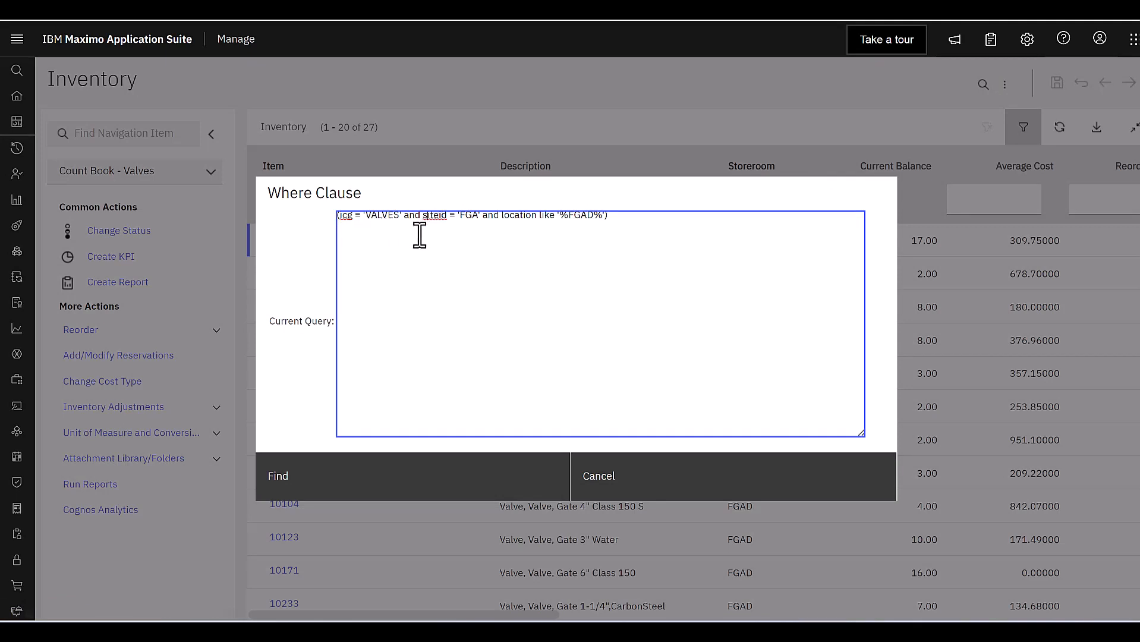
mouse_move(616, 241)
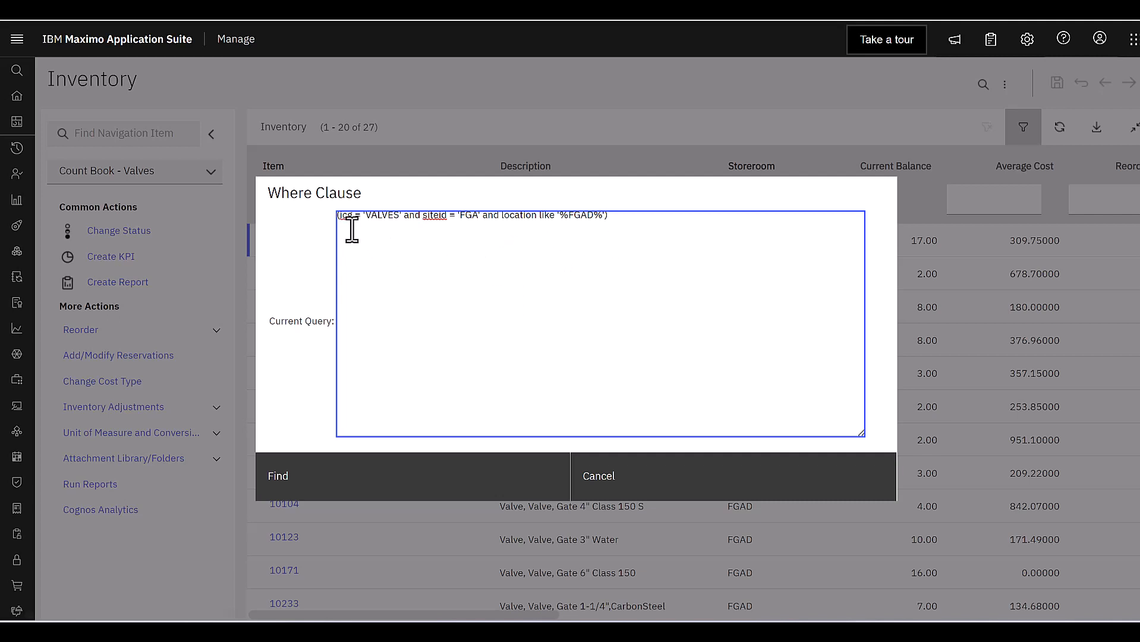
left_click(278, 475)
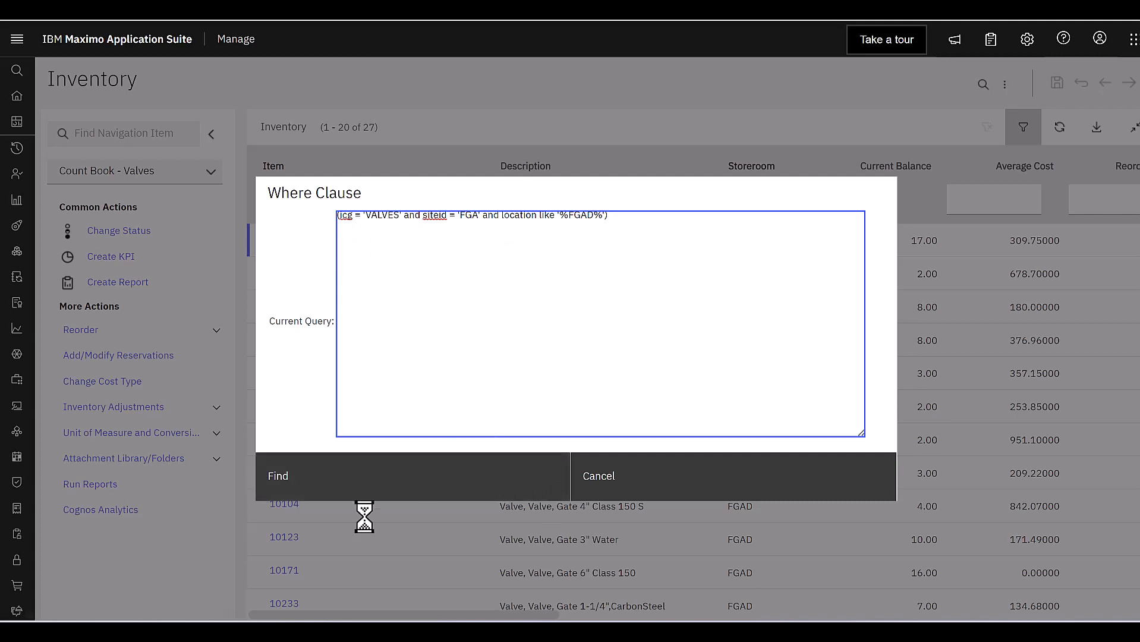
left_click(278, 475)
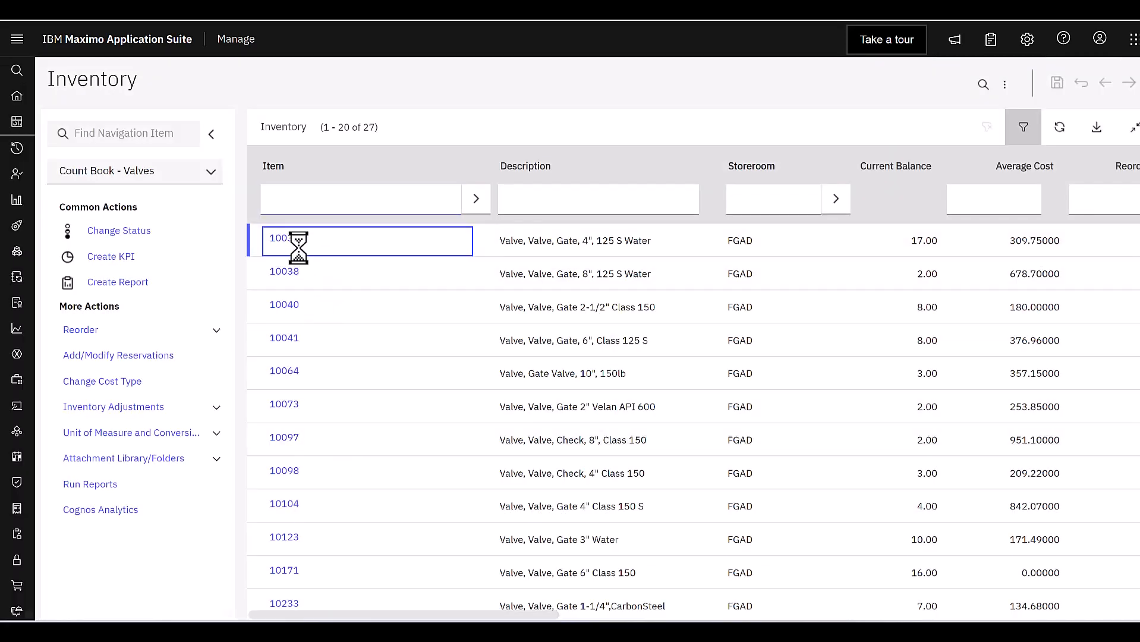
left_click(278, 237)
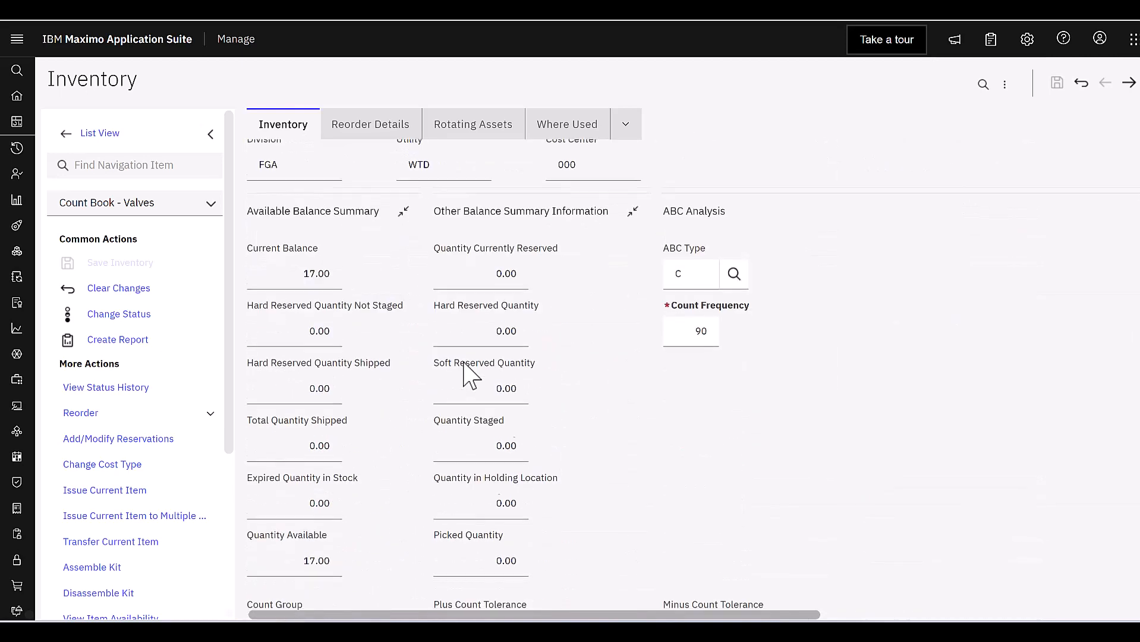
scroll("down", 3)
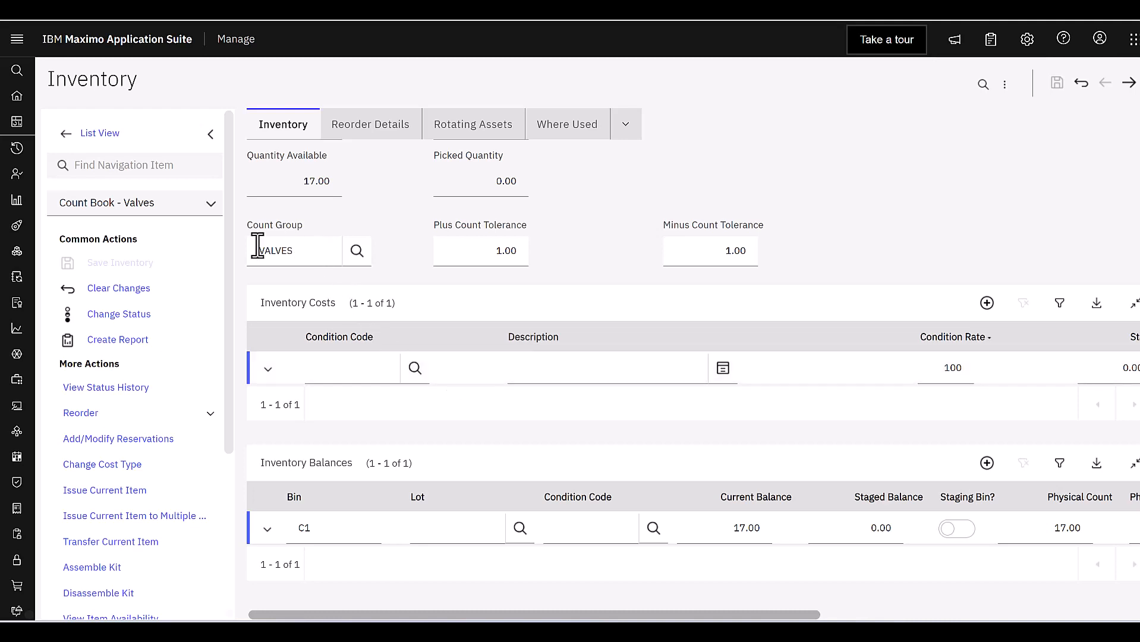
double_click(275, 251)
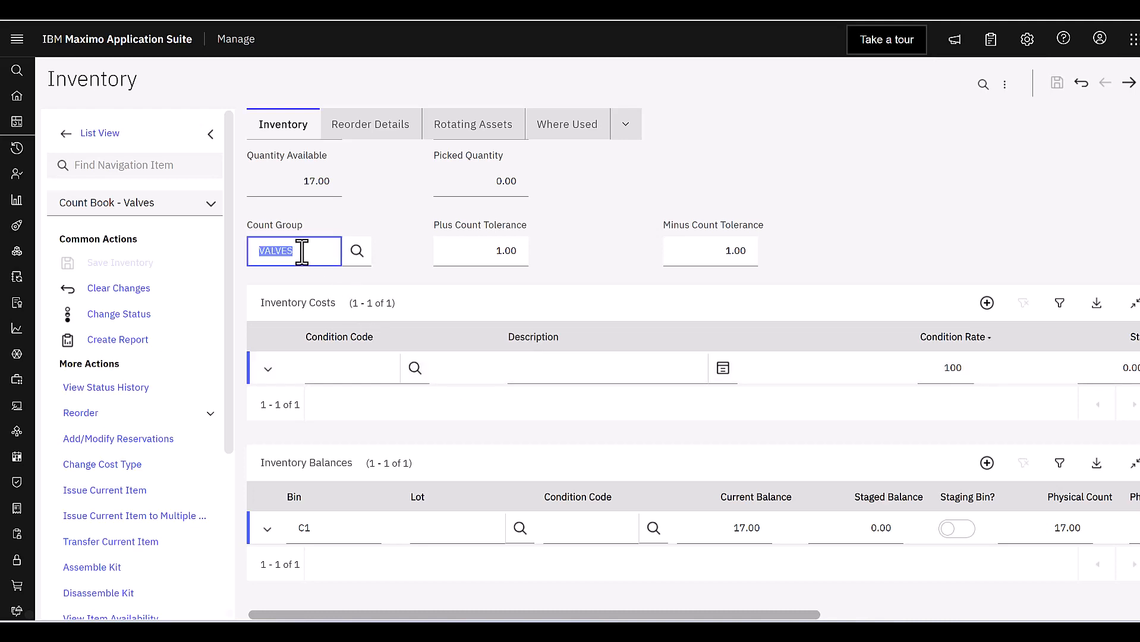
left_click(275, 249)
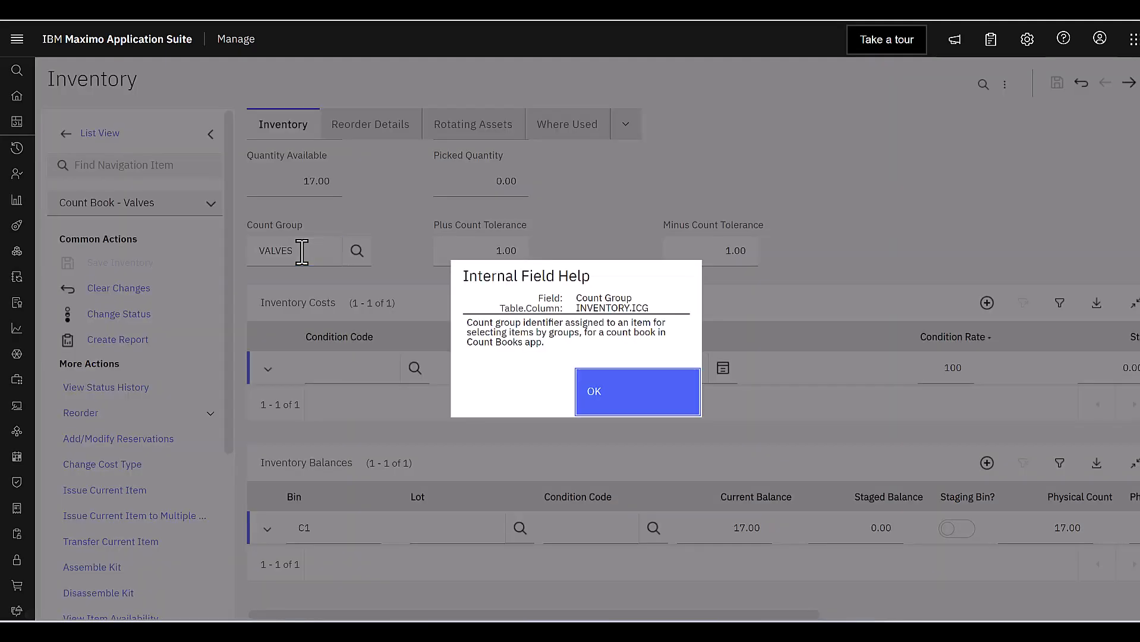
mouse_move(663, 298)
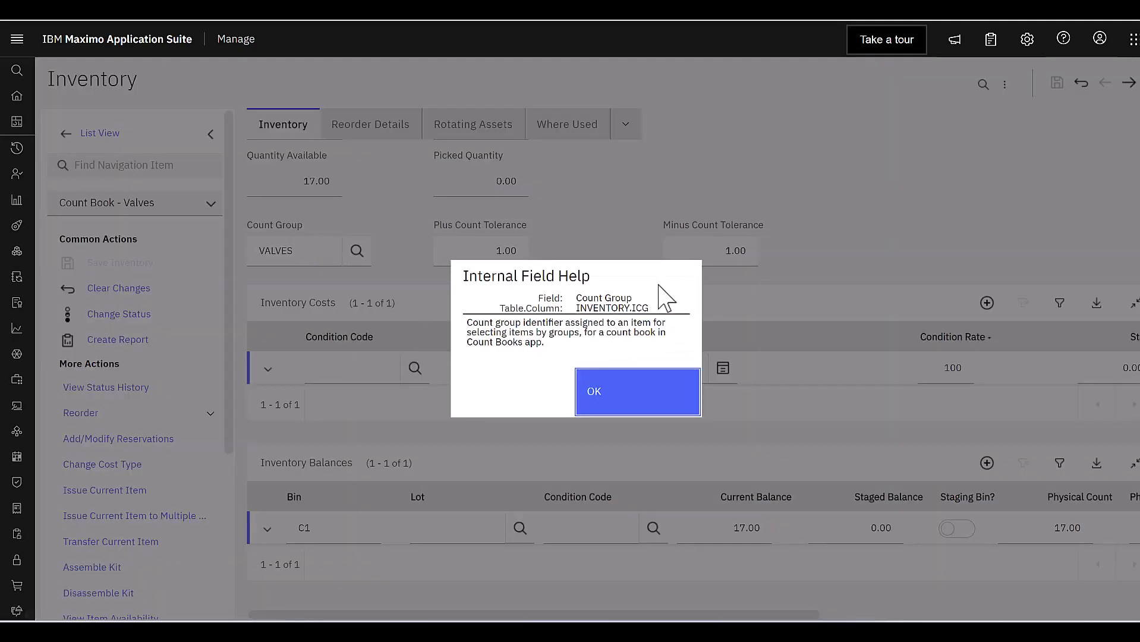
mouse_move(621, 330)
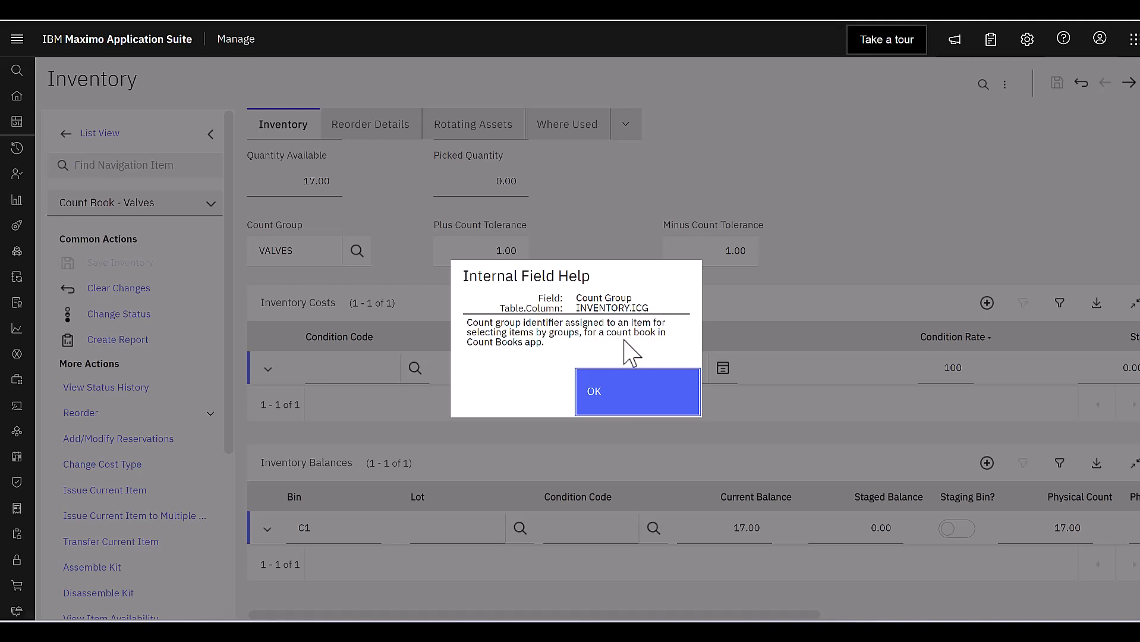
left_click(637, 391)
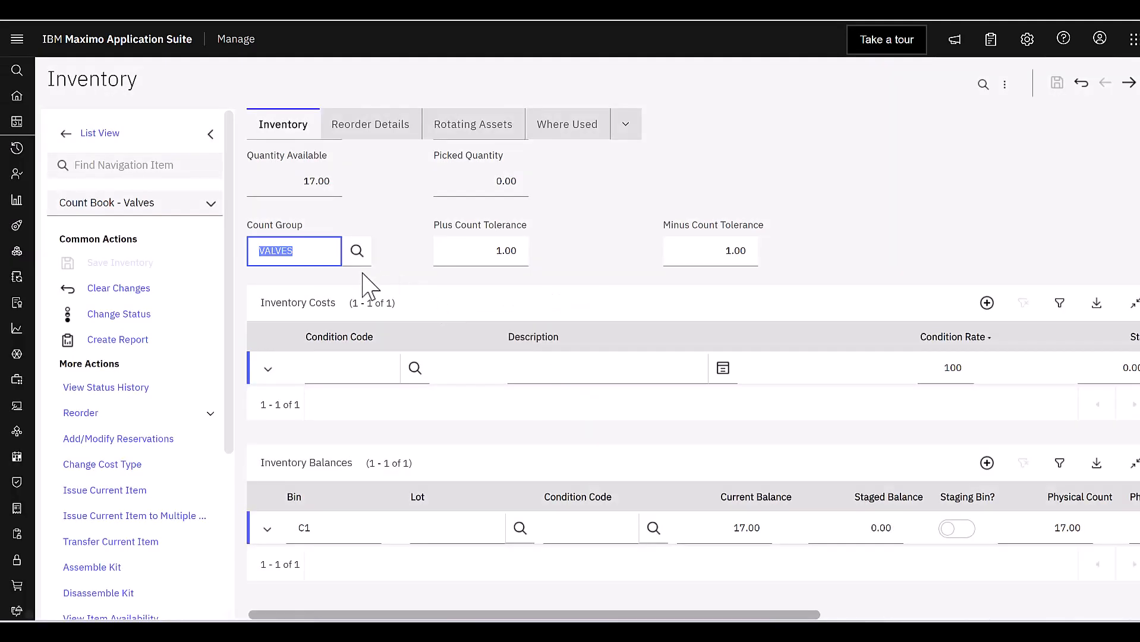
left_click(357, 250)
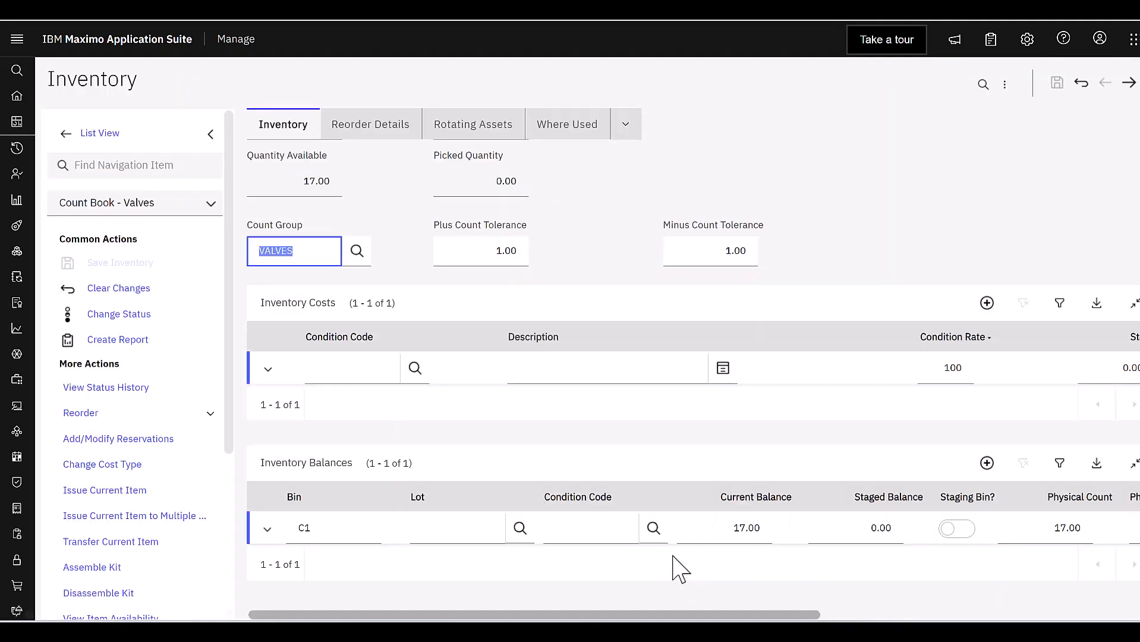
left_click(291, 250)
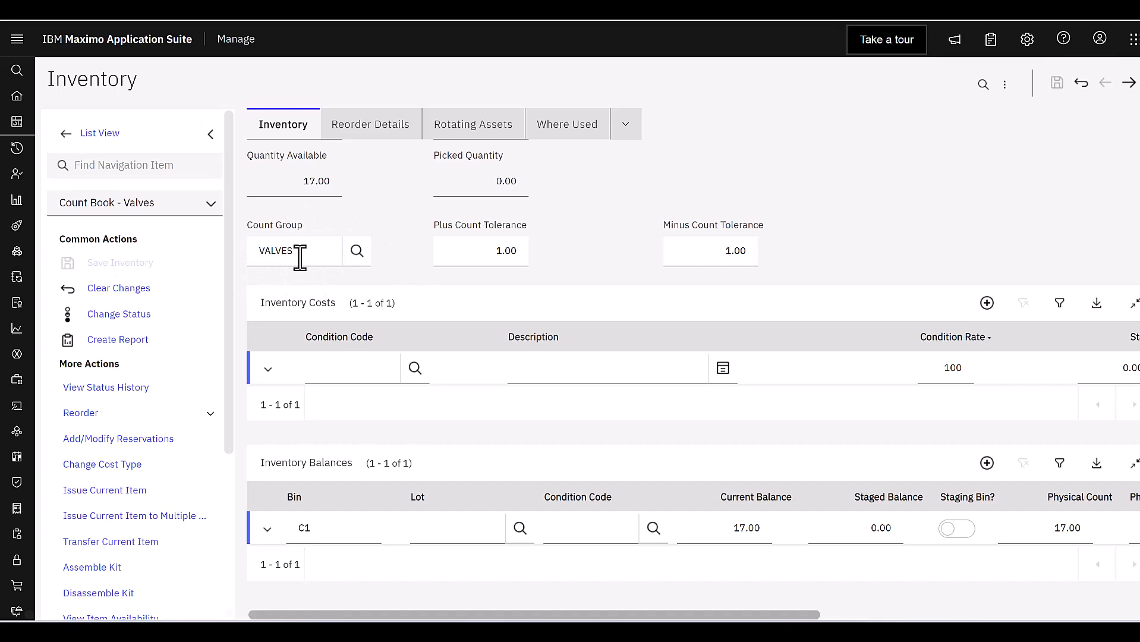
mouse_move(381, 279)
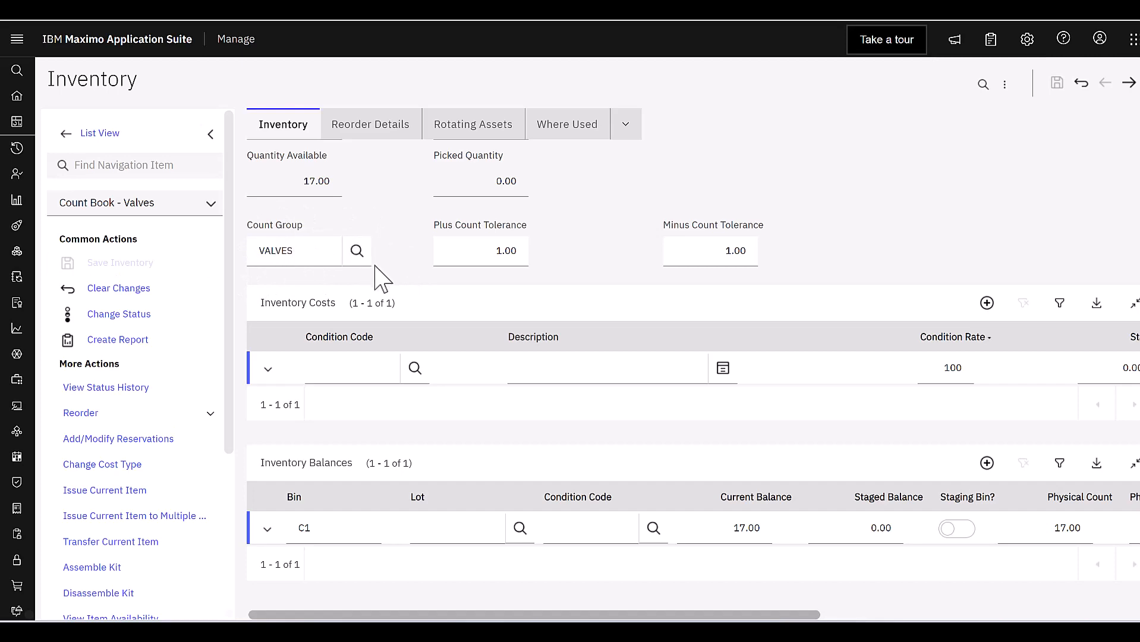
scroll("down", 3)
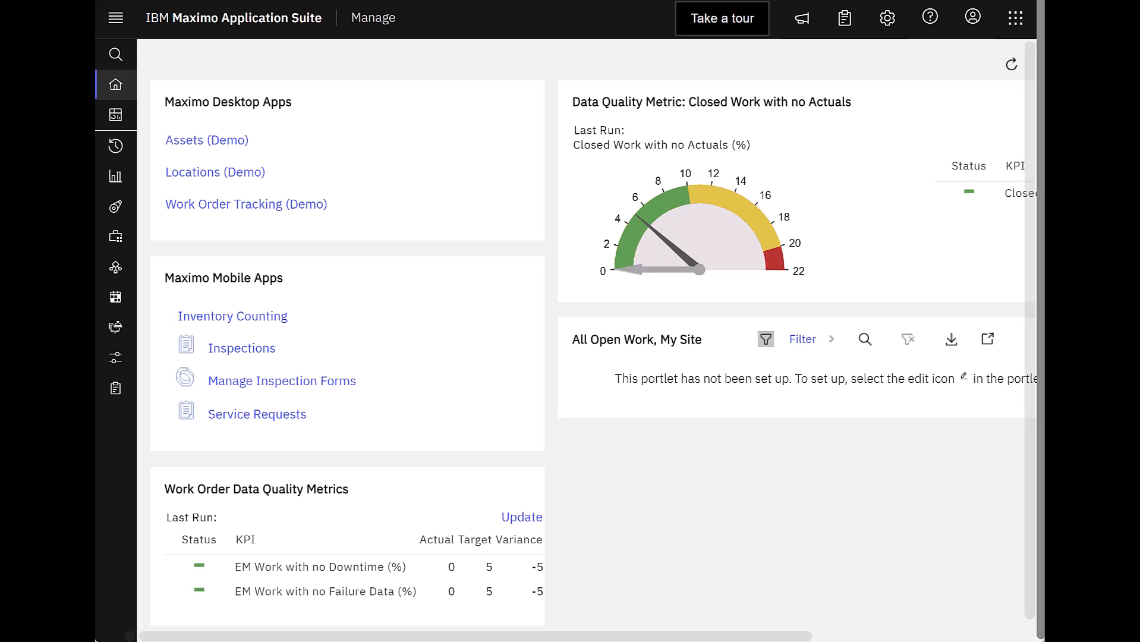
mouse_move(1017, 17)
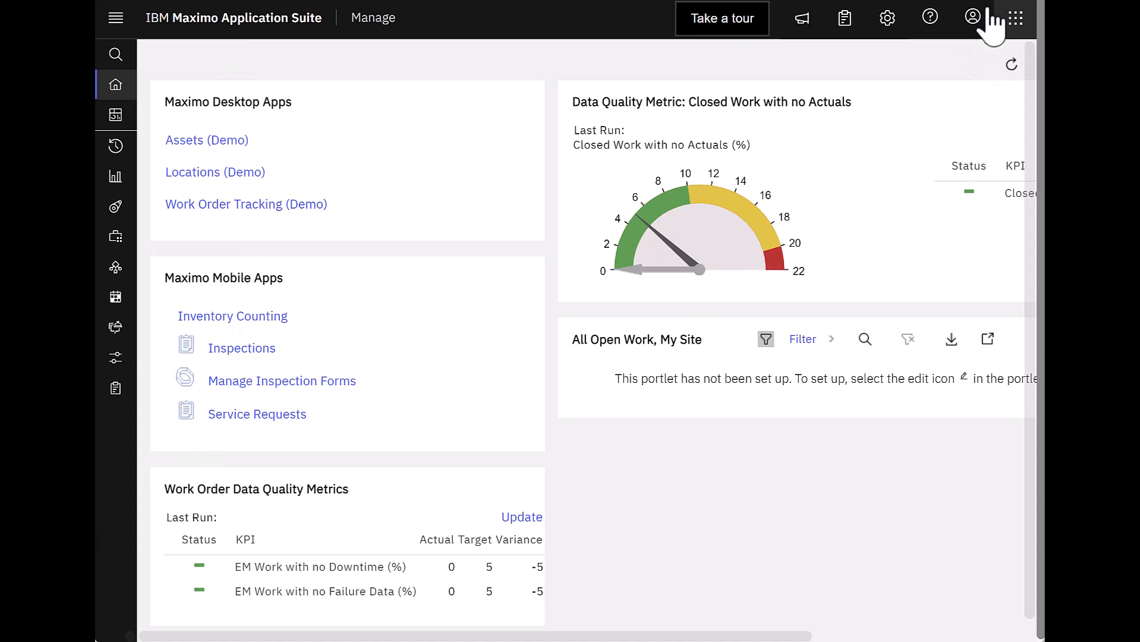
From the Manage home page, launch the Inventory Counting app under Maximo Mobile Apps.
left_click(972, 18)
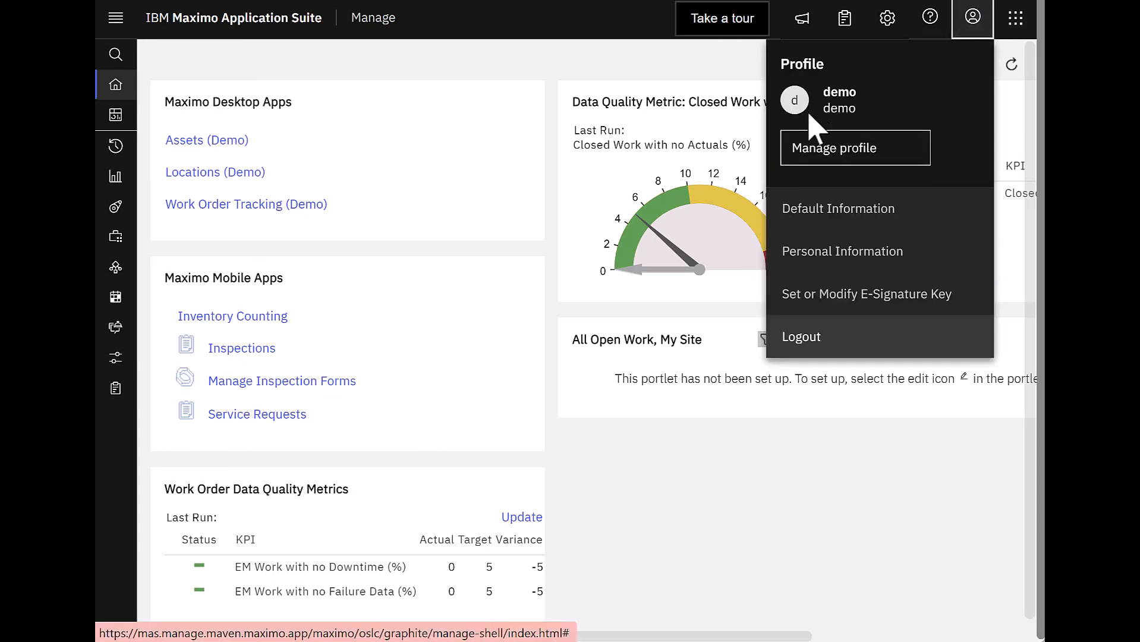
mouse_move(794, 536)
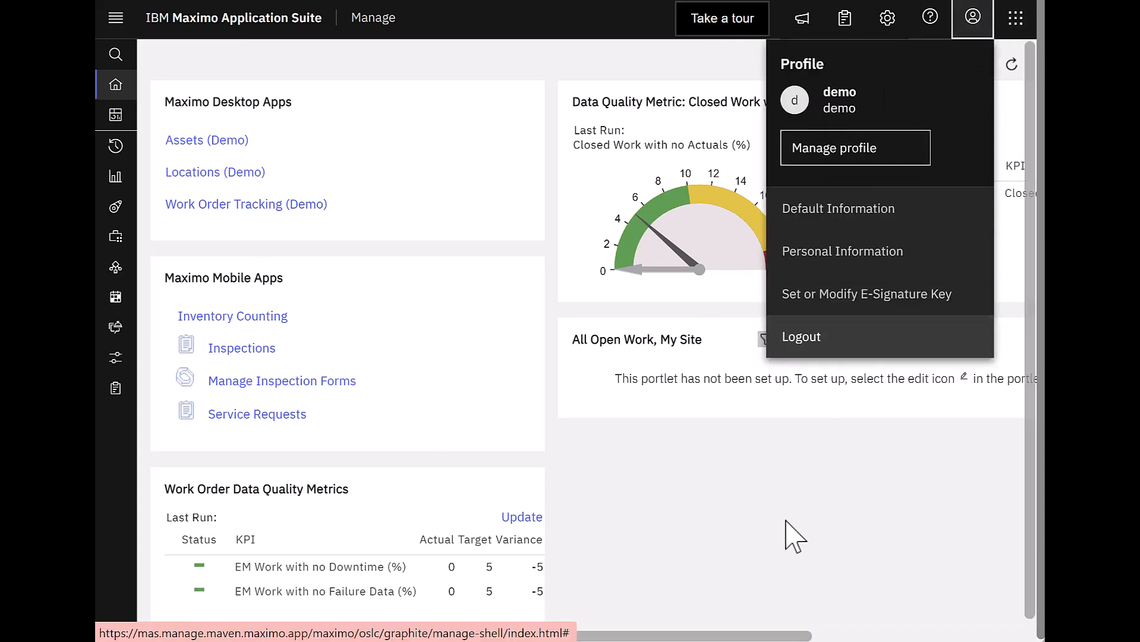
left_click(972, 18)
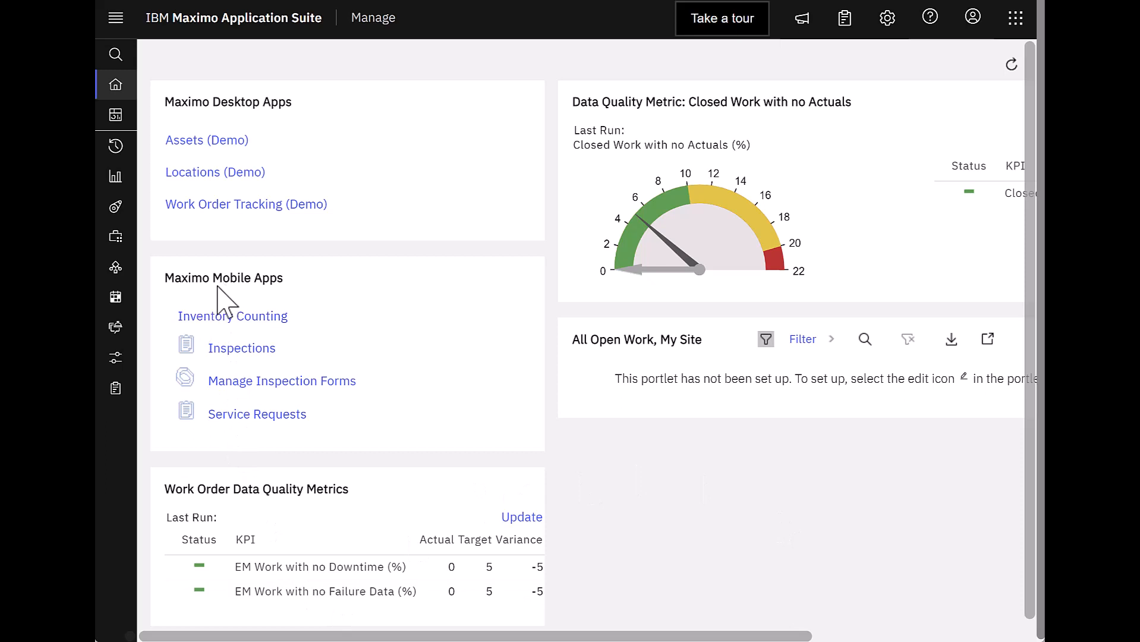
mouse_move(233, 315)
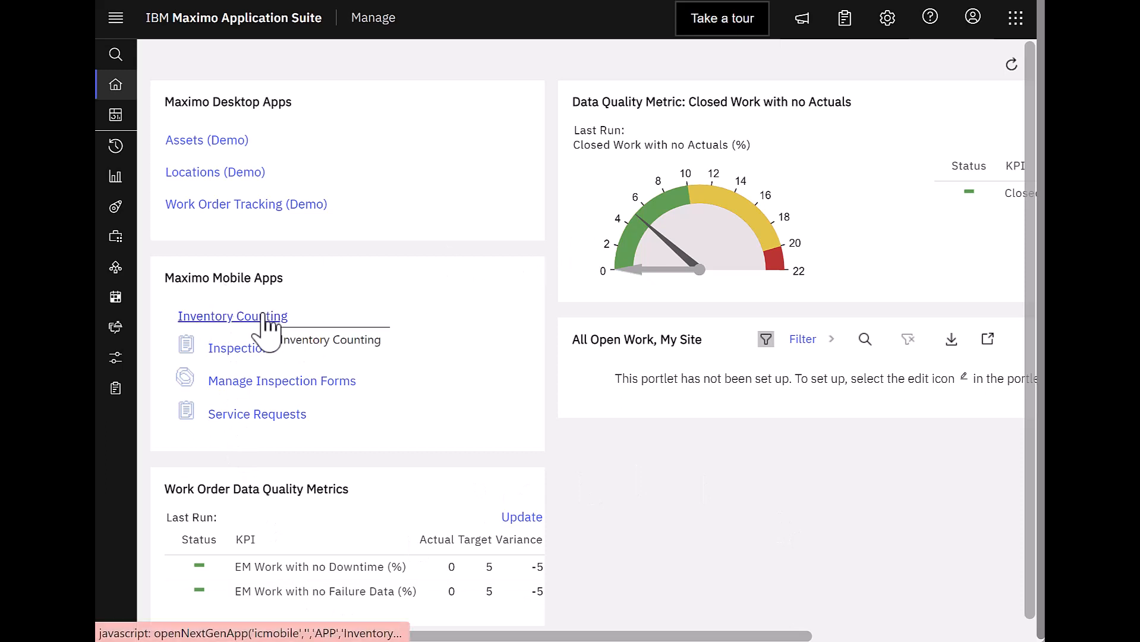
left_click(233, 315)
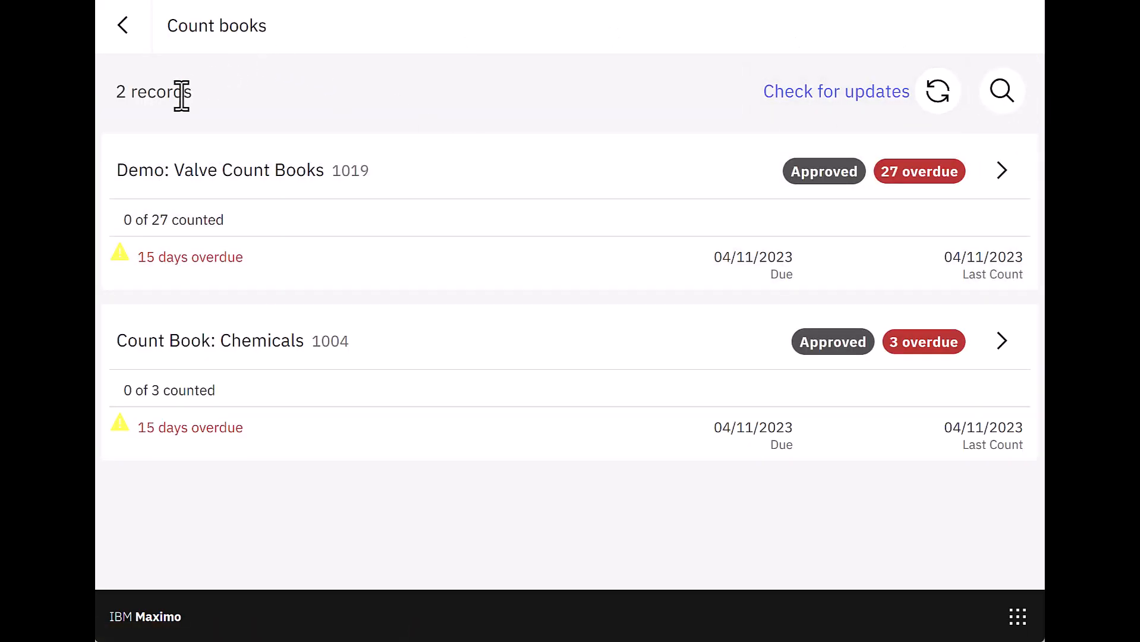
mouse_move(161, 196)
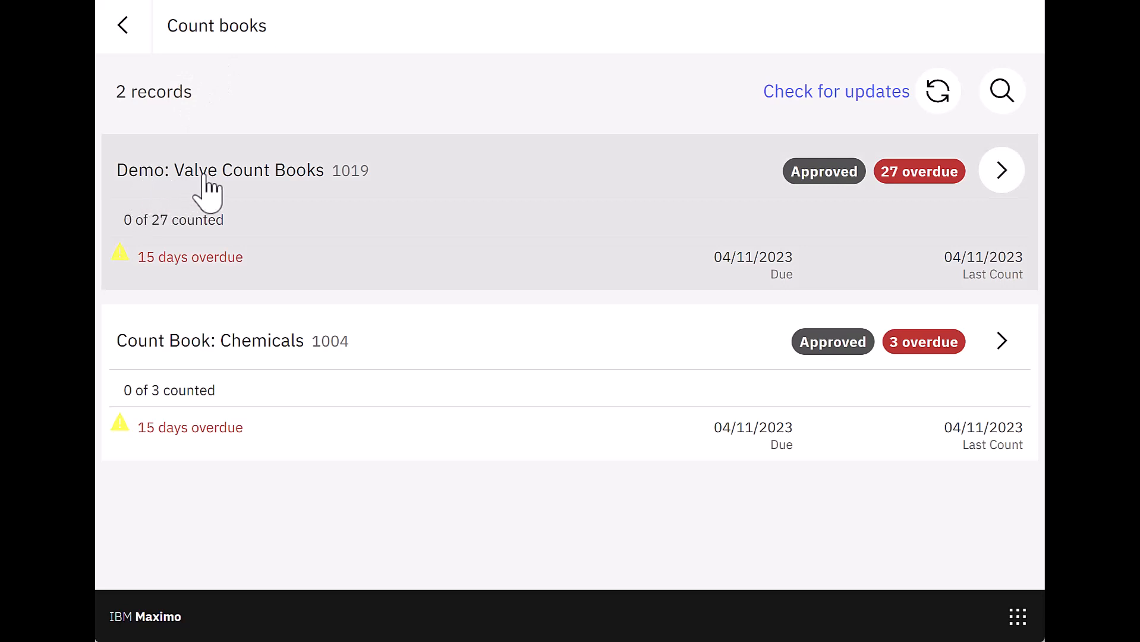
mouse_move(357, 202)
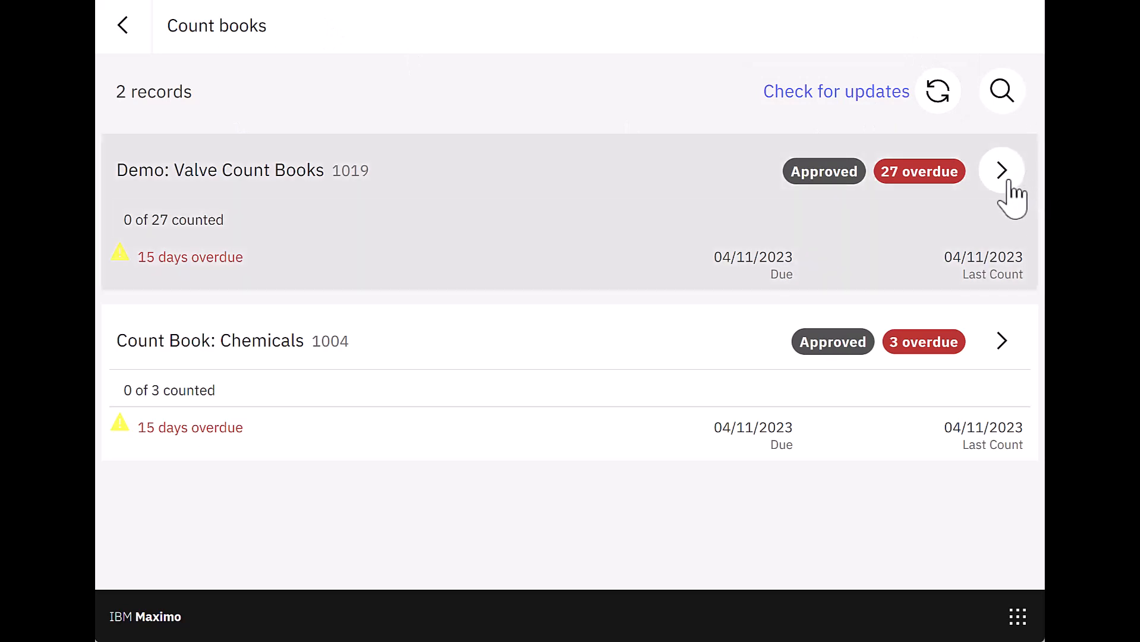
Open Demo: Valve Count Books 1019 from the Count books list.
left_click(1001, 170)
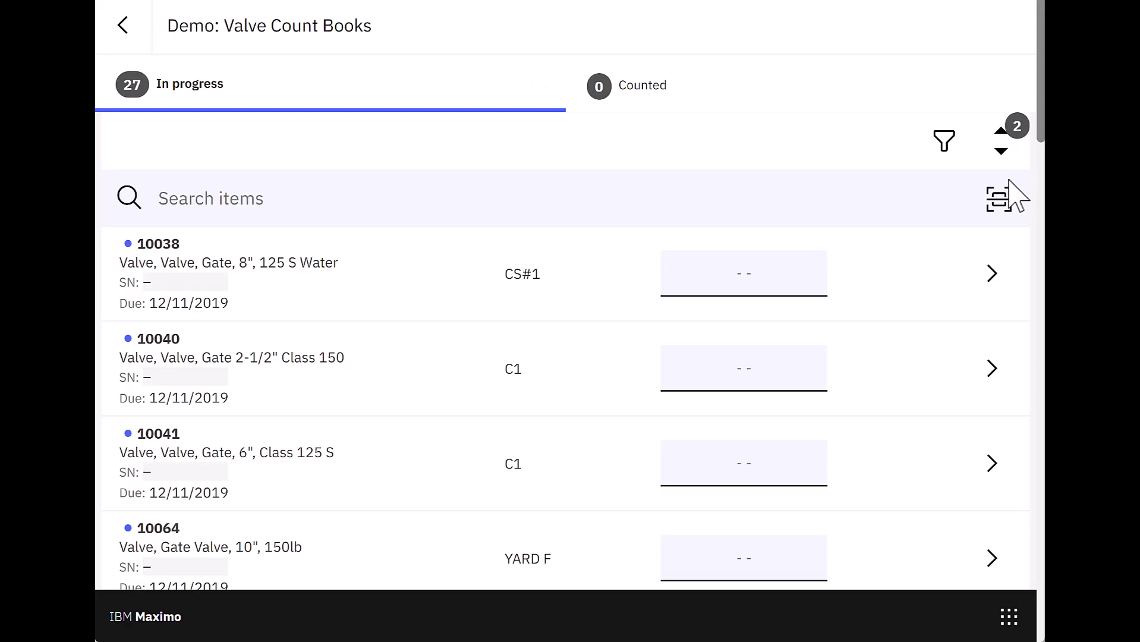
Enter a count of 1 for valve item 10038 in the In progress tab.
scroll("down", 3)
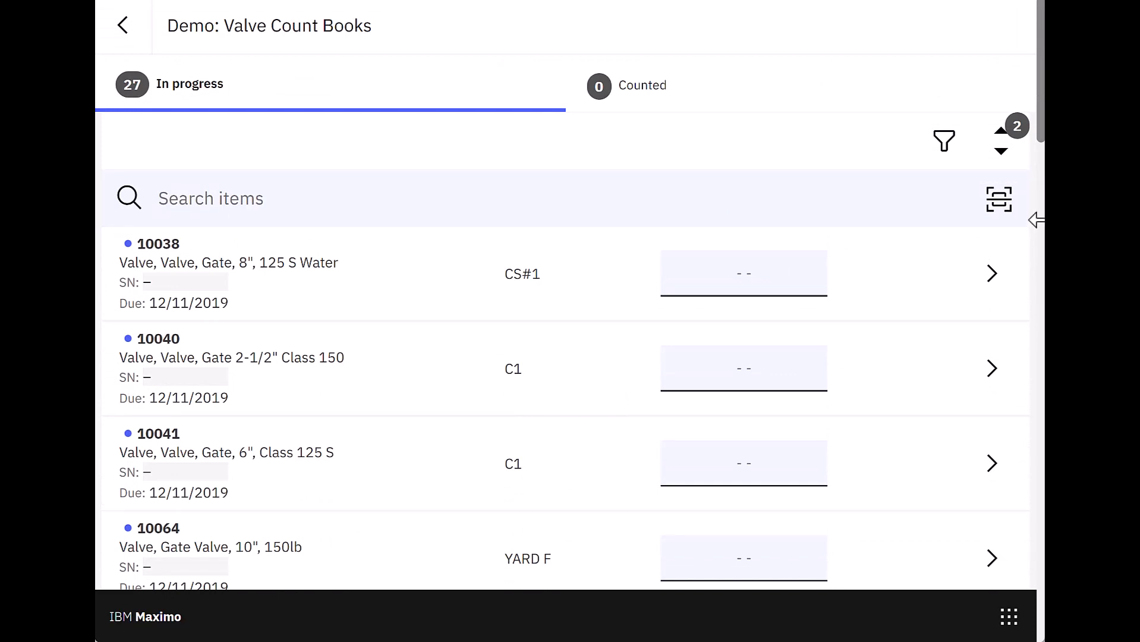
left_click(743, 274)
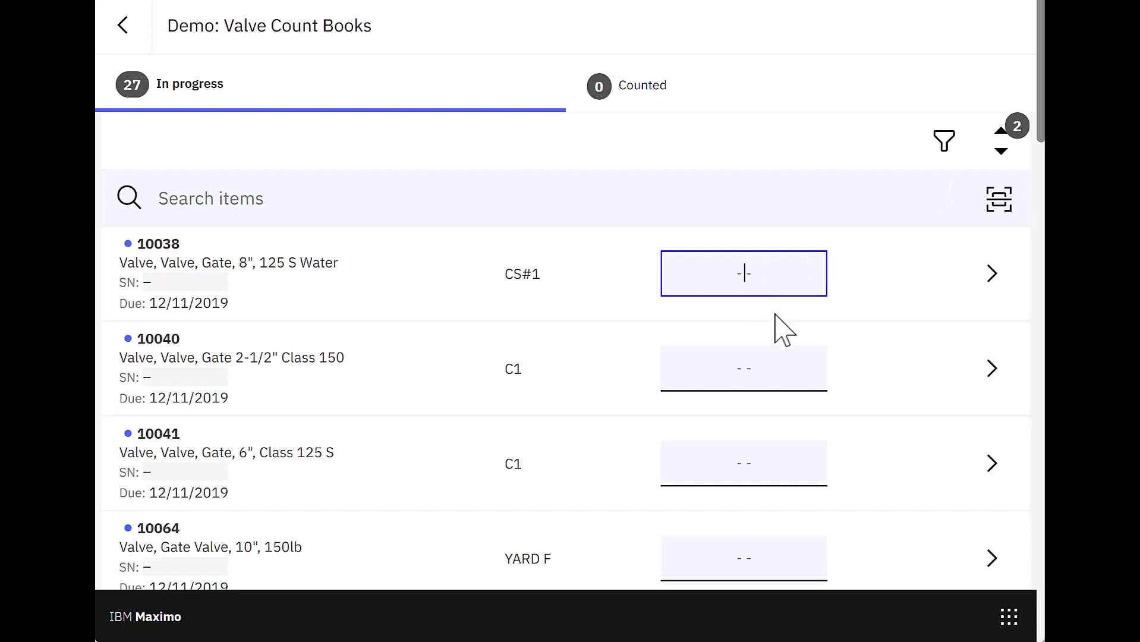
type("1")
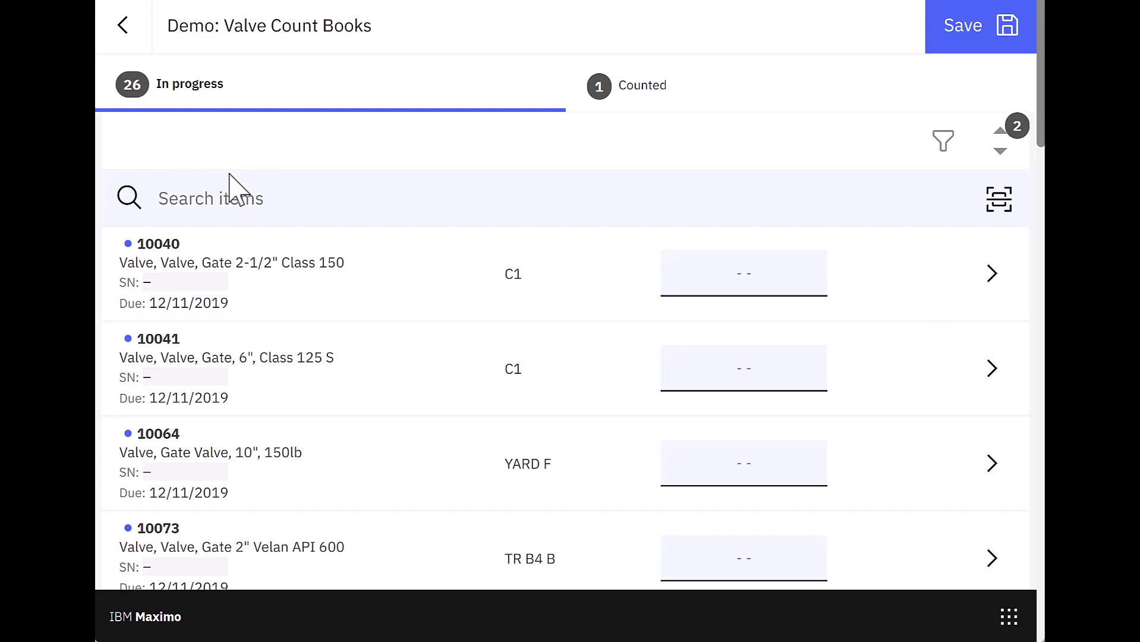
mouse_move(885, 69)
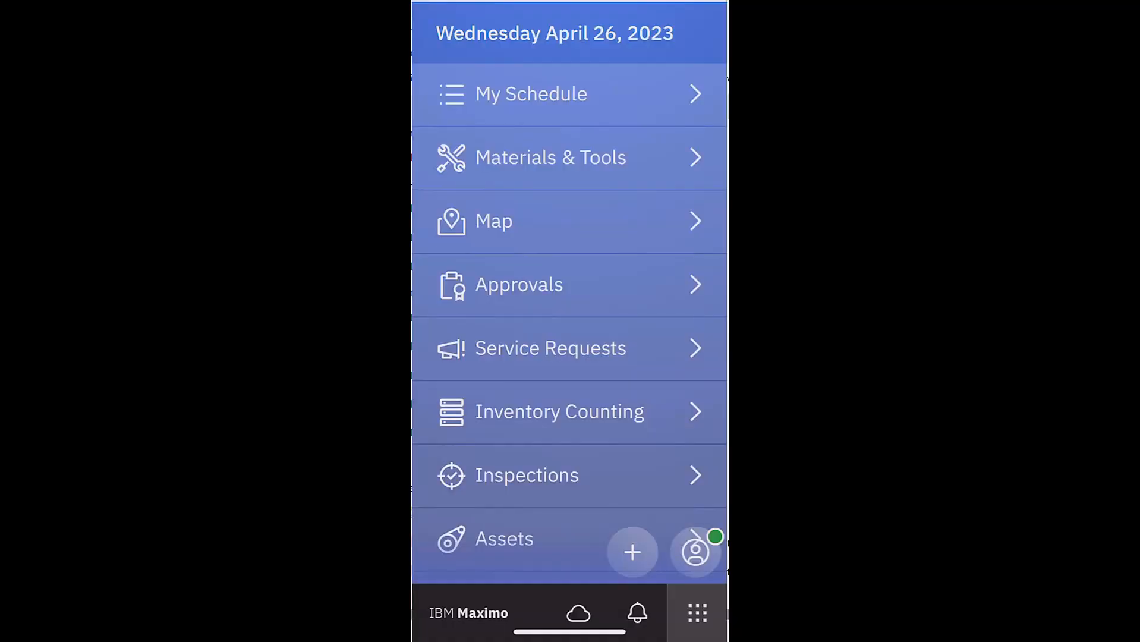
On the phone, open Demo: Valve Count Books 1019 from the Inventory Counting count books list.
left_click(560, 411)
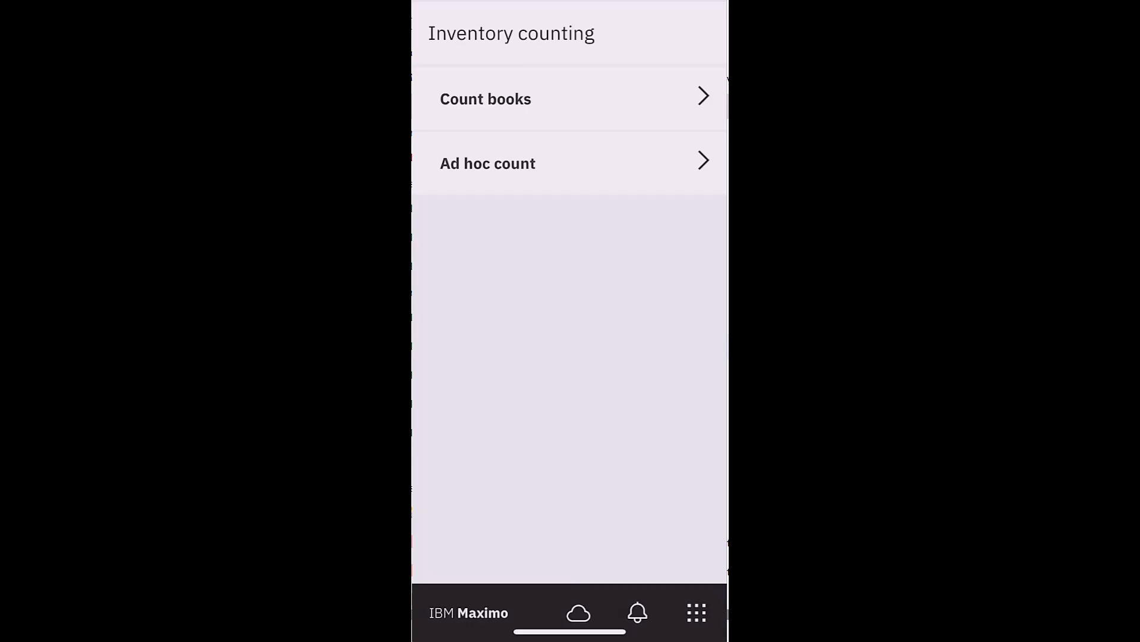
left_click(485, 98)
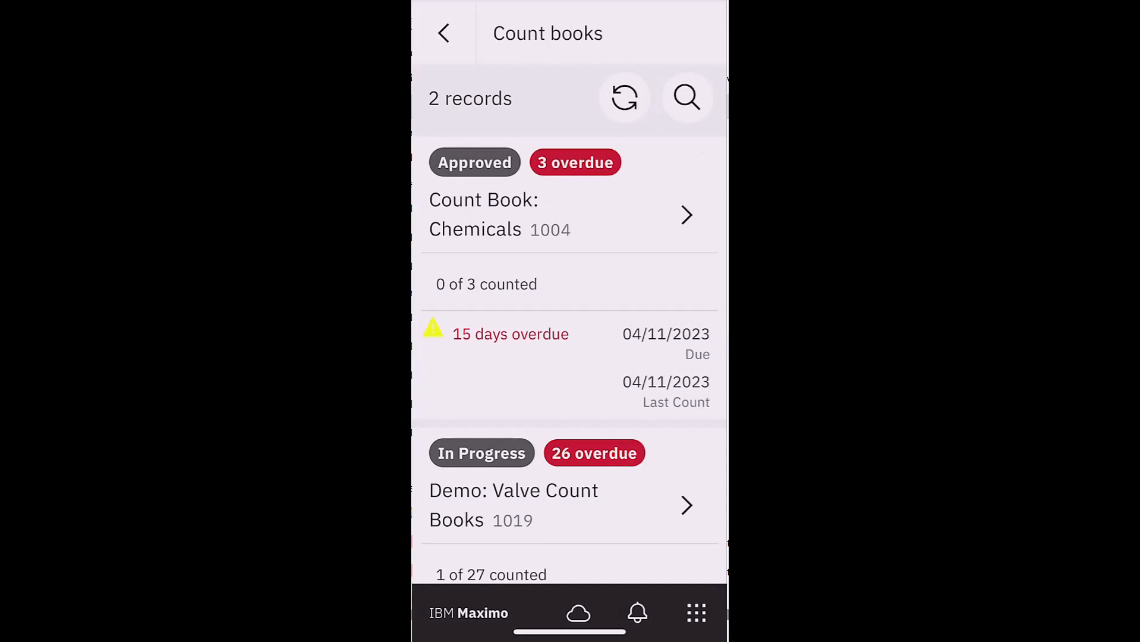
scroll("down", 3)
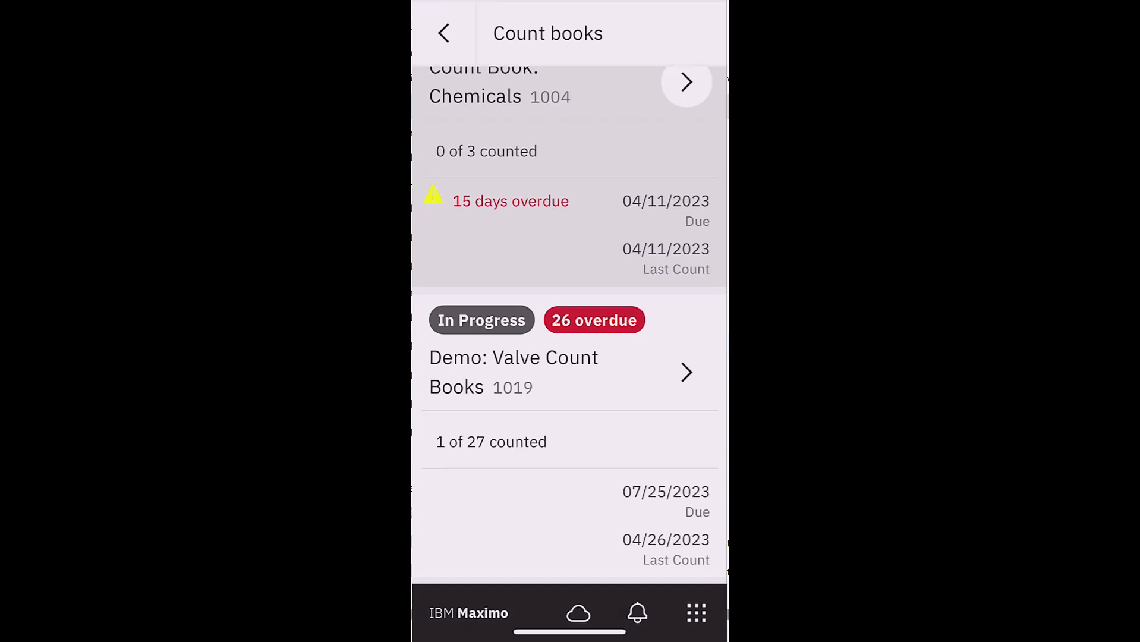
left_click(513, 372)
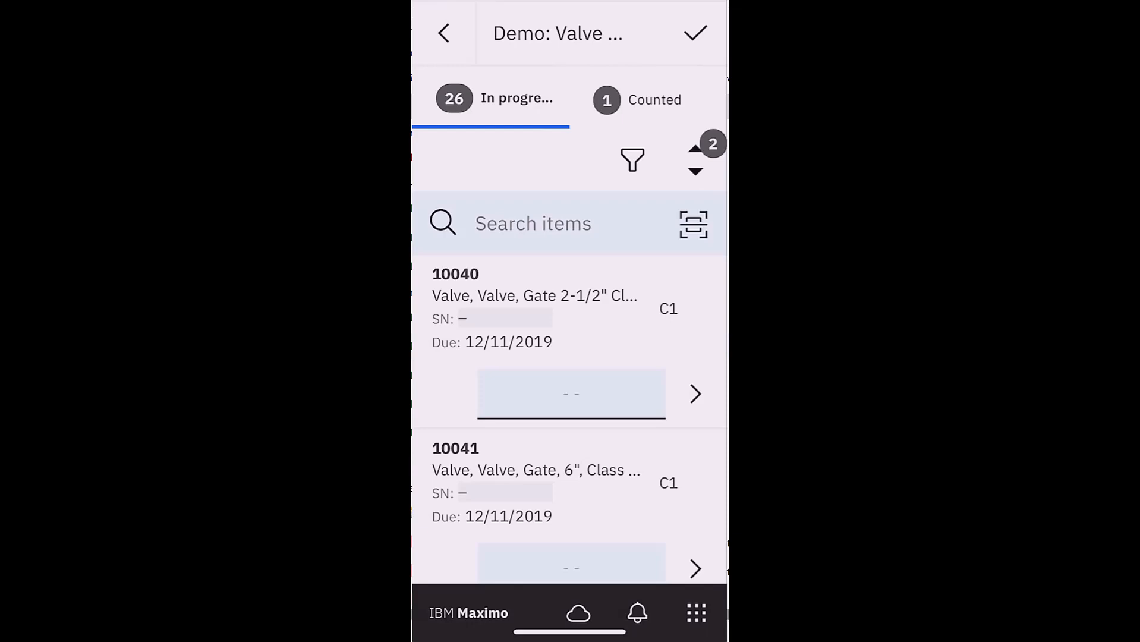
Record a count of 7 for valve item 10040 and save the changes on leaving the book.
left_click(571, 393)
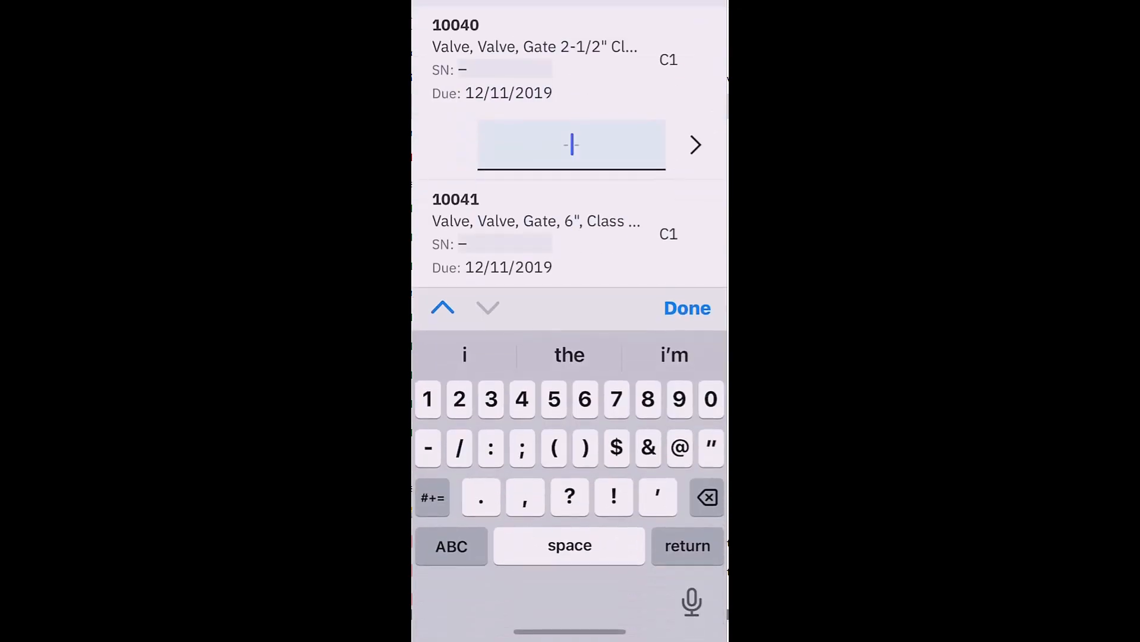
type("7")
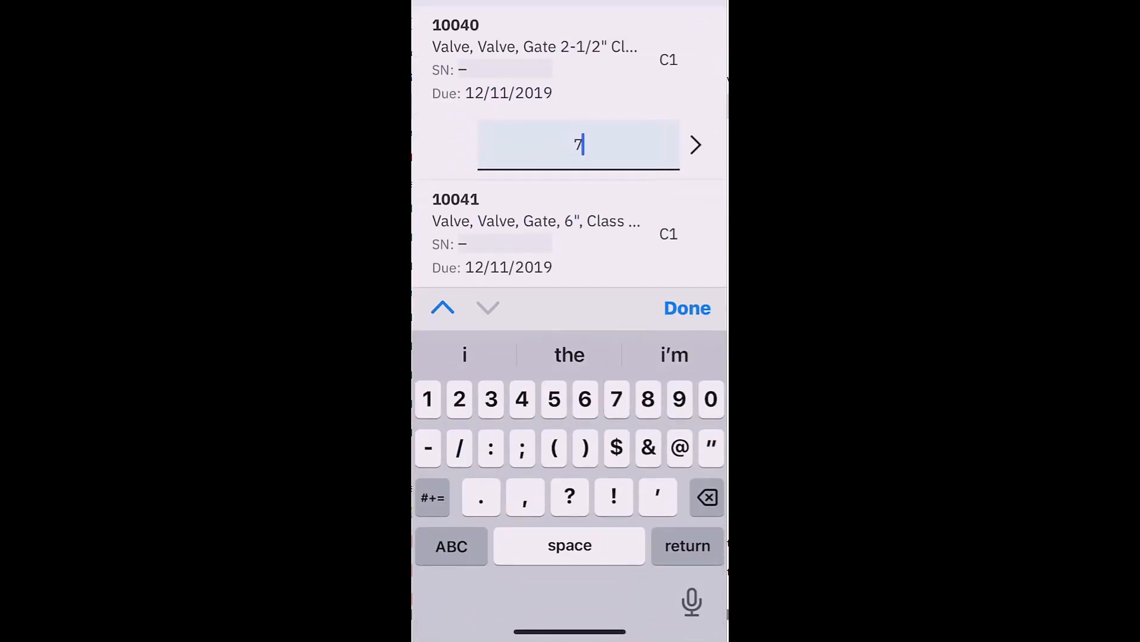
left_click(686, 308)
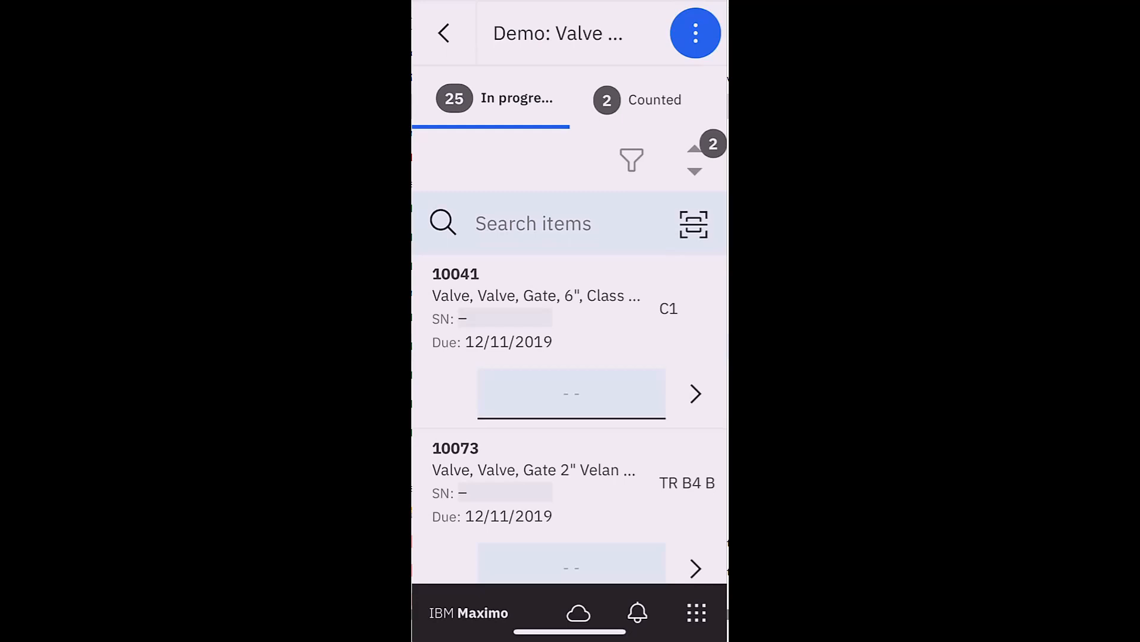
left_click(444, 34)
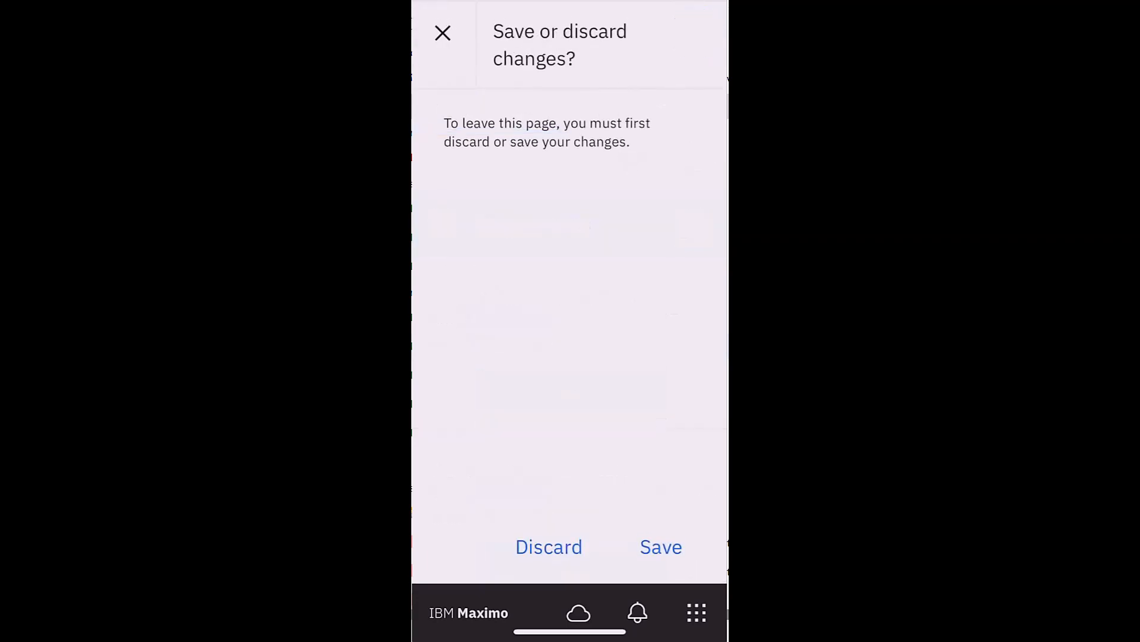
left_click(660, 547)
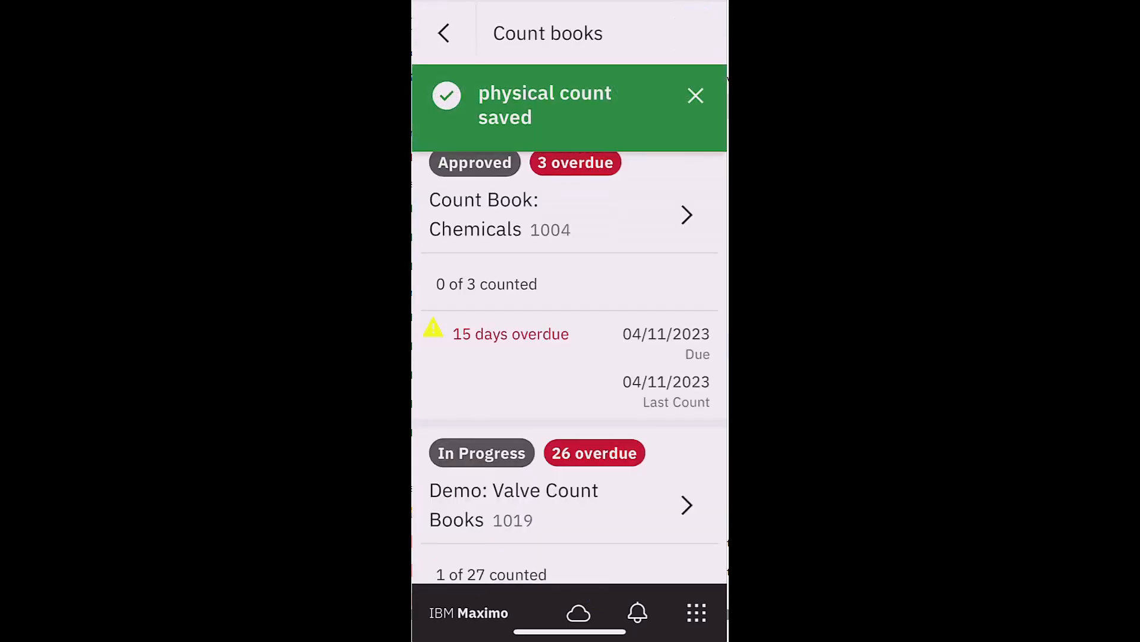